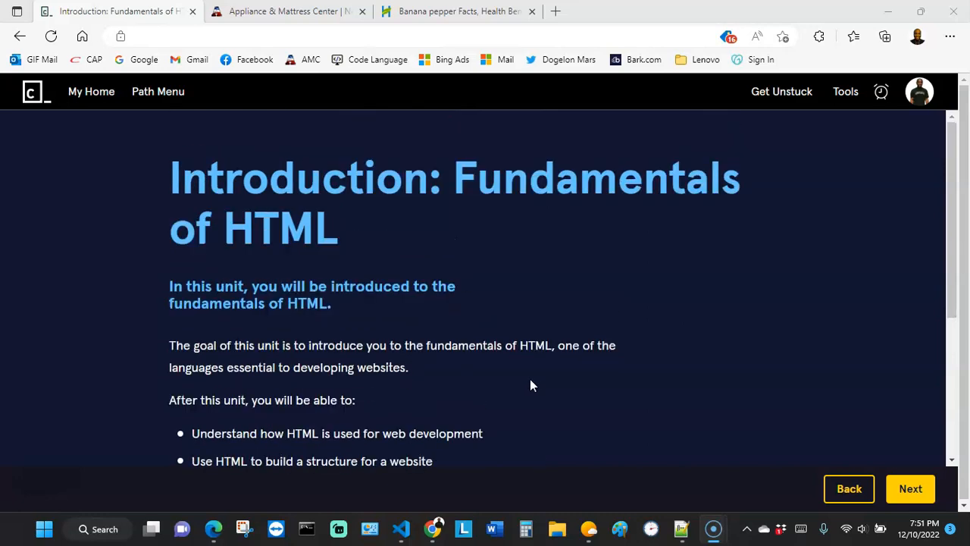
{"action": "mouse_move", "coordinate": [530, 377]}
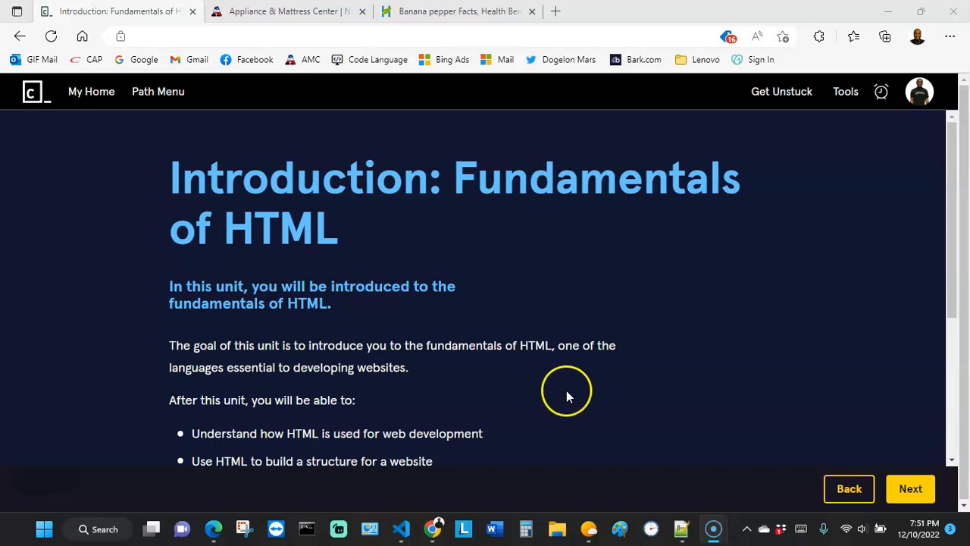
{"action": "mouse_move", "coordinate": [574, 403]}
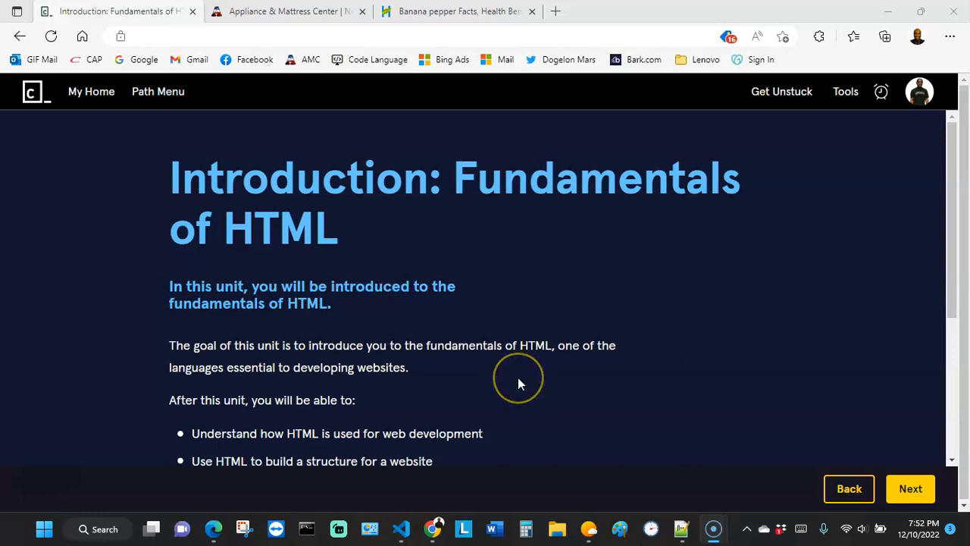
{"action": "mouse_move", "coordinate": [520, 383]}
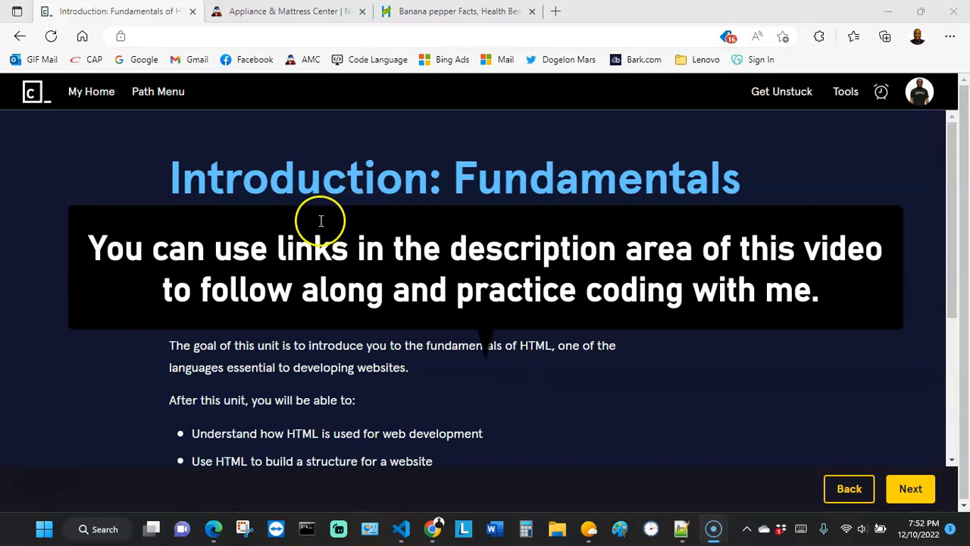
- Read the Fundamentals of HTML introduction, finish it, and start the Introduction to HTML lesson
{"action": "scroll", "scroll_direction": "down", "scroll_amount": 3}
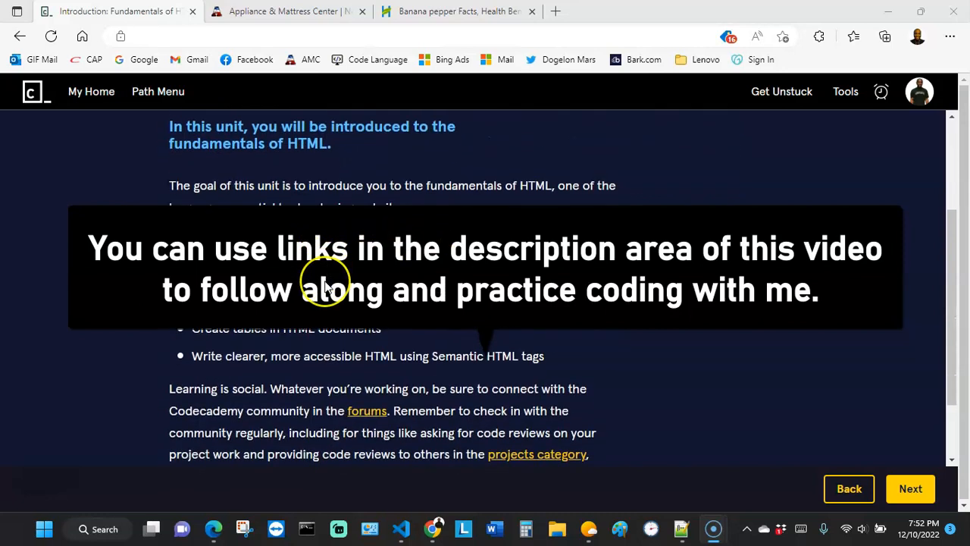
{"action": "scroll", "scroll_direction": "up", "scroll_amount": 3}
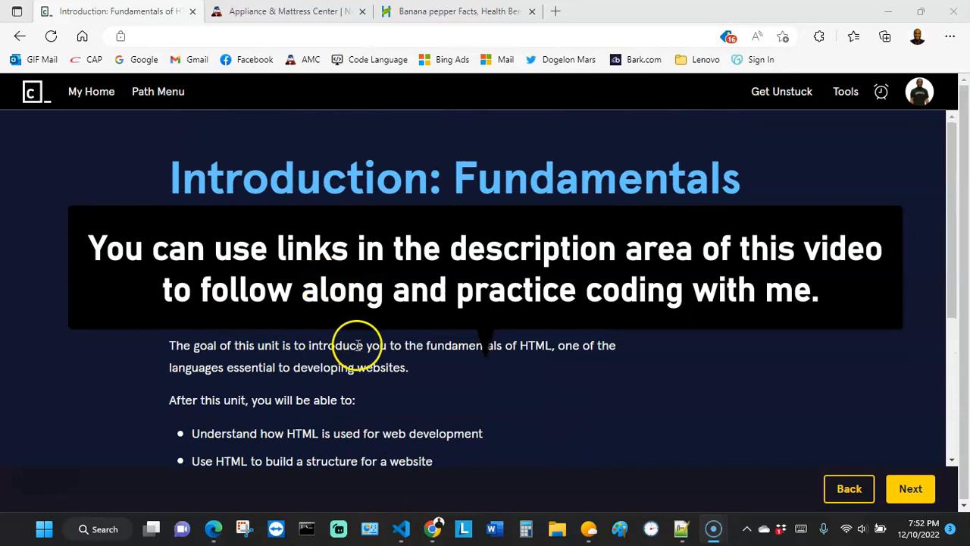
{"action": "mouse_move", "coordinate": [357, 289]}
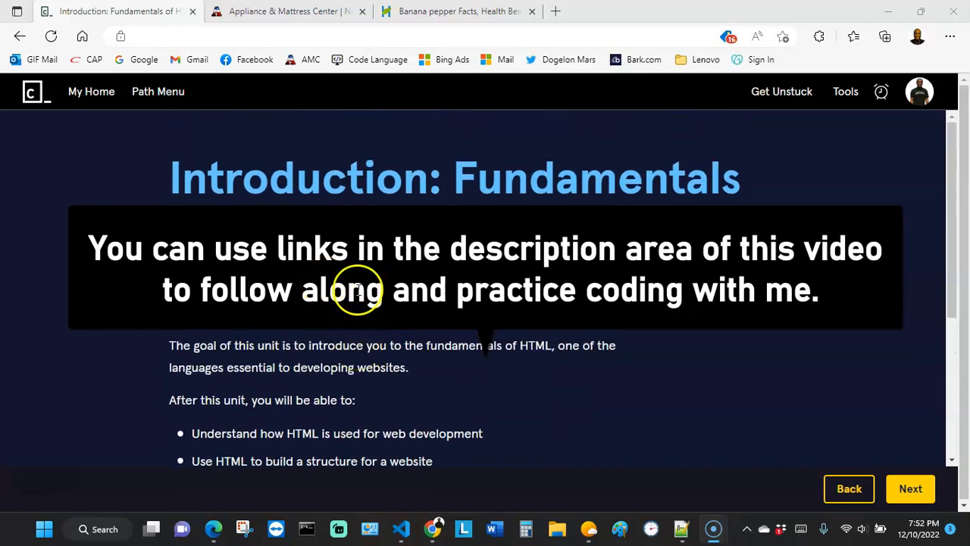
{"action": "scroll", "scroll_direction": "down", "scroll_amount": 3}
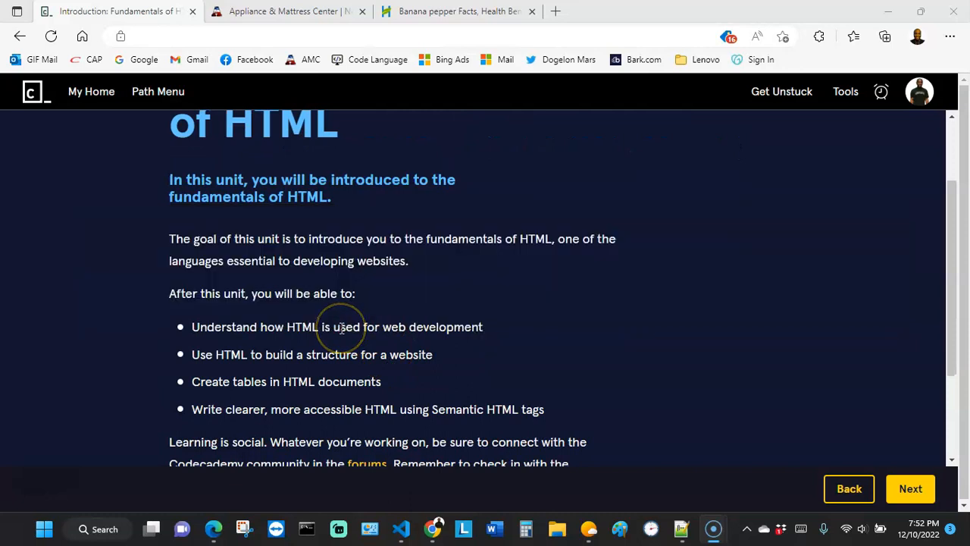
{"action": "scroll", "scroll_direction": "up", "scroll_amount": 3}
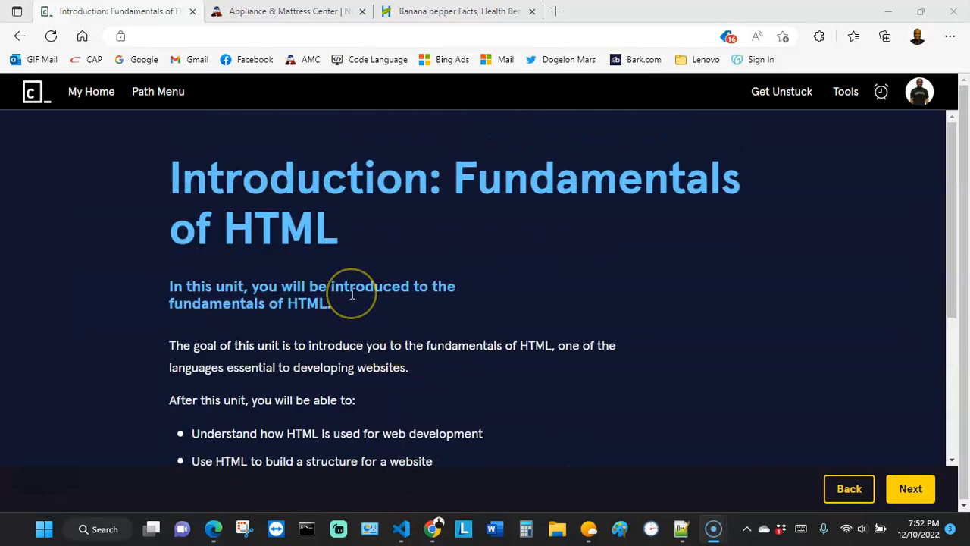
{"action": "mouse_move", "coordinate": [405, 216]}
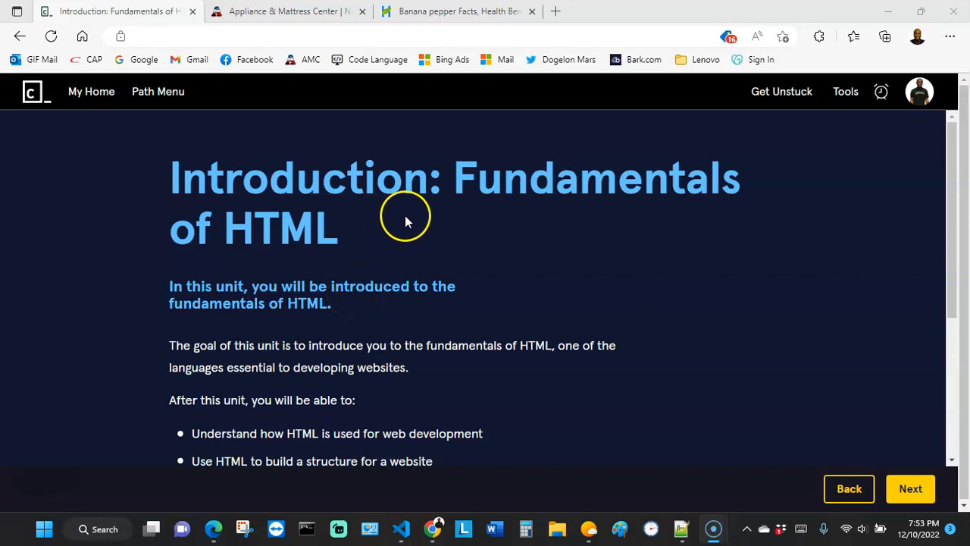
{"action": "mouse_move", "coordinate": [323, 315]}
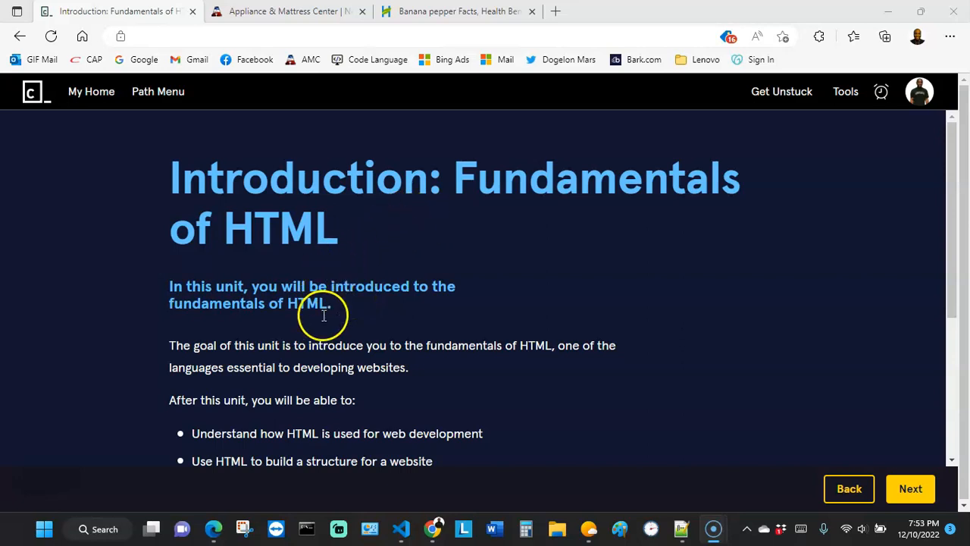
{"action": "mouse_move", "coordinate": [332, 267]}
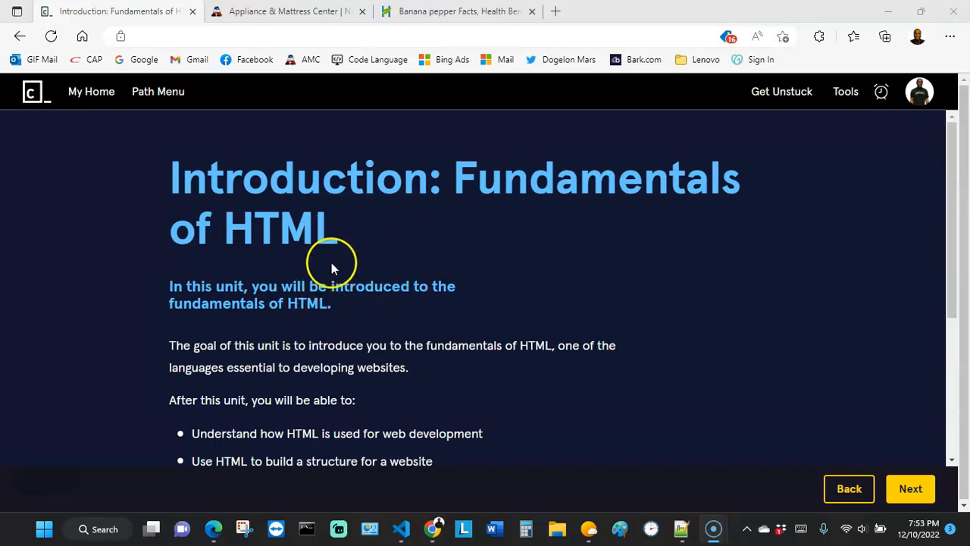
{"action": "scroll", "scroll_direction": "down", "scroll_amount": 3}
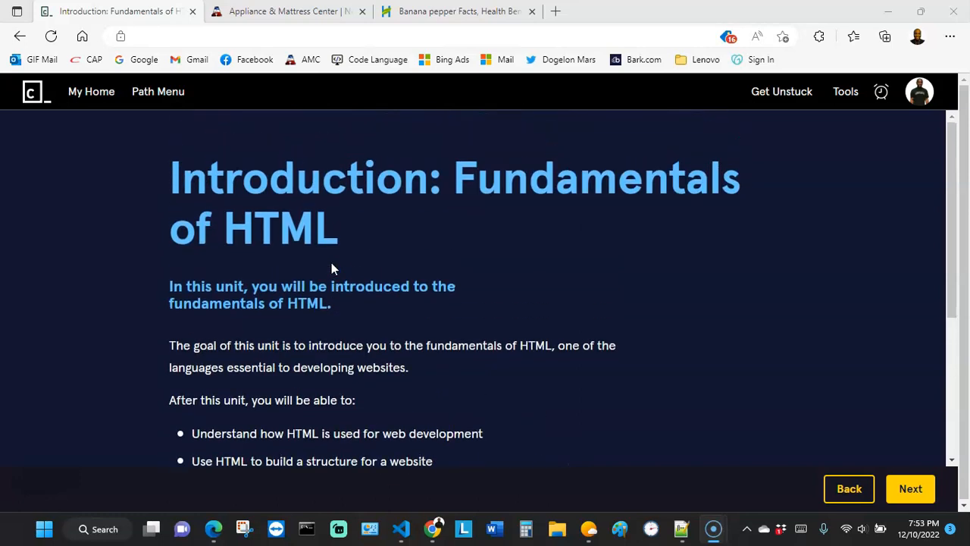
{"action": "scroll", "scroll_direction": "down", "scroll_amount": 3}
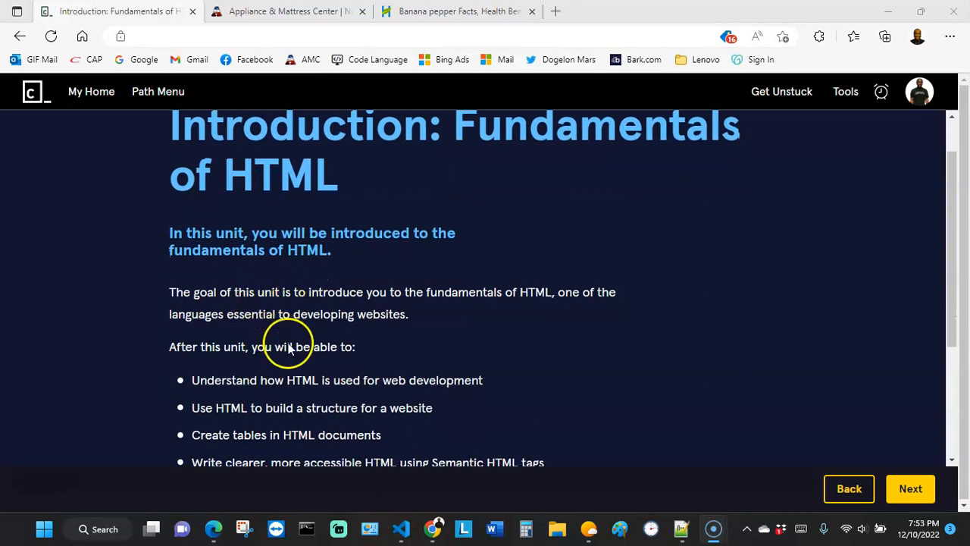
{"action": "mouse_move", "coordinate": [494, 462]}
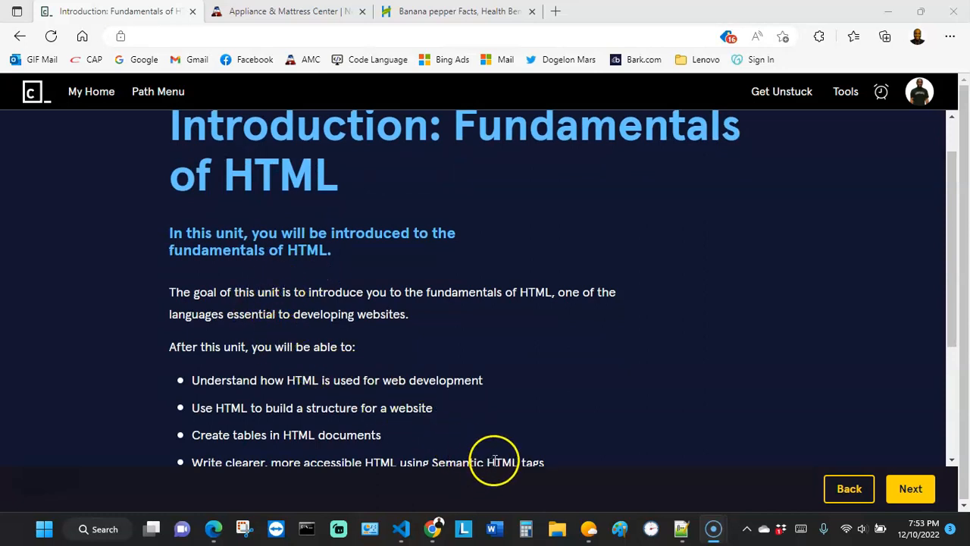
{"action": "mouse_move", "coordinate": [494, 462]}
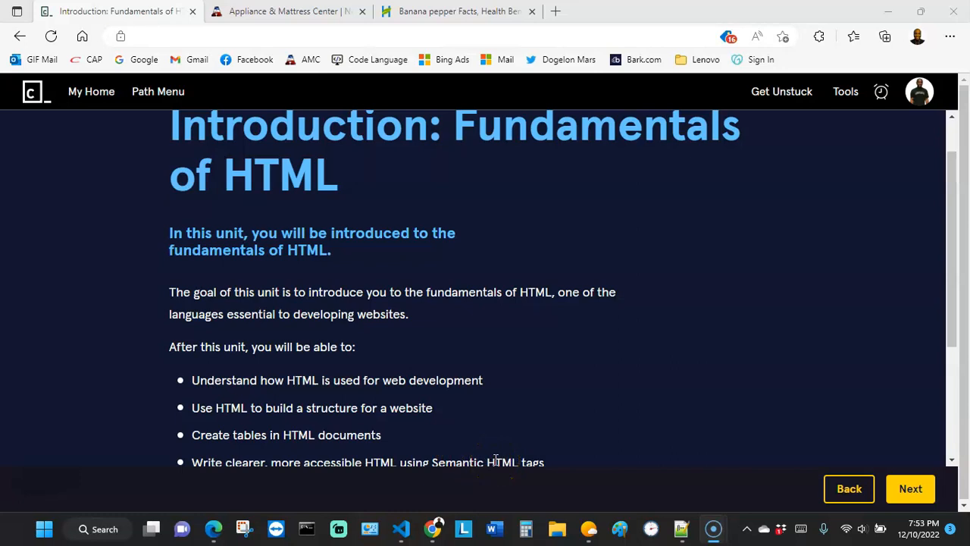
{"action": "mouse_move", "coordinate": [490, 456]}
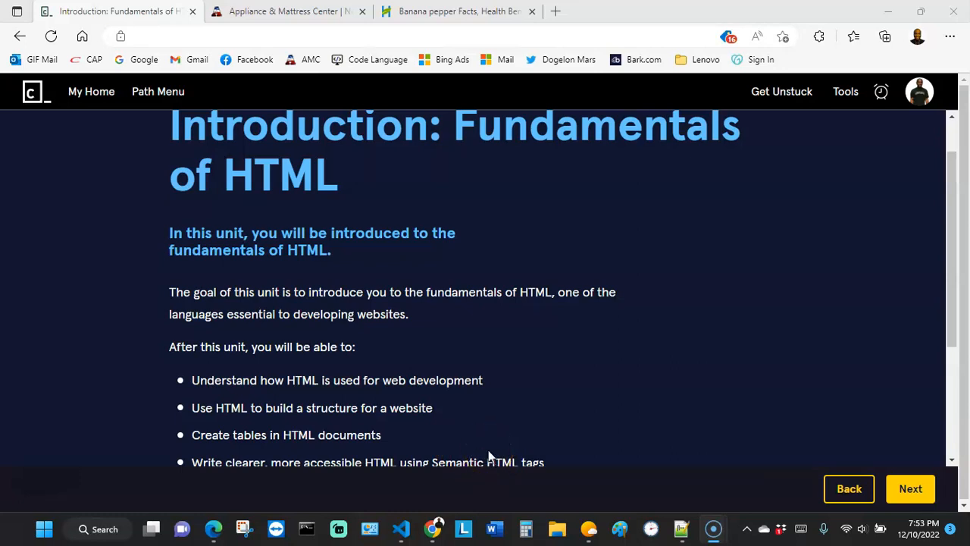
{"action": "scroll", "scroll_direction": "down", "scroll_amount": 3}
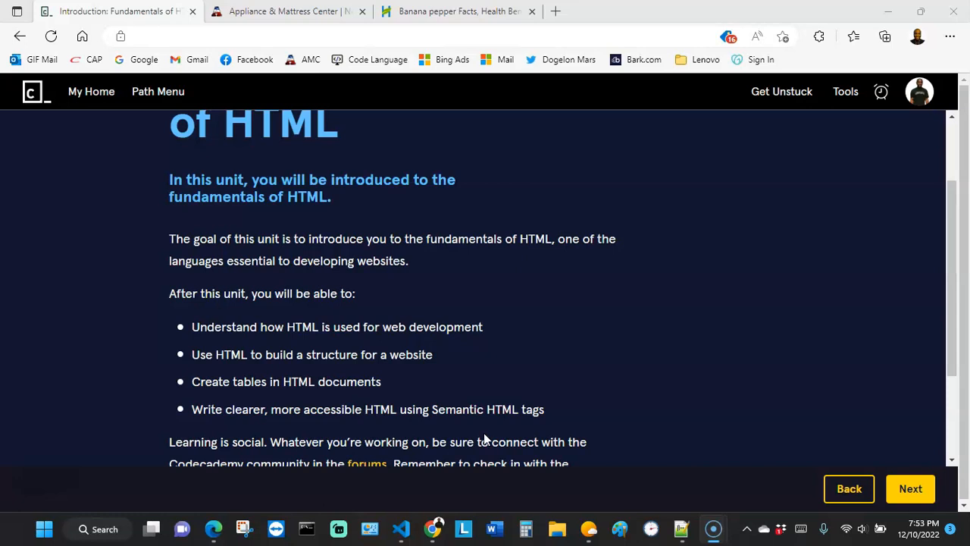
{"action": "mouse_move", "coordinate": [484, 432]}
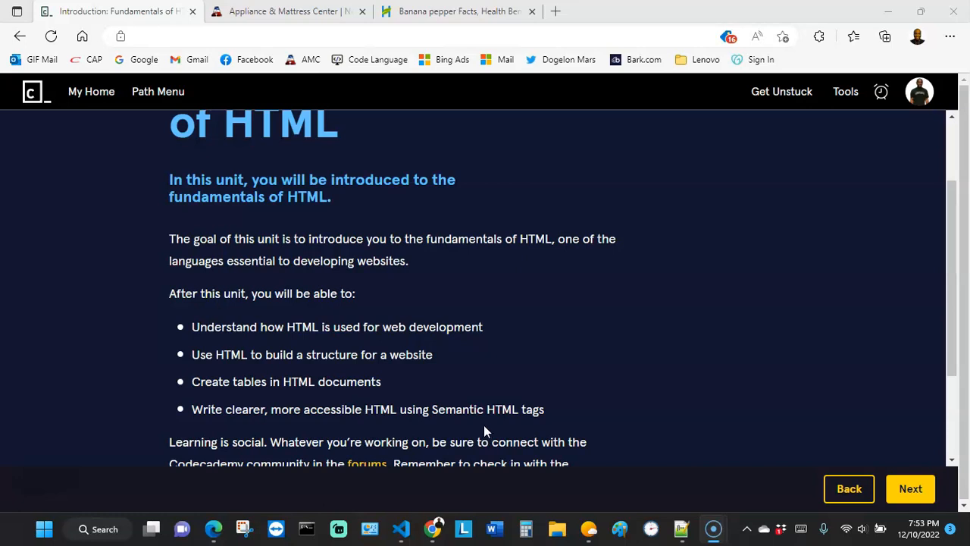
{"action": "scroll", "scroll_direction": "up", "scroll_amount": 3}
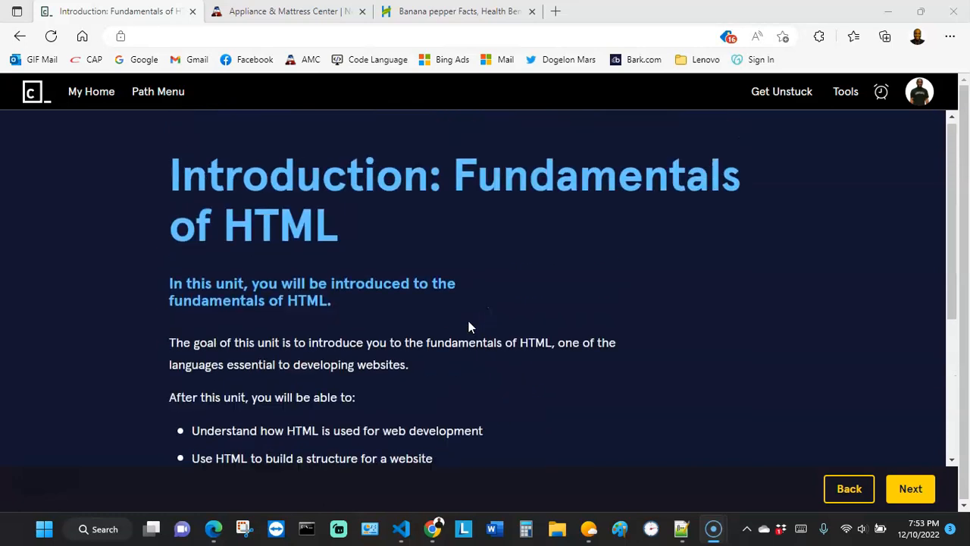
{"action": "scroll", "scroll_direction": "down", "scroll_amount": 3}
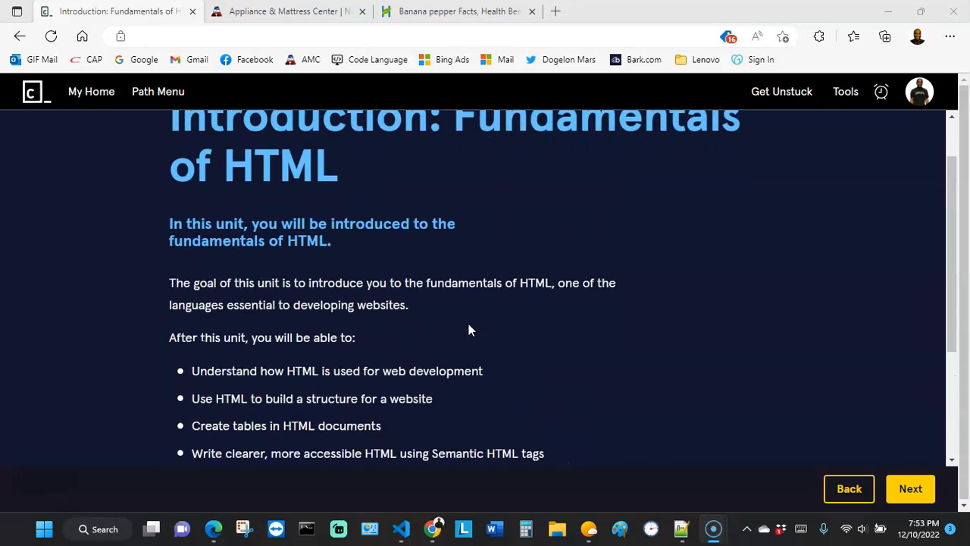
{"action": "scroll", "scroll_direction": "down", "scroll_amount": 3}
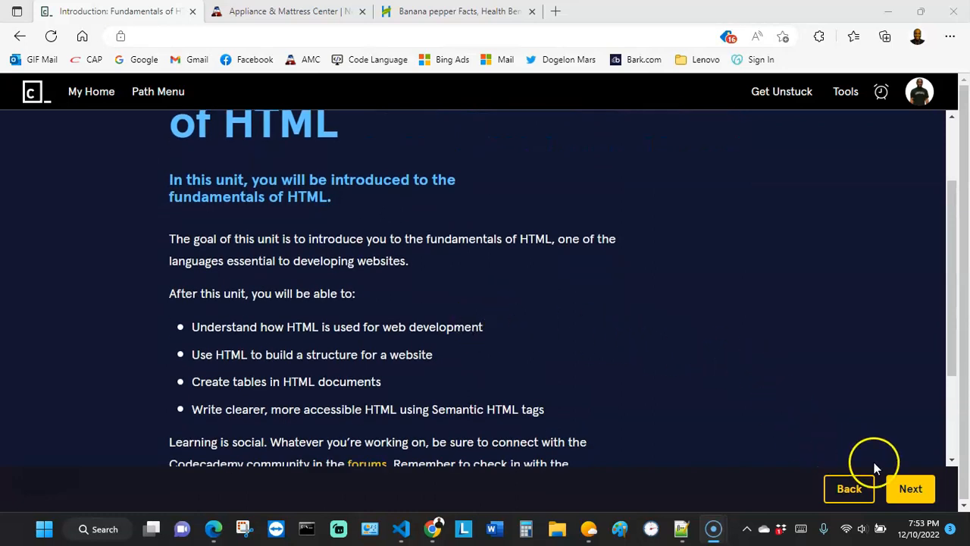
{"action": "left_click", "coordinate": [910, 488]}
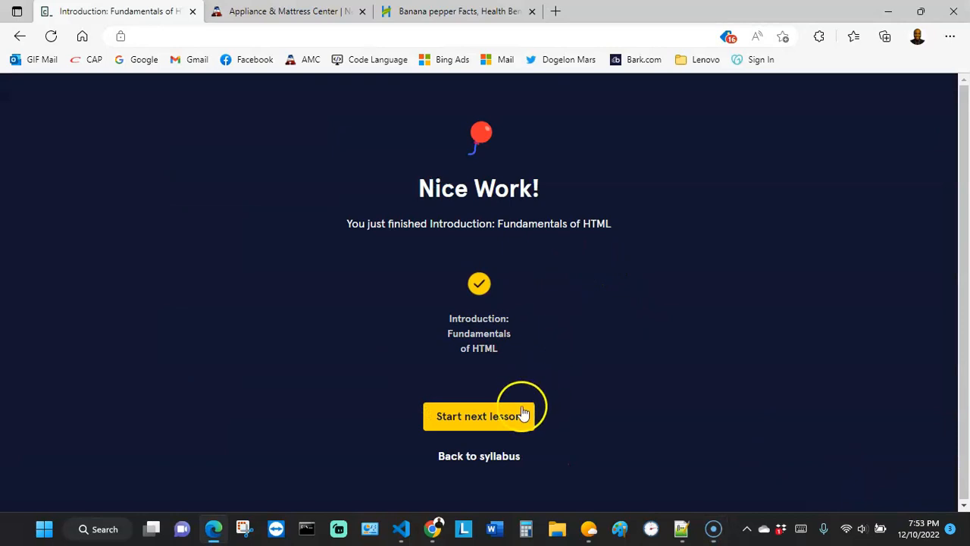
{"action": "left_click", "coordinate": [478, 415]}
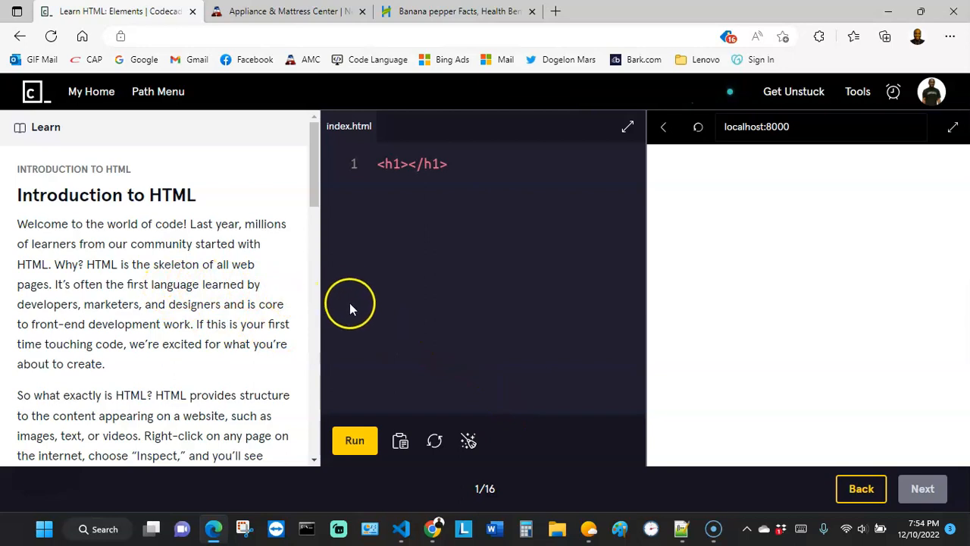
{"action": "mouse_move", "coordinate": [207, 260]}
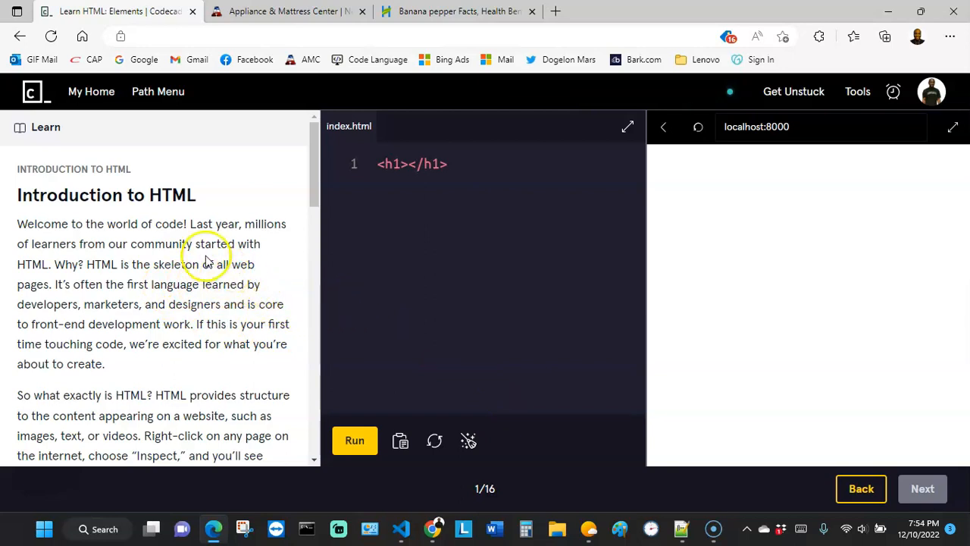
{"action": "mouse_move", "coordinate": [663, 254]}
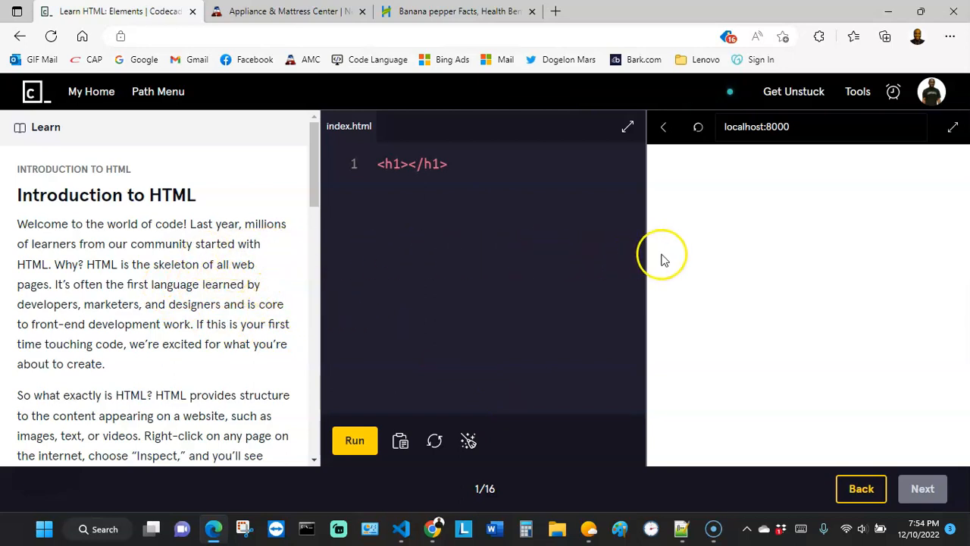
{"action": "mouse_move", "coordinate": [294, 274]}
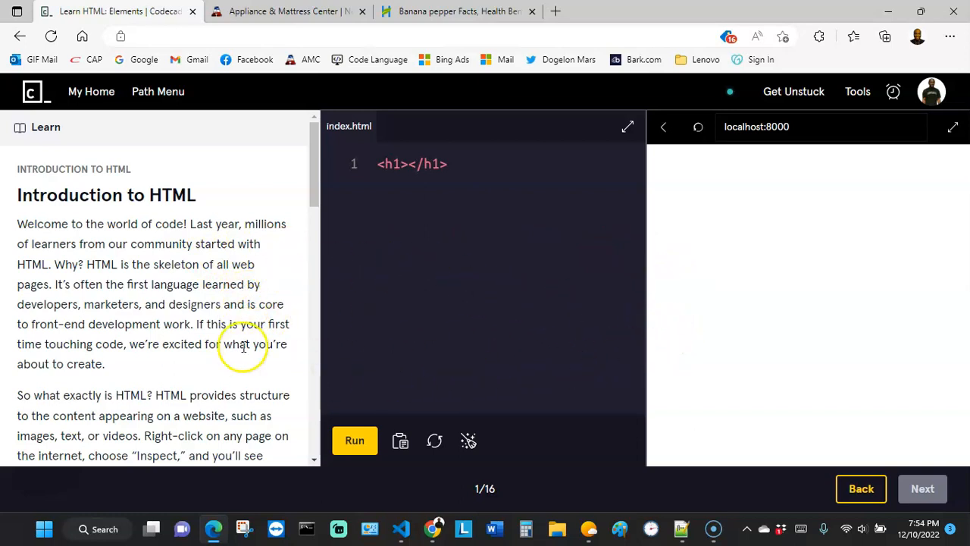
{"action": "mouse_move", "coordinate": [512, 240]}
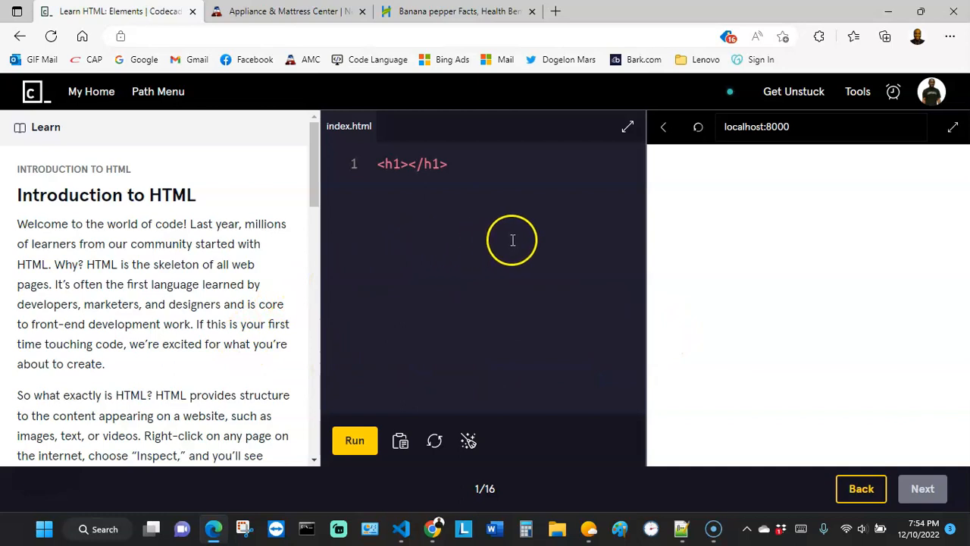
{"action": "mouse_move", "coordinate": [591, 296]}
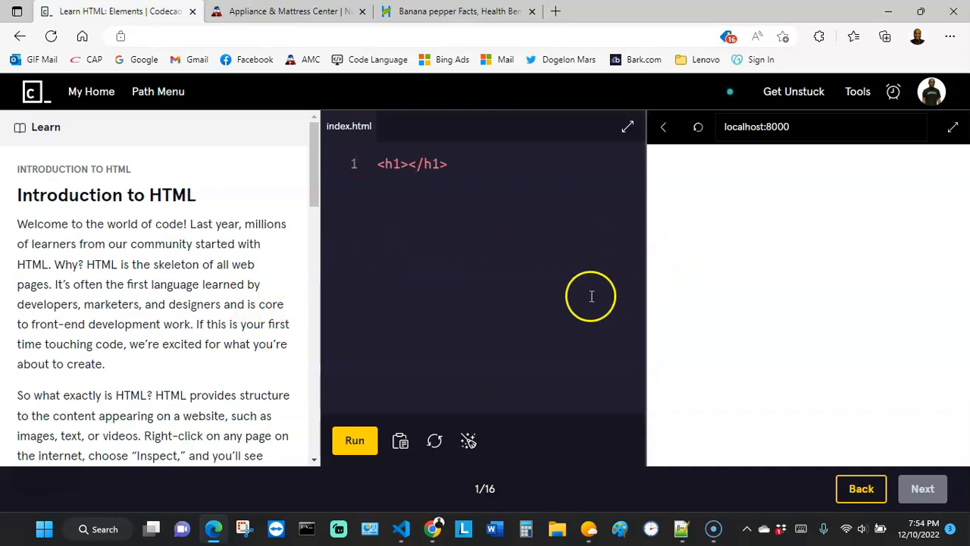
{"action": "mouse_move", "coordinate": [311, 322]}
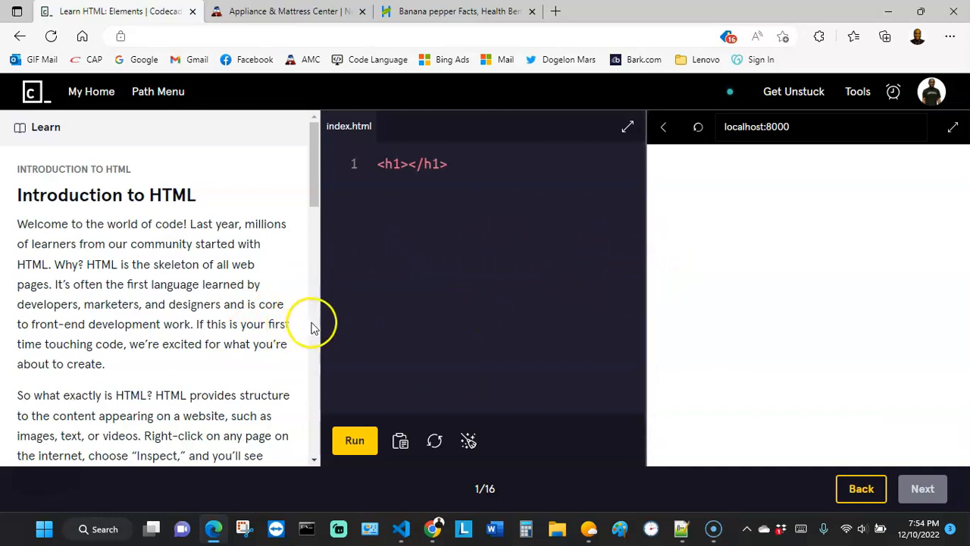
{"action": "mouse_move", "coordinate": [318, 321]}
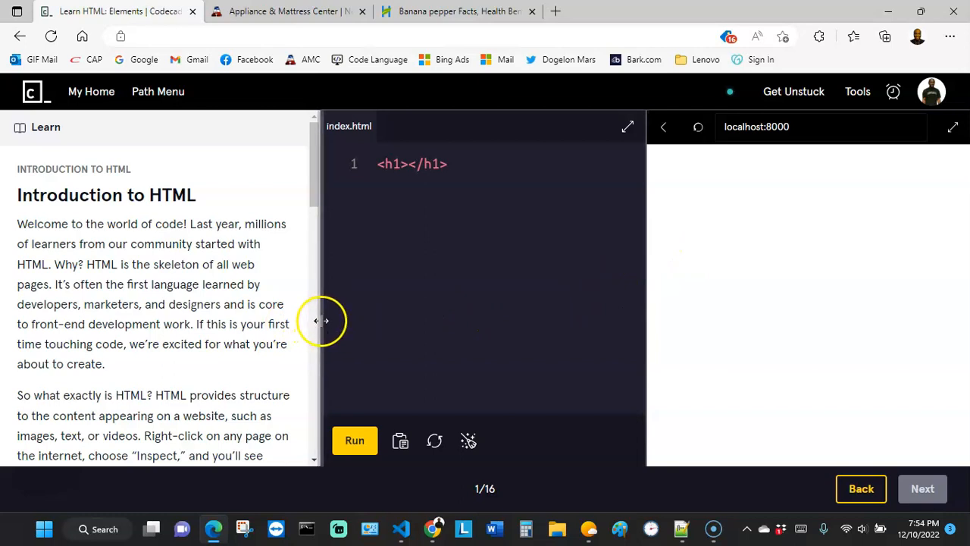
{"action": "mouse_move", "coordinate": [298, 334]}
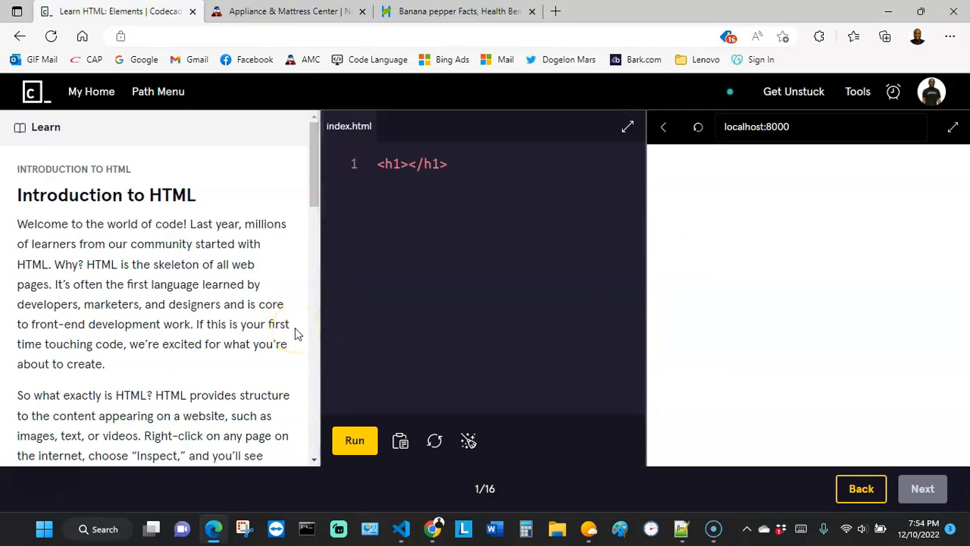
{"action": "mouse_move", "coordinate": [443, 267]}
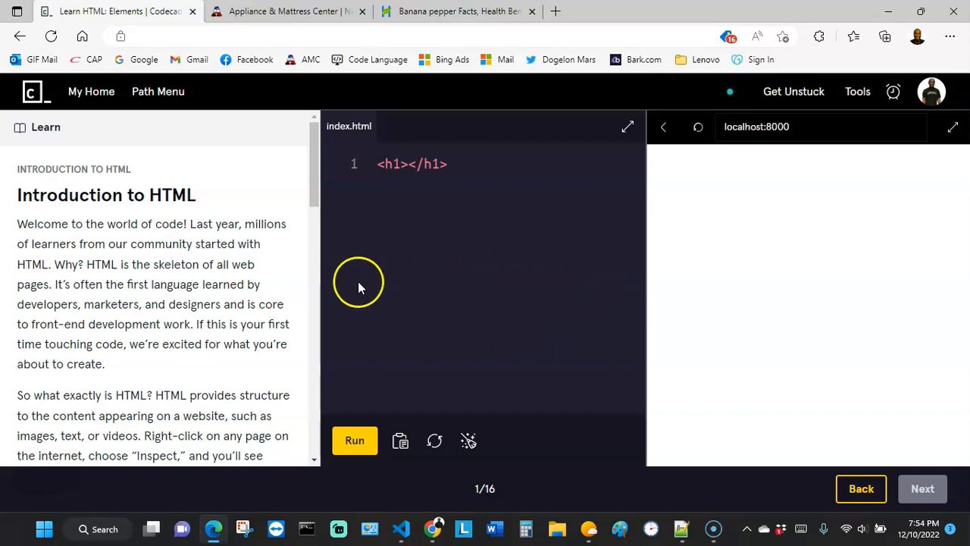
{"action": "mouse_move", "coordinate": [248, 258]}
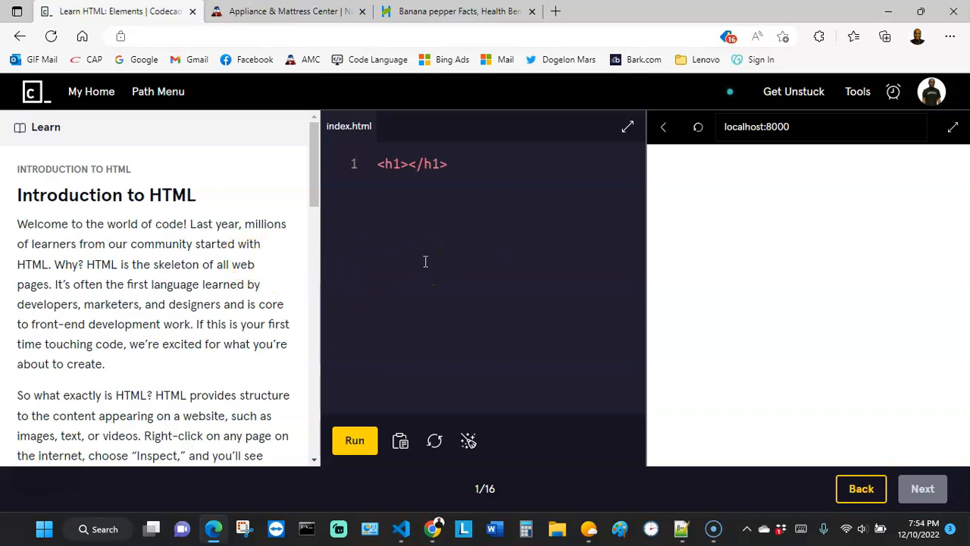
{"action": "mouse_move", "coordinate": [419, 264]}
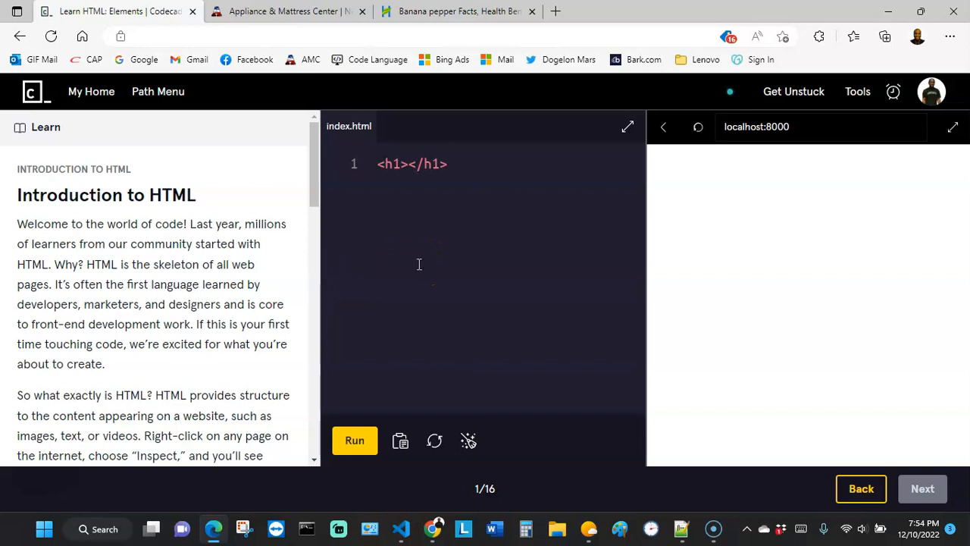
{"action": "mouse_move", "coordinate": [376, 270]}
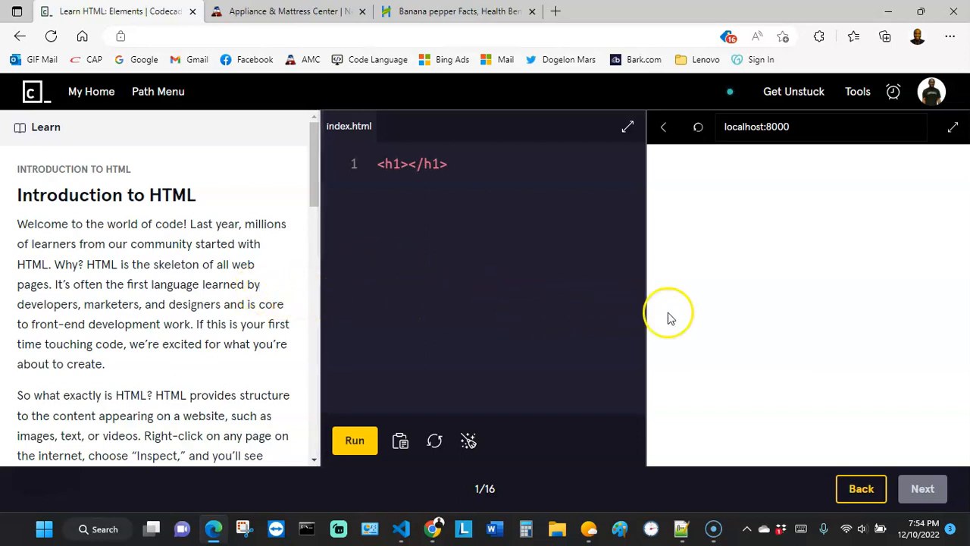
{"action": "mouse_move", "coordinate": [383, 155]}
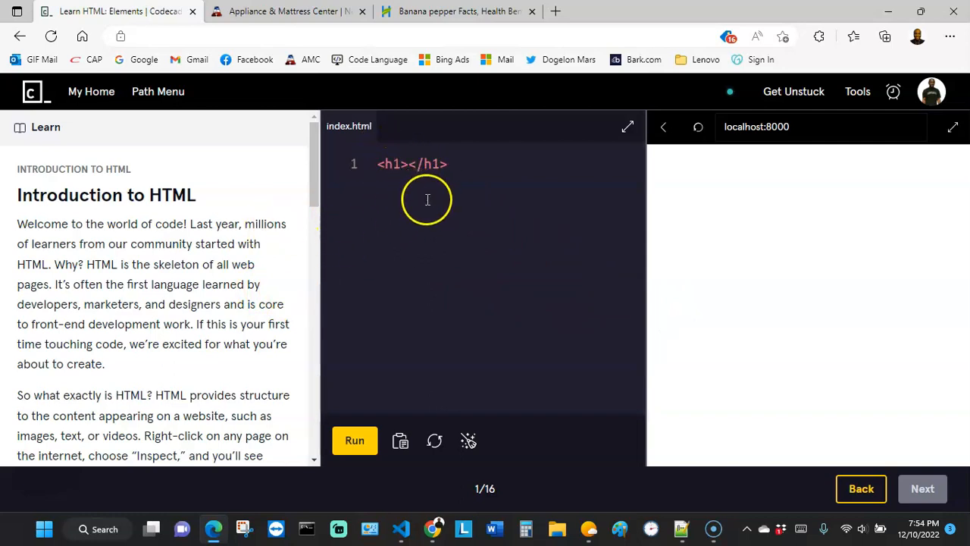
{"action": "mouse_move", "coordinate": [411, 217]}
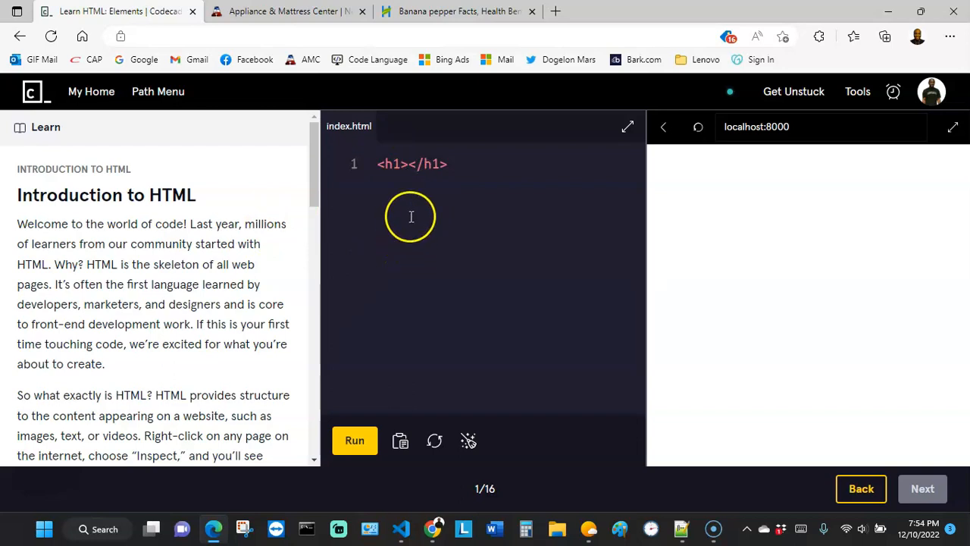
{"action": "mouse_move", "coordinate": [343, 297]}
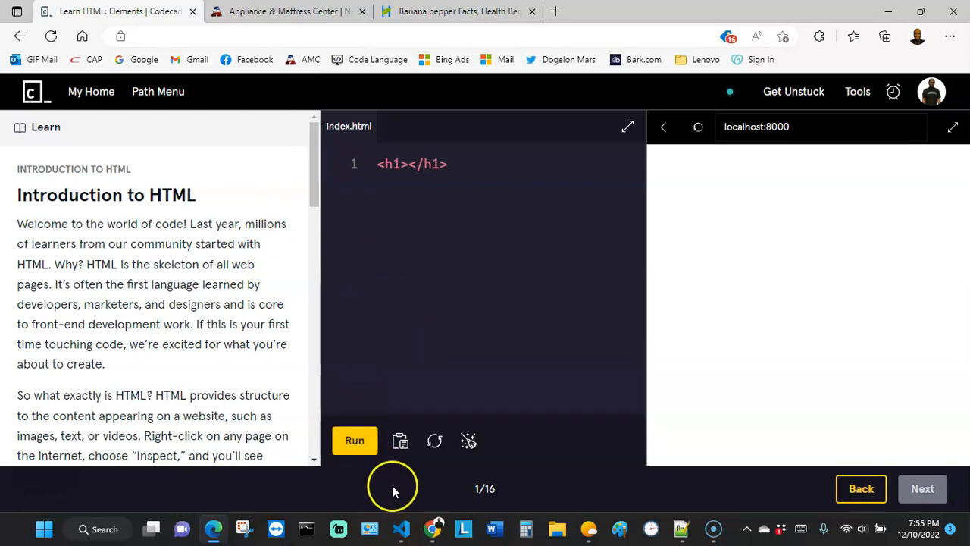
- Bring up Visual Studio Code showing the Stratford Accounting index.html beside styles.css
{"action": "left_click", "coordinate": [398, 528]}
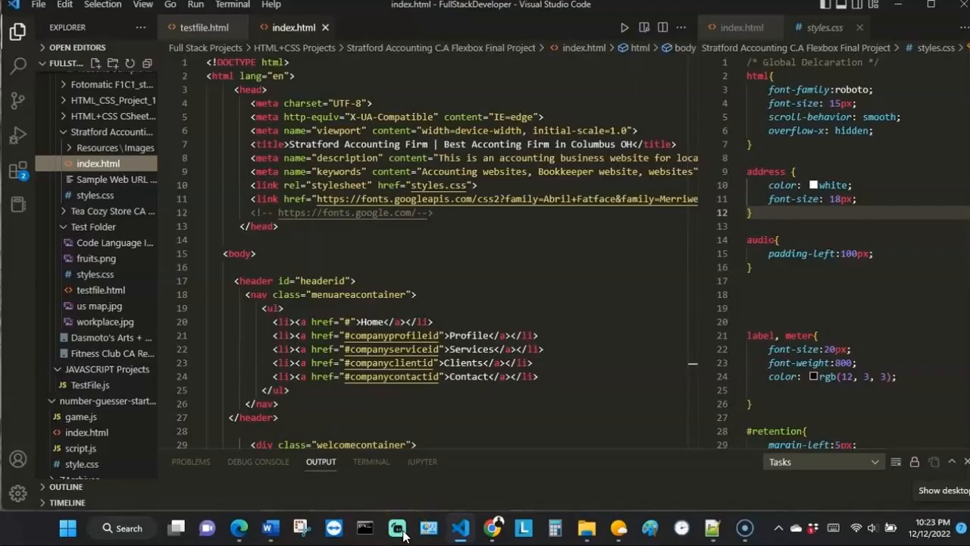
{"action": "mouse_move", "coordinate": [356, 149]}
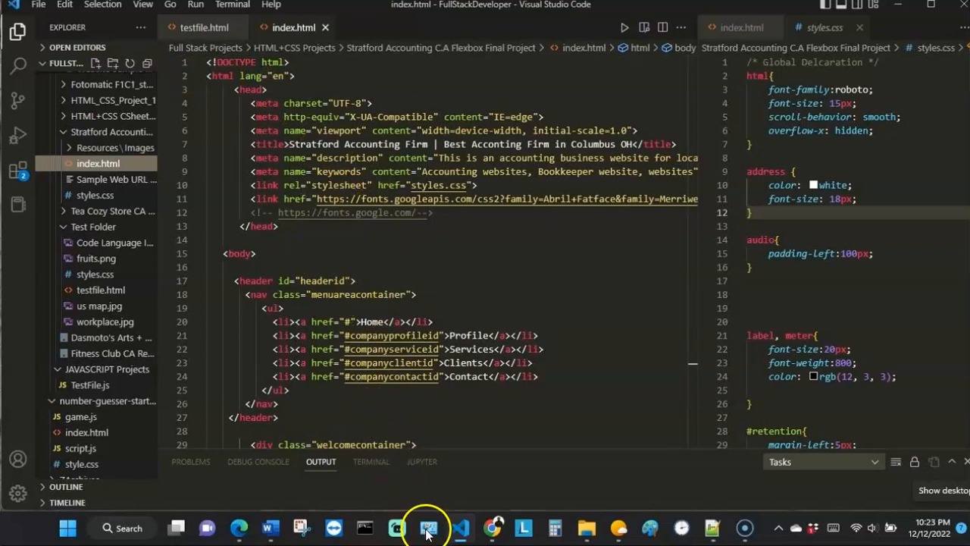
{"action": "mouse_move", "coordinate": [269, 527]}
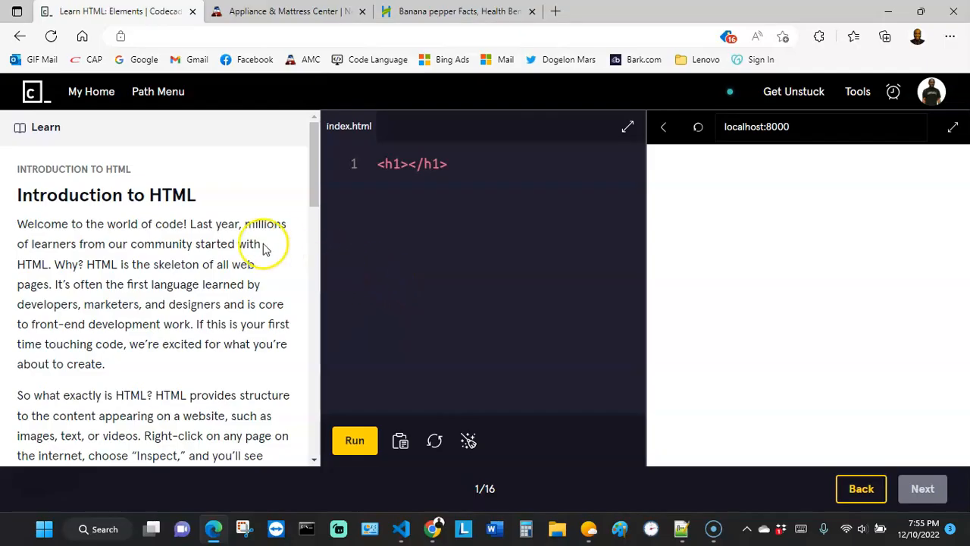
{"action": "mouse_move", "coordinate": [193, 254]}
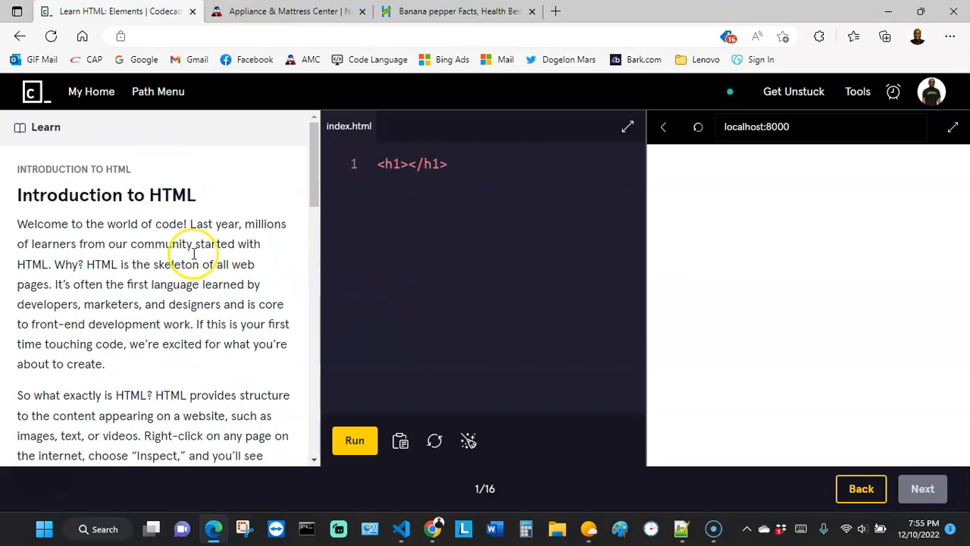
- Read down the Learn panel to the HyperText Markup Language explanation
{"action": "scroll", "scroll_direction": "down", "scroll_amount": 3}
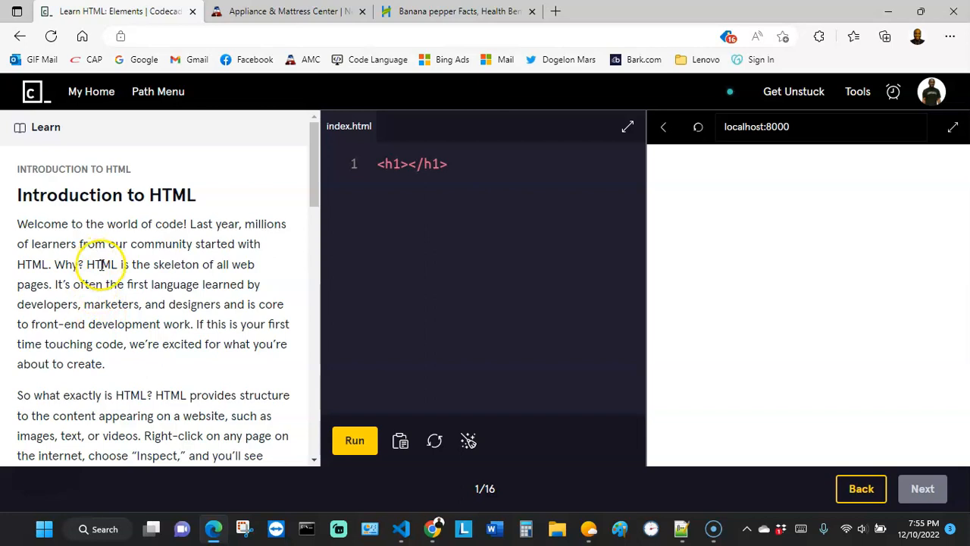
{"action": "mouse_move", "coordinate": [127, 299]}
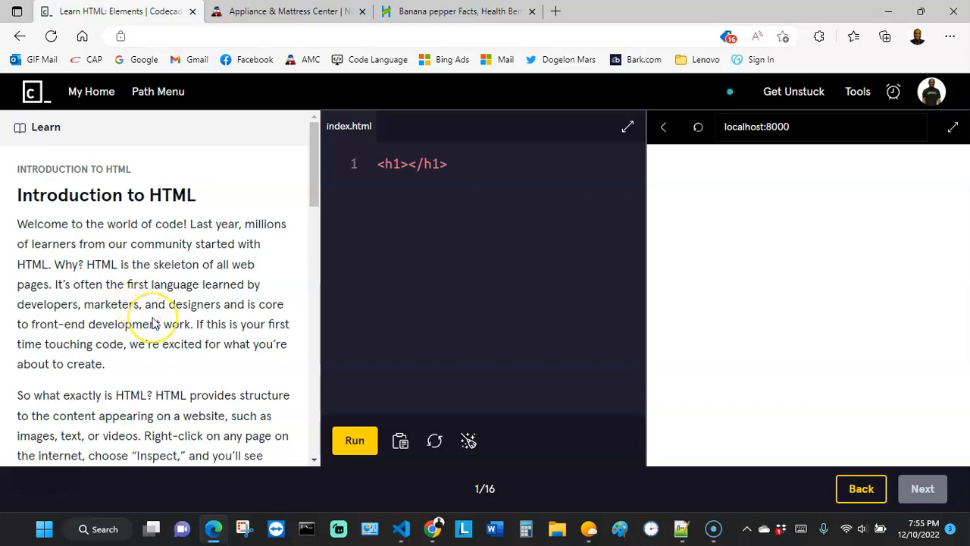
{"action": "scroll", "scroll_direction": "down", "scroll_amount": 3}
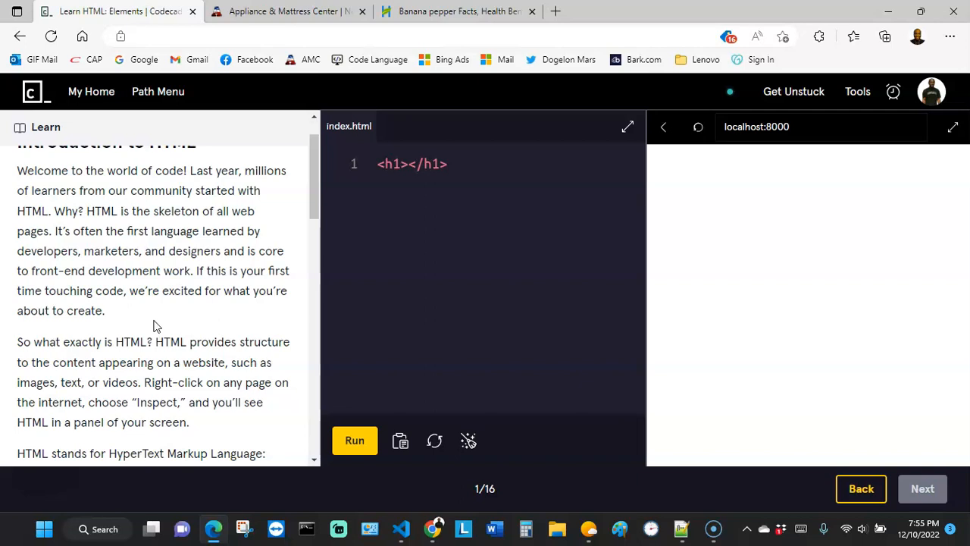
{"action": "scroll", "scroll_direction": "down", "scroll_amount": 3}
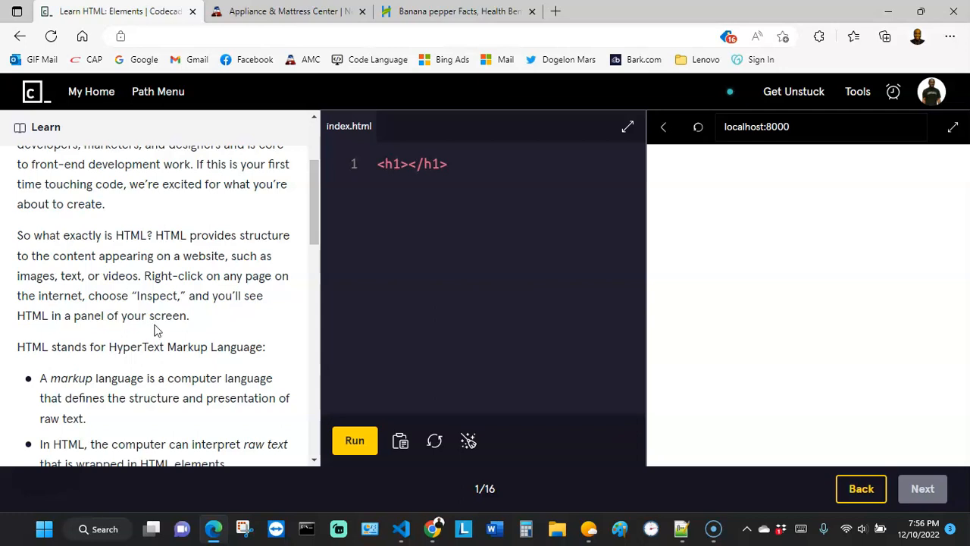
{"action": "mouse_move", "coordinate": [156, 334]}
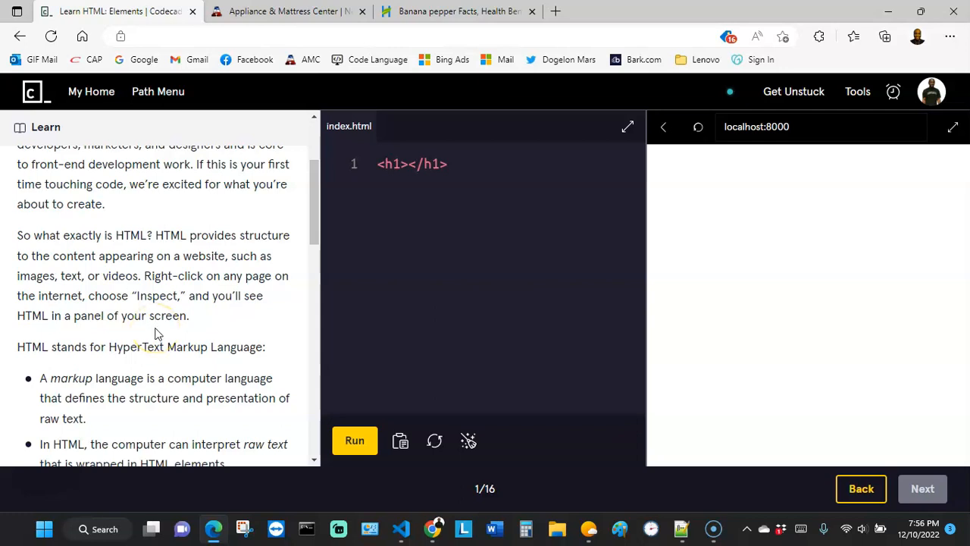
{"action": "scroll", "scroll_direction": "down", "scroll_amount": 3}
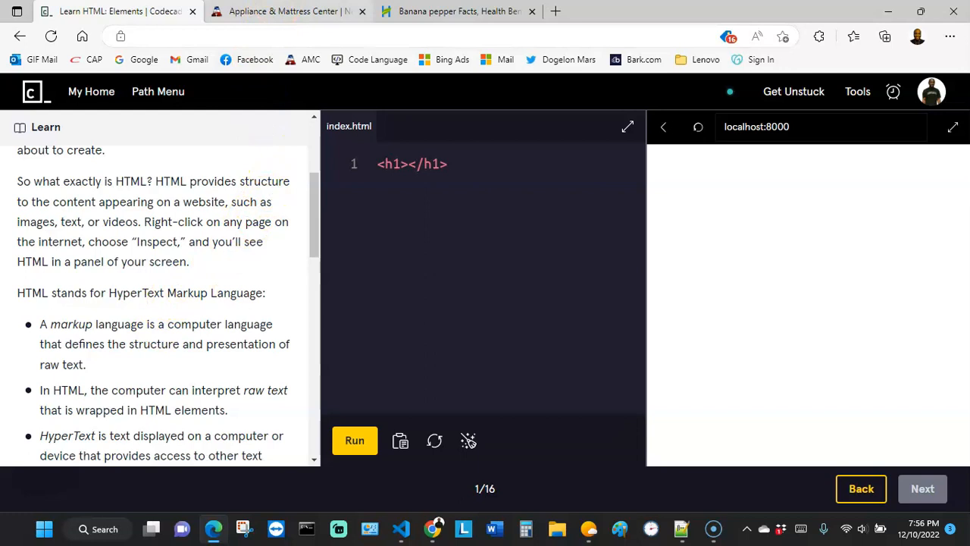
- Switch to the Appliance & Mattress Center homepage and browse its Christmas appliance deals
{"action": "left_click", "coordinate": [287, 10]}
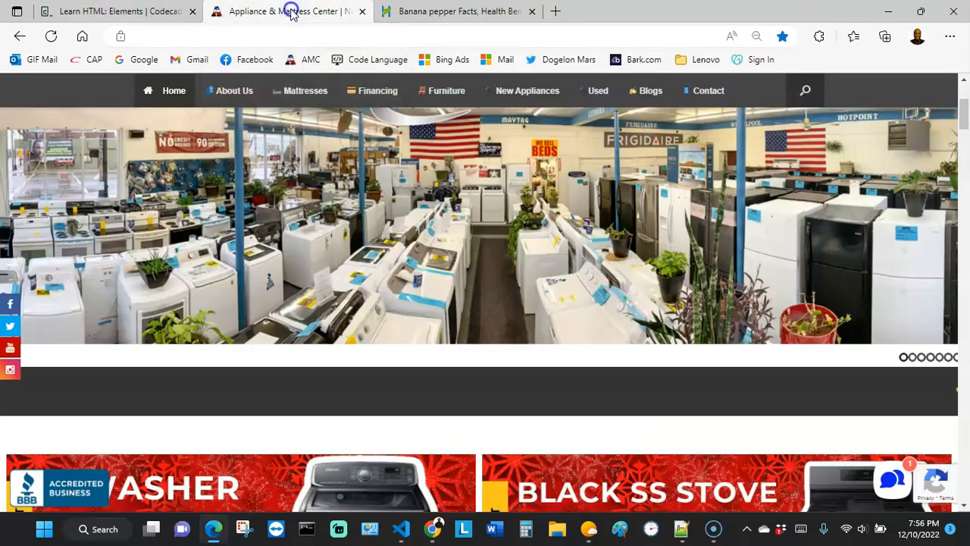
{"action": "scroll", "scroll_direction": "down", "scroll_amount": 3}
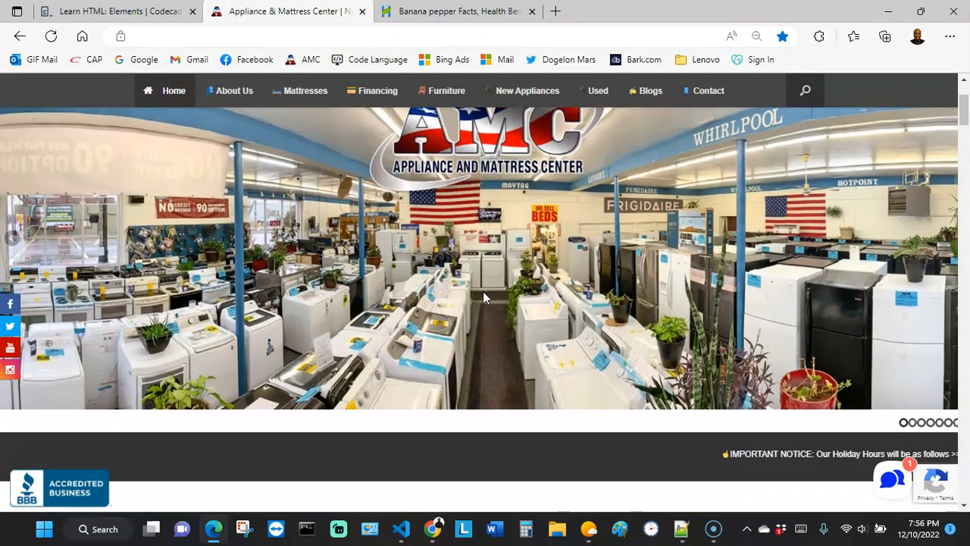
{"action": "scroll", "scroll_direction": "down", "scroll_amount": 3}
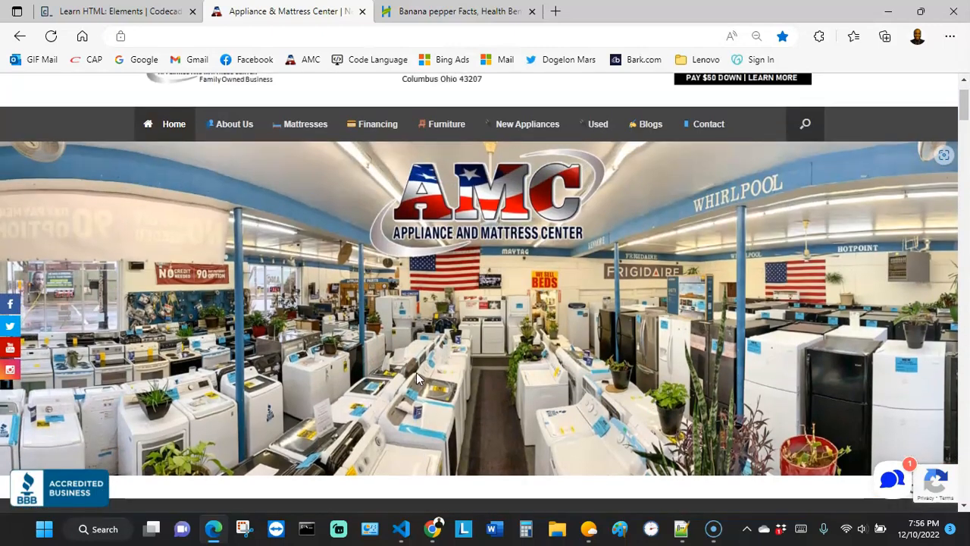
{"action": "scroll", "scroll_direction": "down", "scroll_amount": 3}
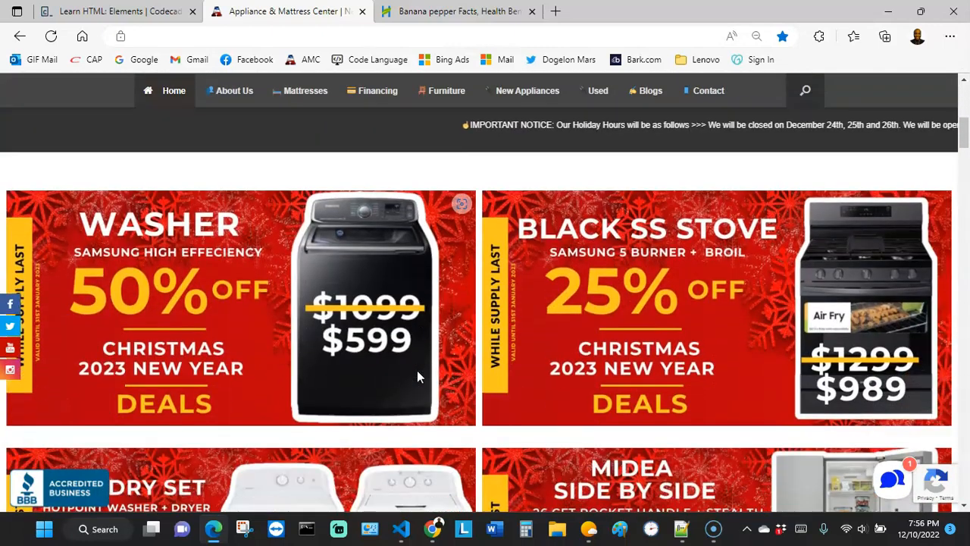
{"action": "scroll", "scroll_direction": "down", "scroll_amount": 3}
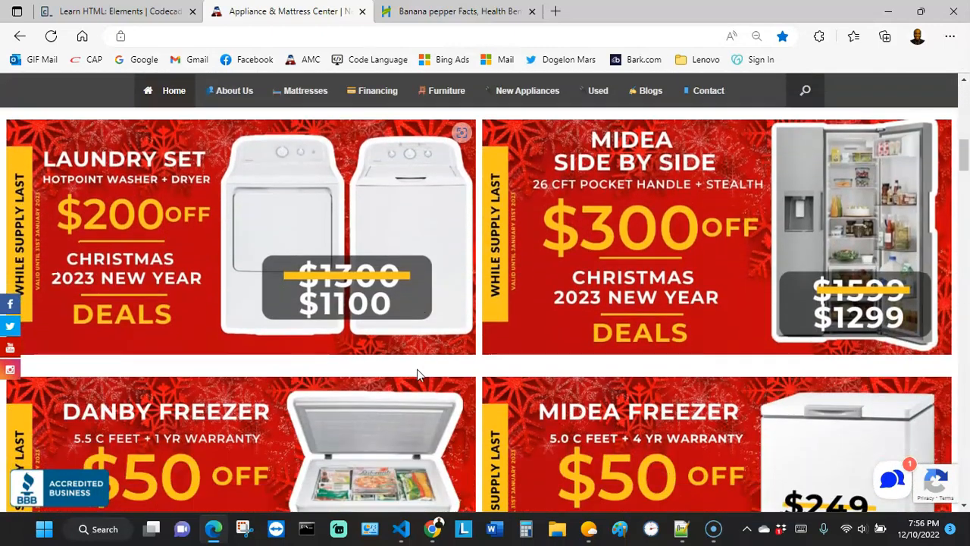
{"action": "scroll", "scroll_direction": "down", "scroll_amount": 3}
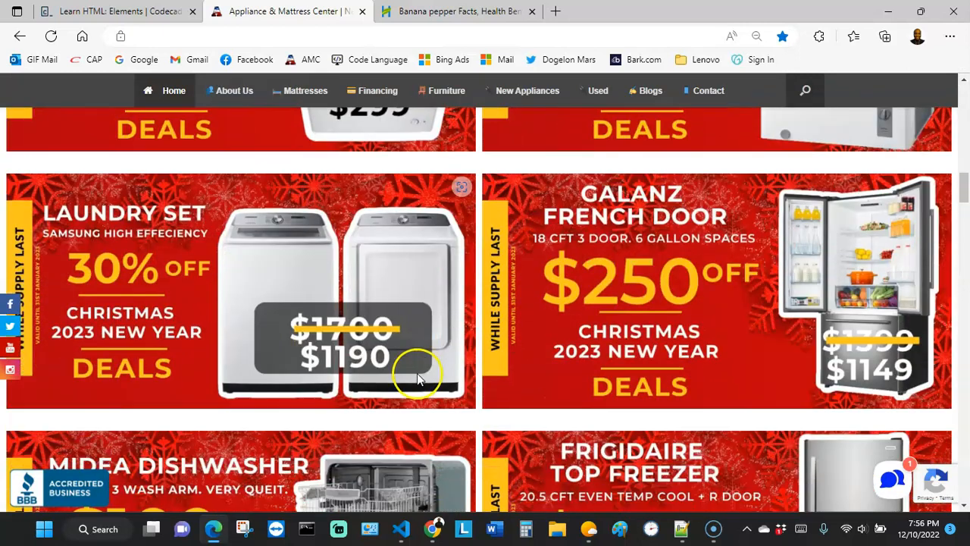
{"action": "scroll", "scroll_direction": "down", "scroll_amount": 3}
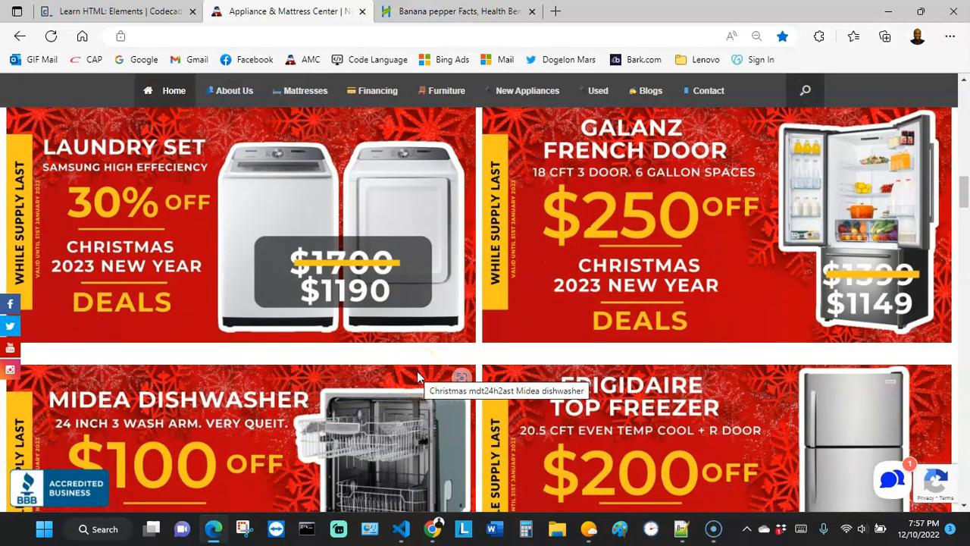
{"action": "mouse_move", "coordinate": [466, 307]}
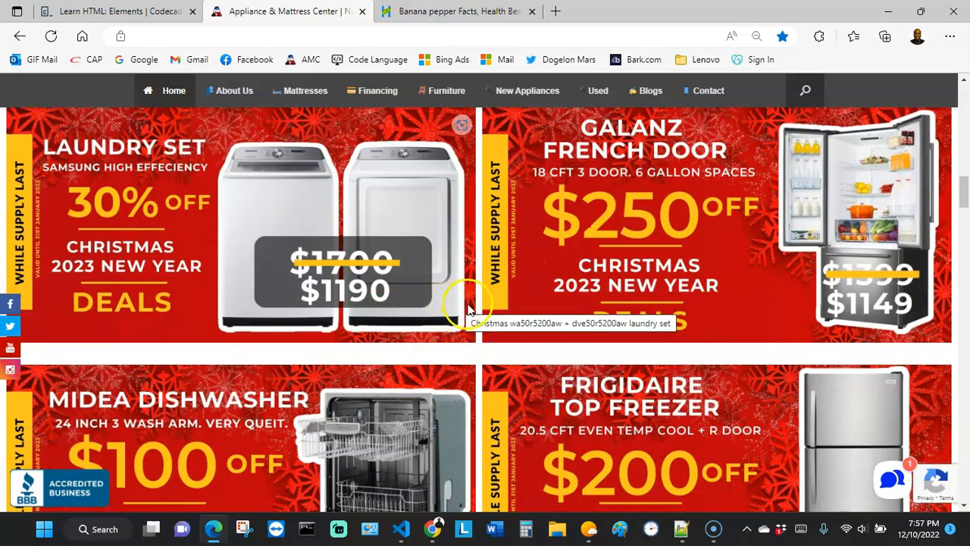
{"action": "scroll", "scroll_direction": "down", "scroll_amount": 3}
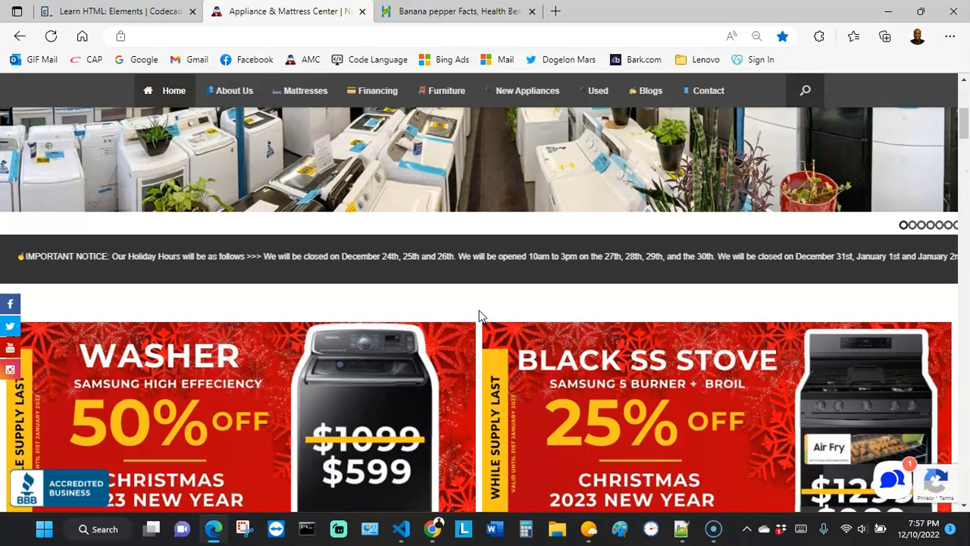
{"action": "scroll", "scroll_direction": "down", "scroll_amount": 3}
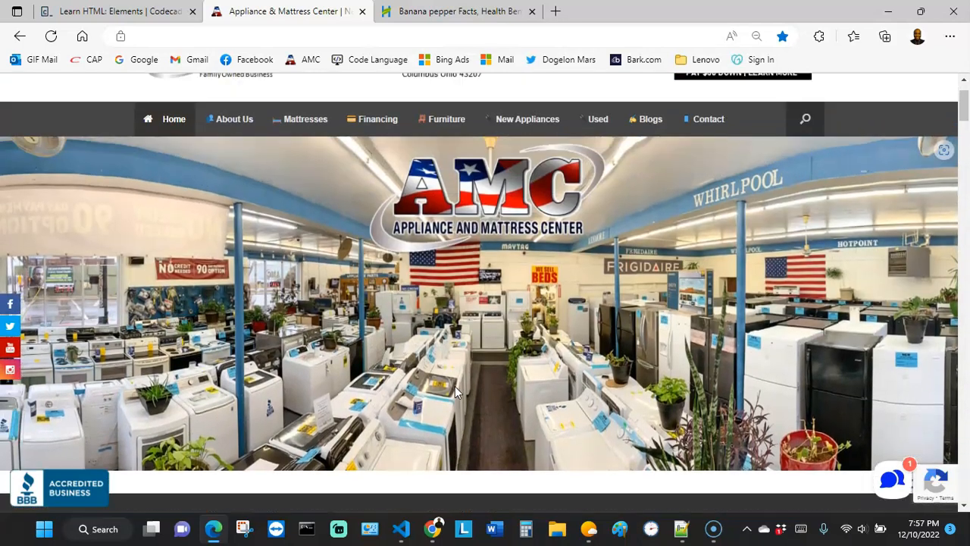
{"action": "scroll", "scroll_direction": "down", "scroll_amount": 3}
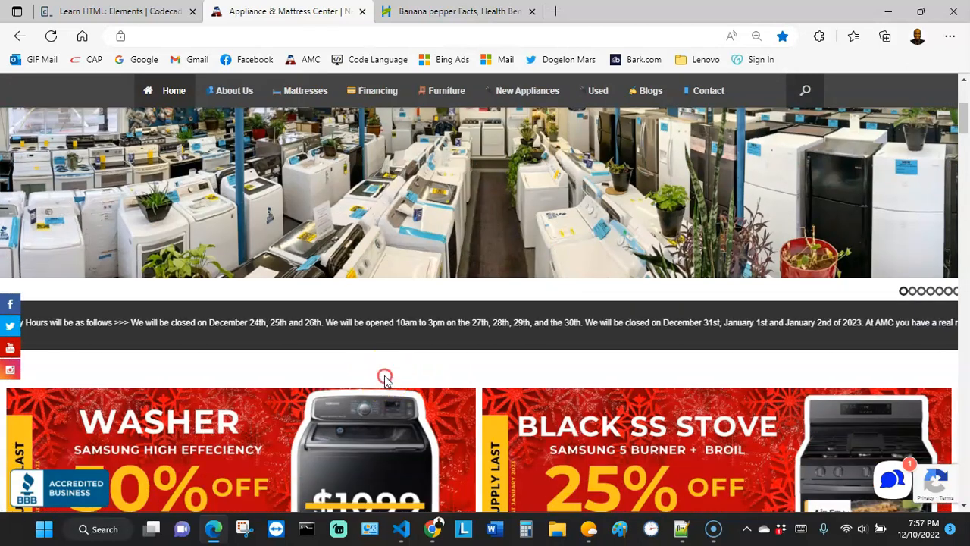
{"action": "right_click", "coordinate": [385, 376]}
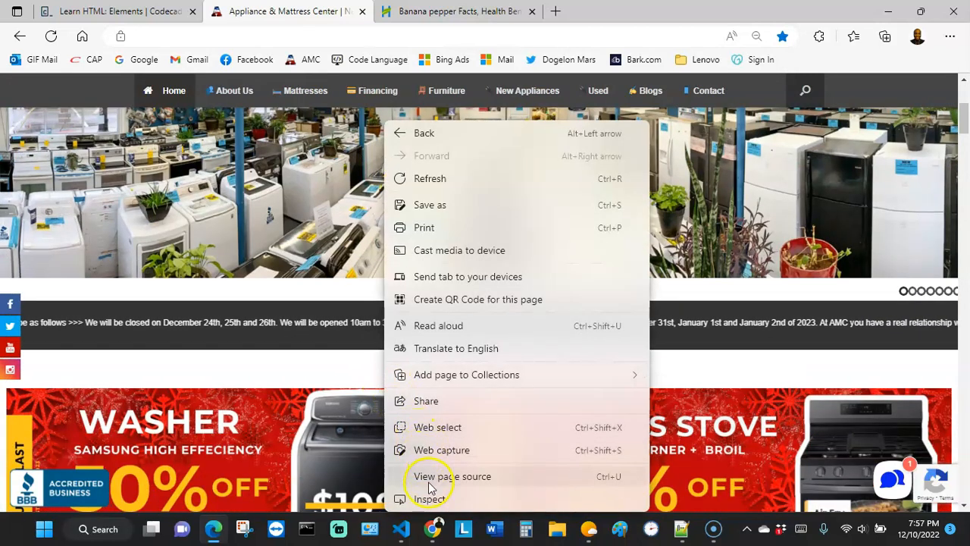
{"action": "left_click", "coordinate": [452, 476]}
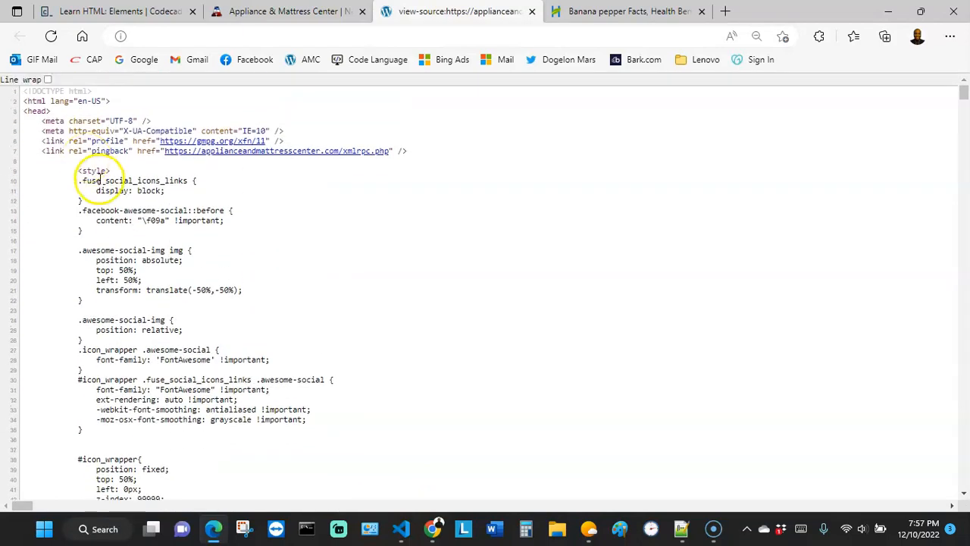
{"action": "scroll", "scroll_direction": "down", "scroll_amount": 3}
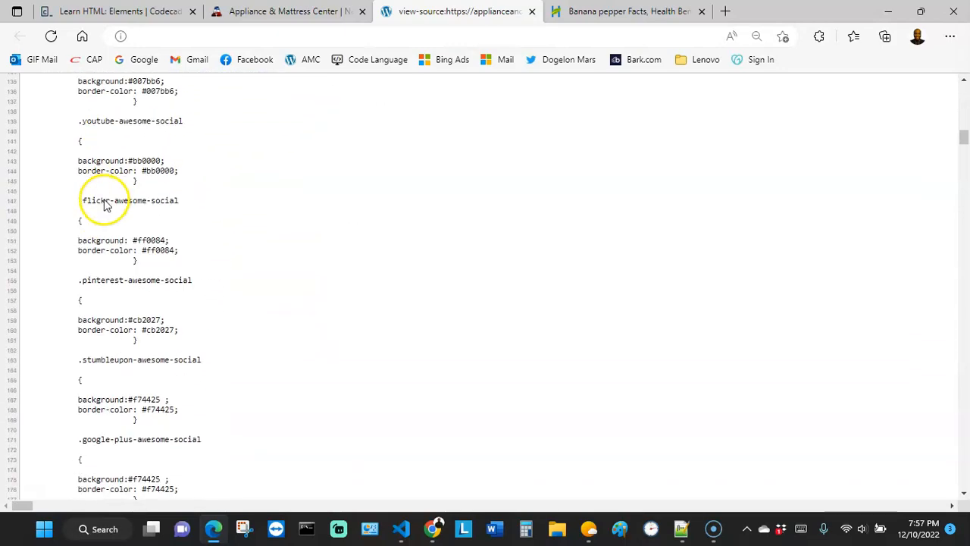
{"action": "scroll", "scroll_direction": "down", "scroll_amount": 3}
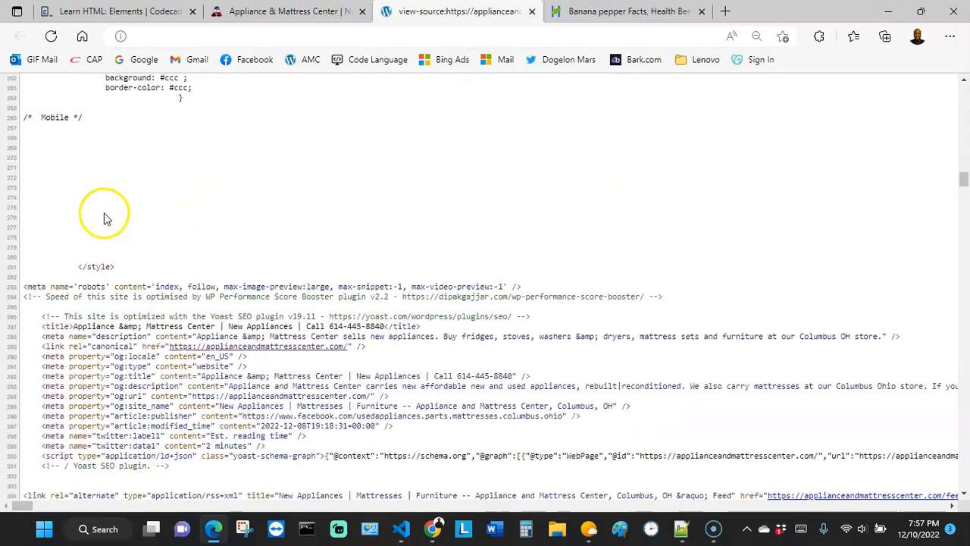
{"action": "scroll", "scroll_direction": "down", "scroll_amount": 3}
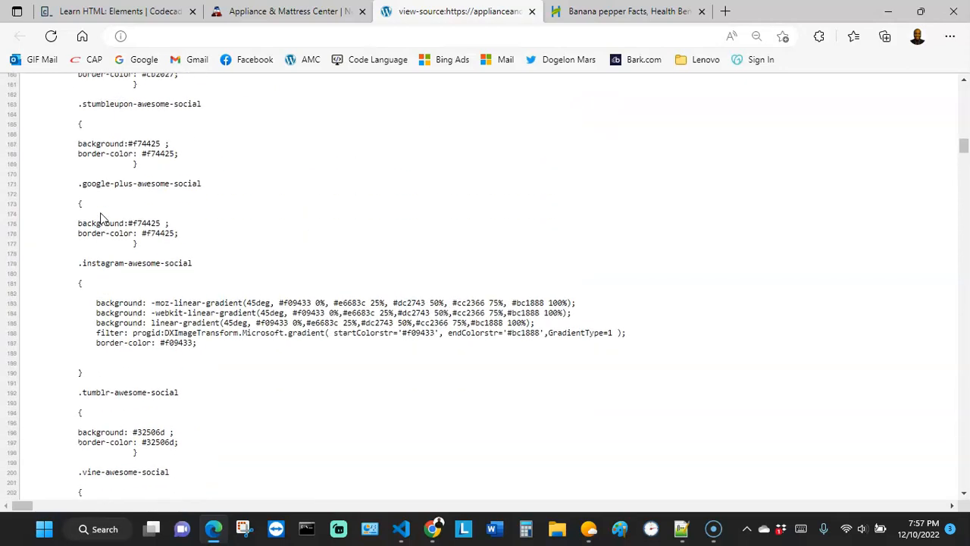
{"action": "left_click", "coordinate": [287, 12]}
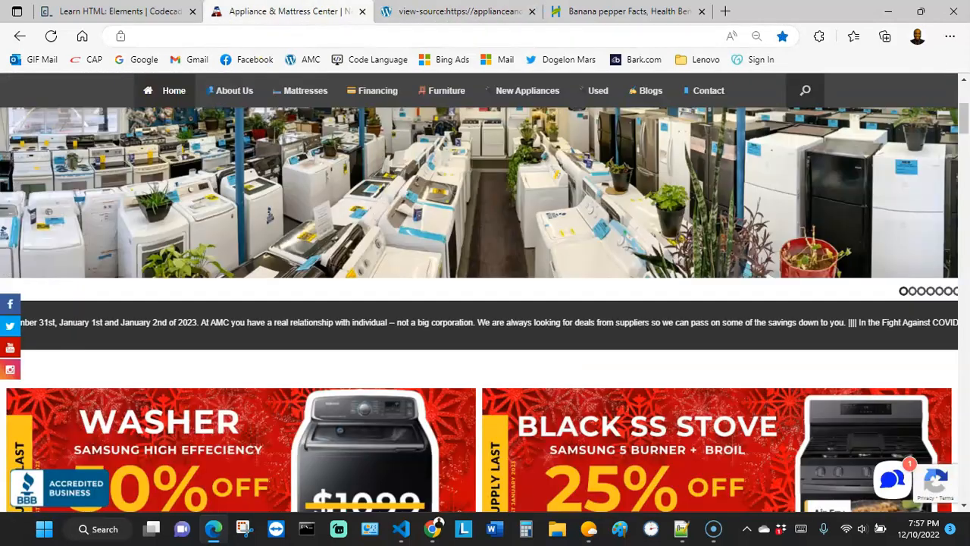
{"action": "left_click", "coordinate": [459, 10]}
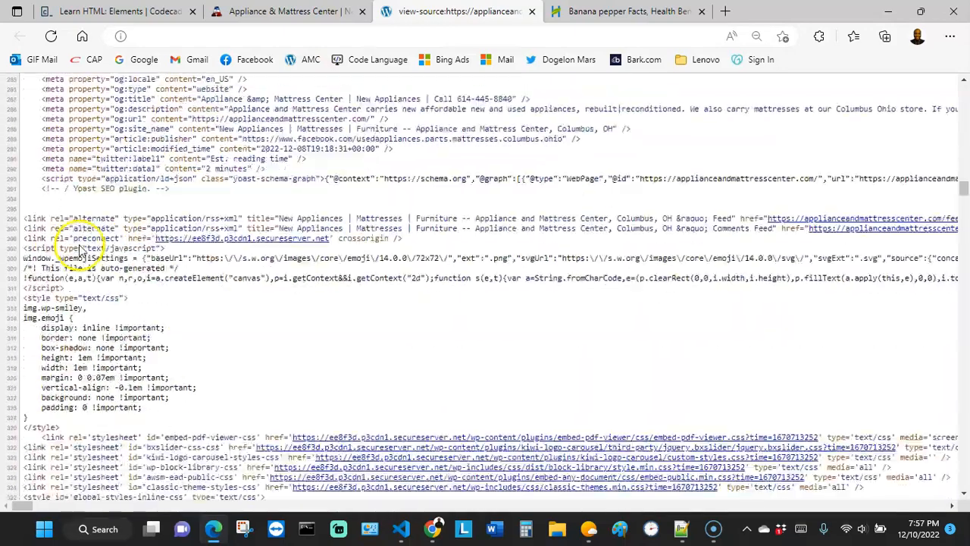
{"action": "scroll", "scroll_direction": "down", "scroll_amount": 3}
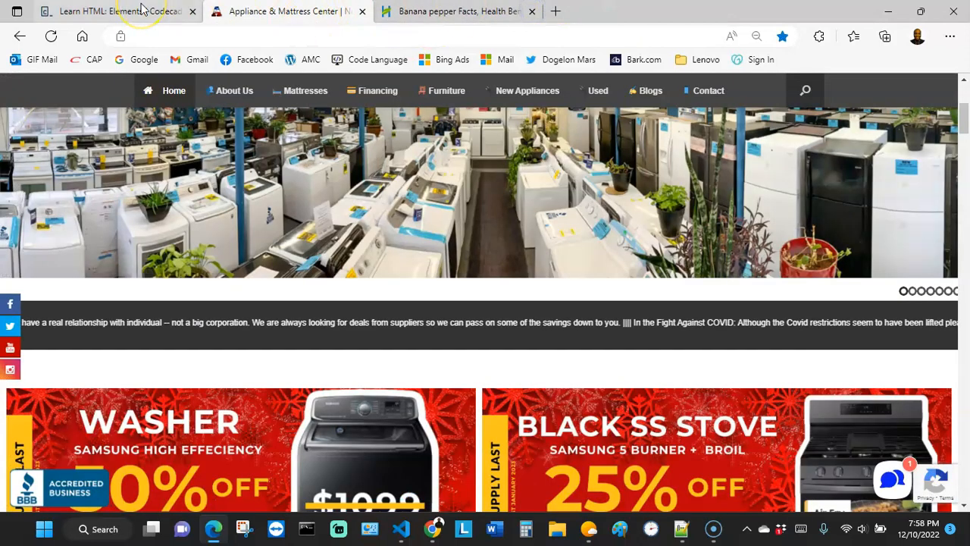
- Return to the Learn HTML: Elements lesson and read down to the Instructions section
{"action": "left_click", "coordinate": [114, 11]}
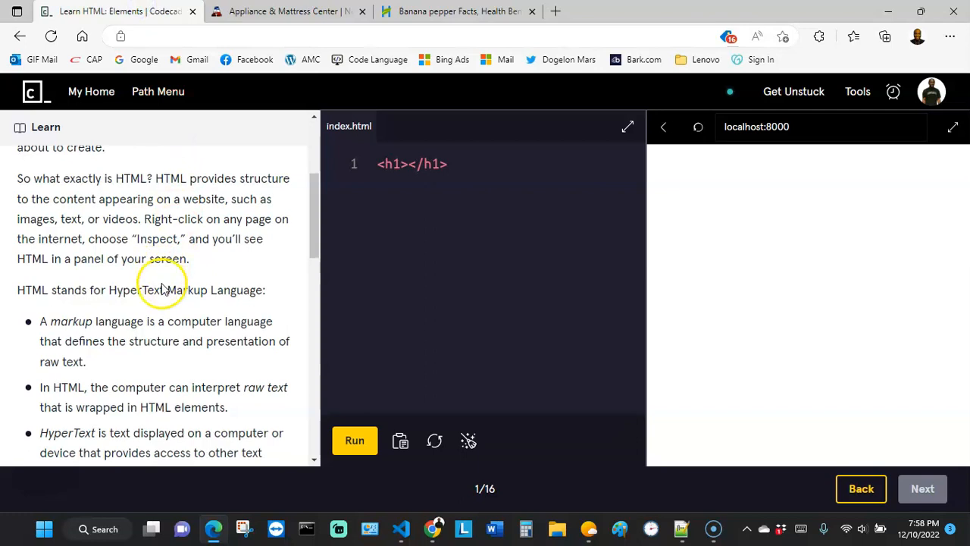
{"action": "scroll", "scroll_direction": "down", "scroll_amount": 3}
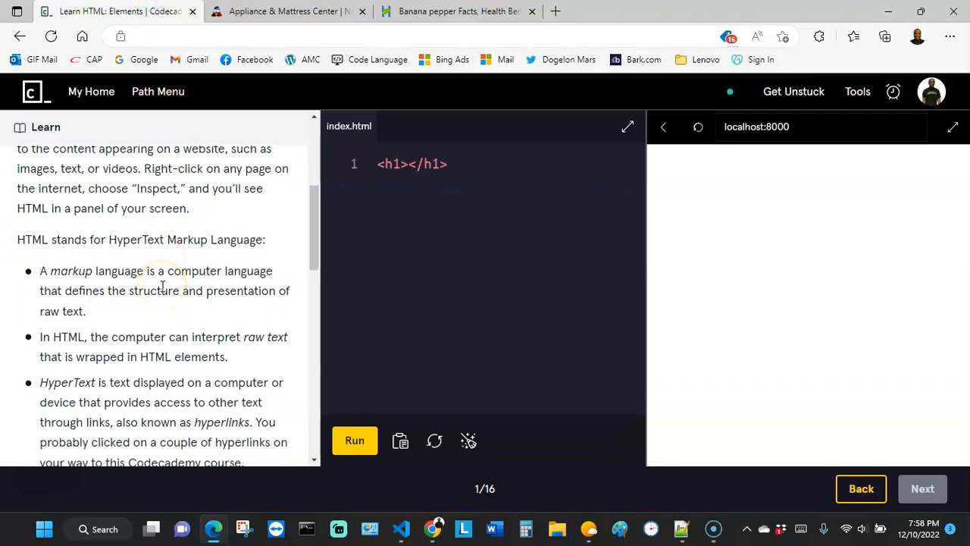
{"action": "mouse_move", "coordinate": [112, 243]}
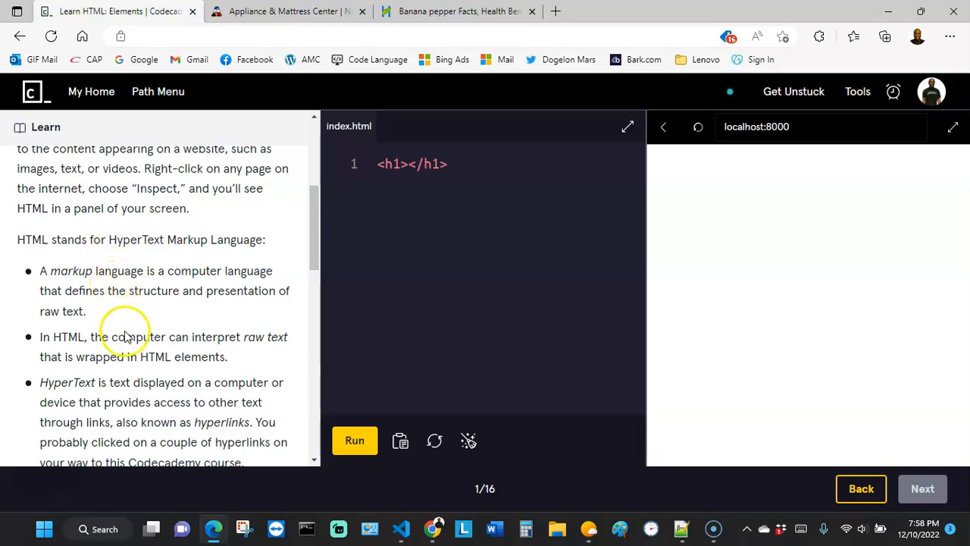
{"action": "scroll", "scroll_direction": "down", "scroll_amount": 3}
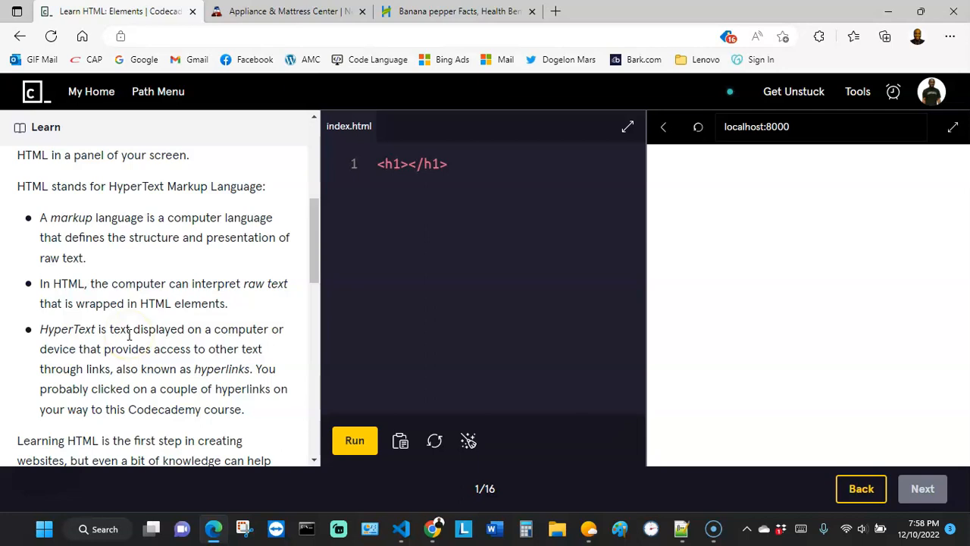
{"action": "scroll", "scroll_direction": "down", "scroll_amount": 3}
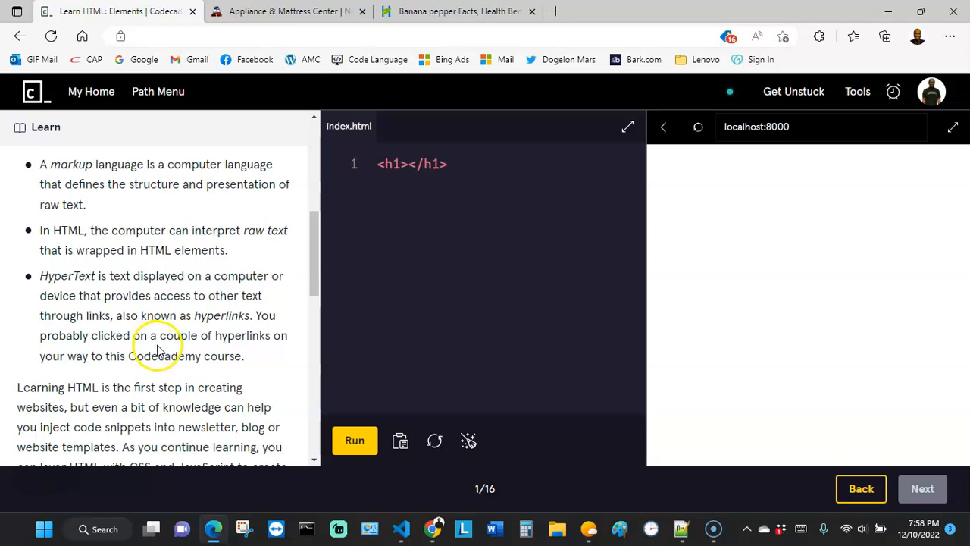
{"action": "mouse_move", "coordinate": [161, 349]}
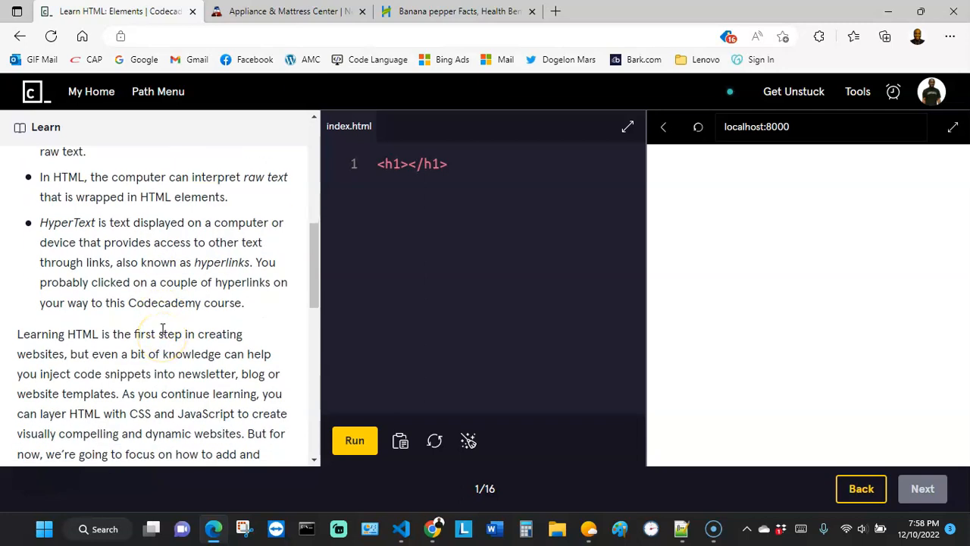
{"action": "mouse_move", "coordinate": [84, 211]}
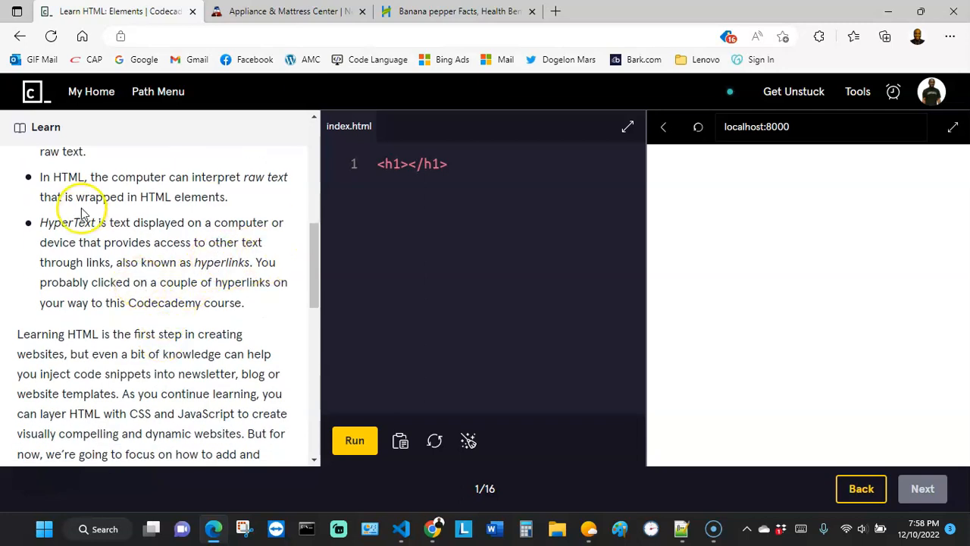
{"action": "mouse_move", "coordinate": [256, 312]}
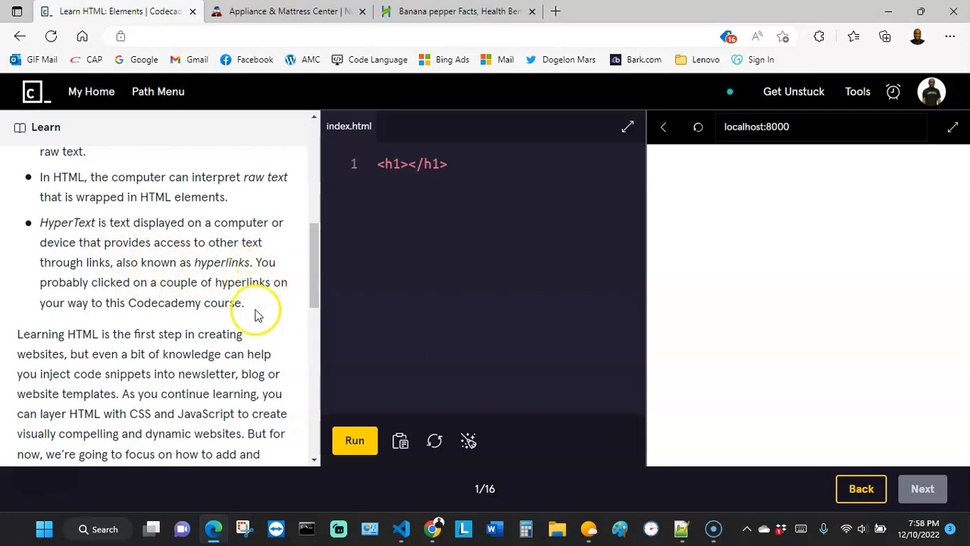
{"action": "mouse_move", "coordinate": [179, 333]}
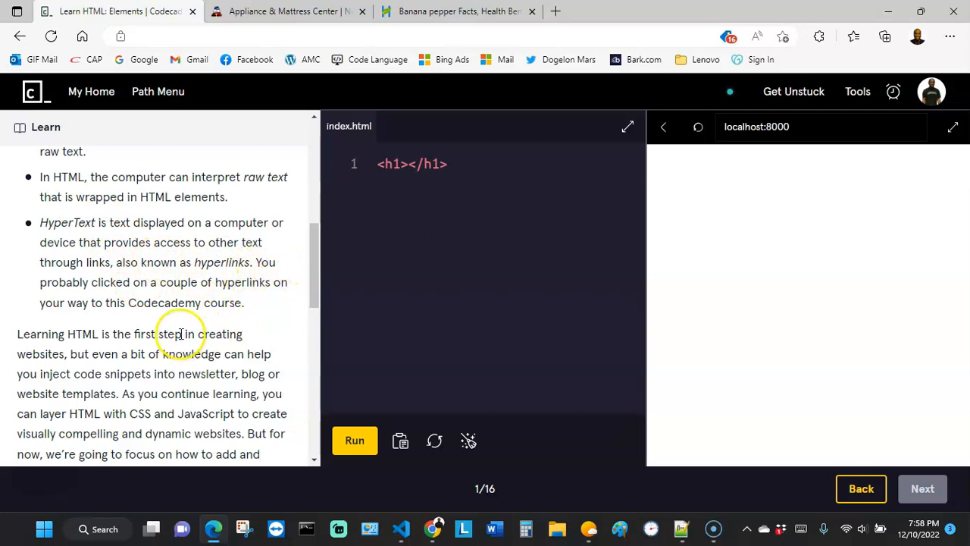
{"action": "mouse_move", "coordinate": [148, 296]}
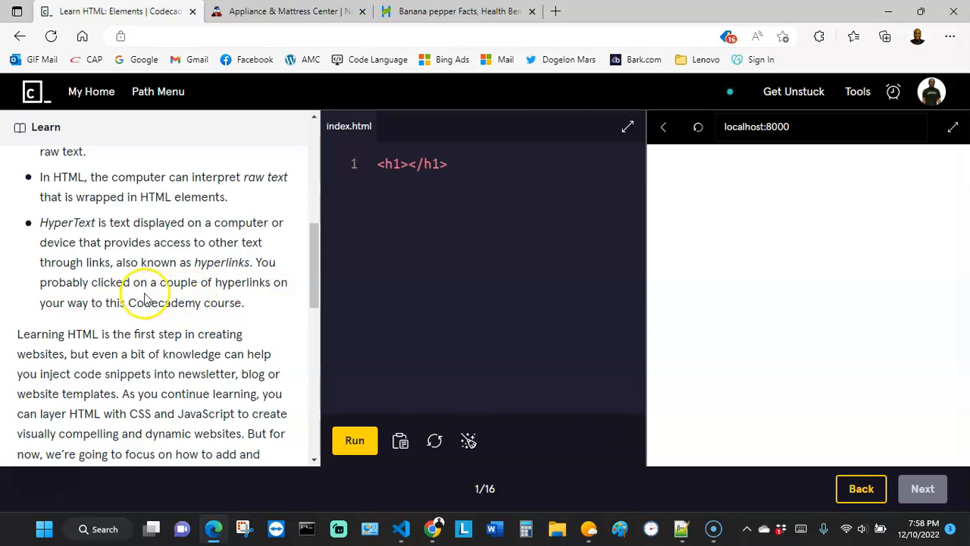
{"action": "mouse_move", "coordinate": [156, 325]}
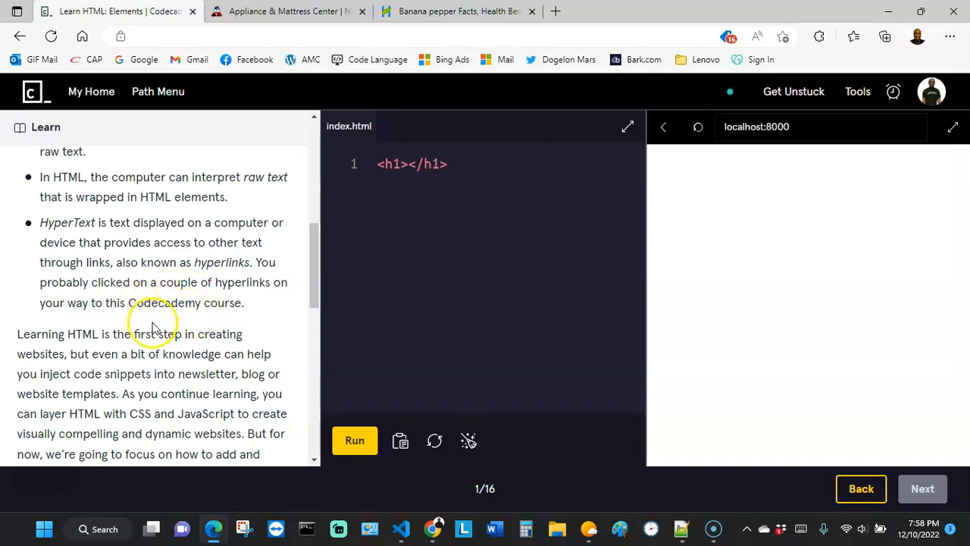
{"action": "scroll", "scroll_direction": "down", "scroll_amount": 3}
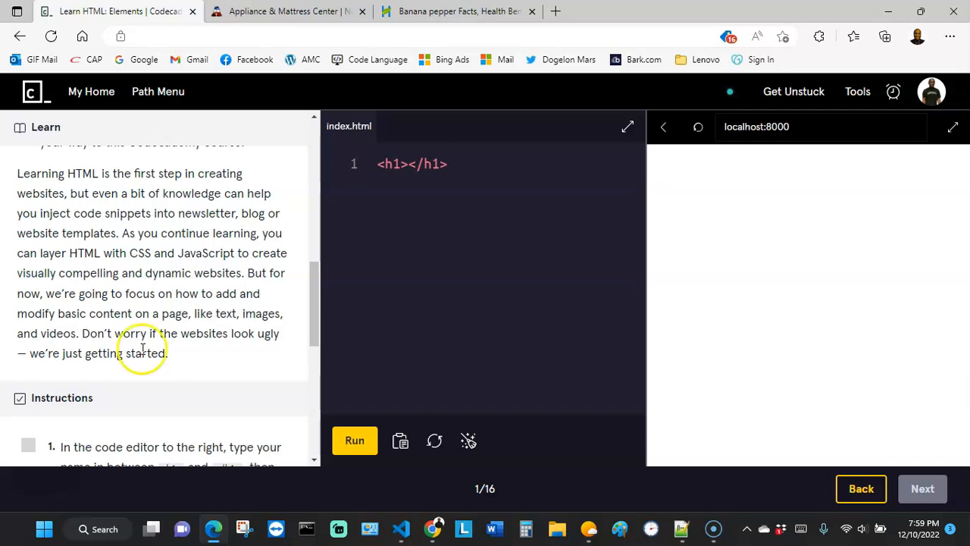
{"action": "scroll", "scroll_direction": "down", "scroll_amount": 3}
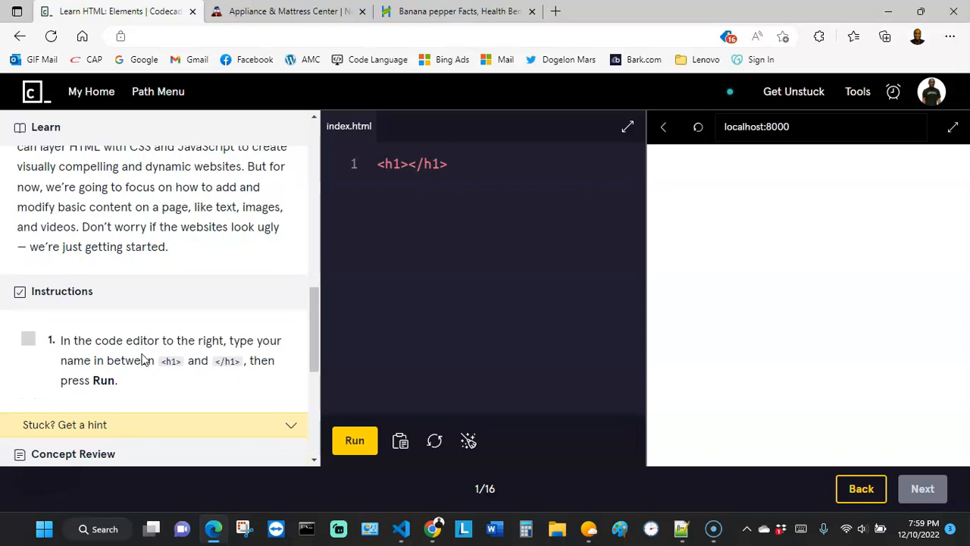
- Type the name 'Kesse' between the h1 tags in index.html
{"action": "scroll", "scroll_direction": "down", "scroll_amount": 3}
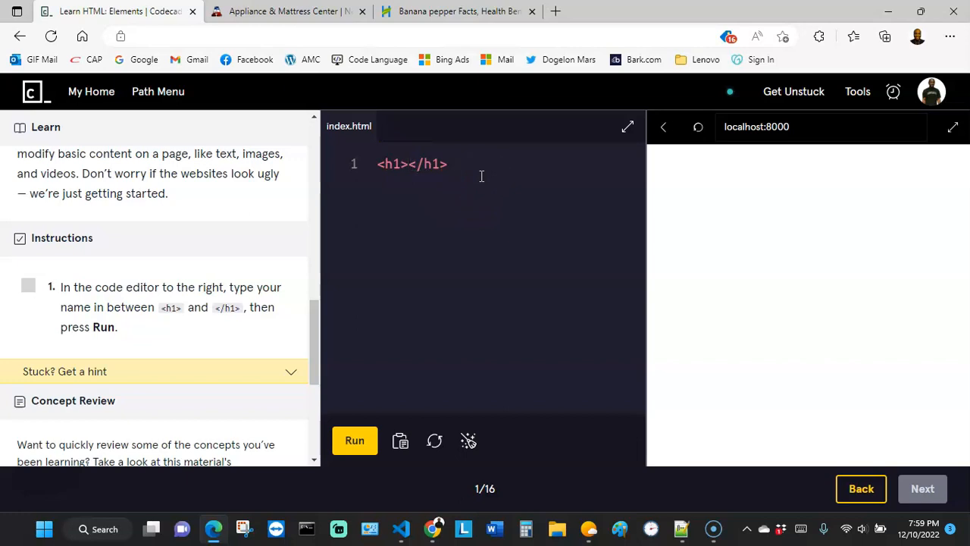
{"action": "type", "text": "K"}
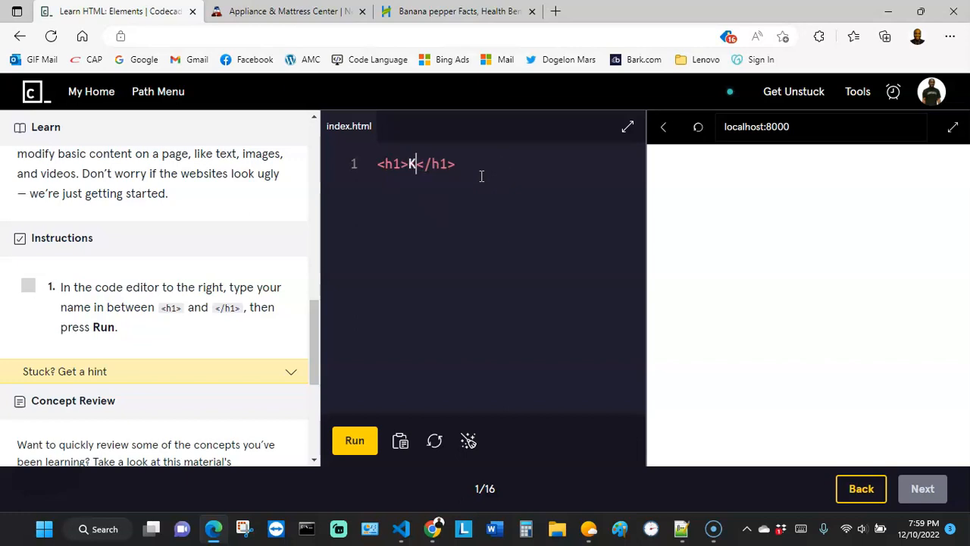
{"action": "type", "text": "esse"}
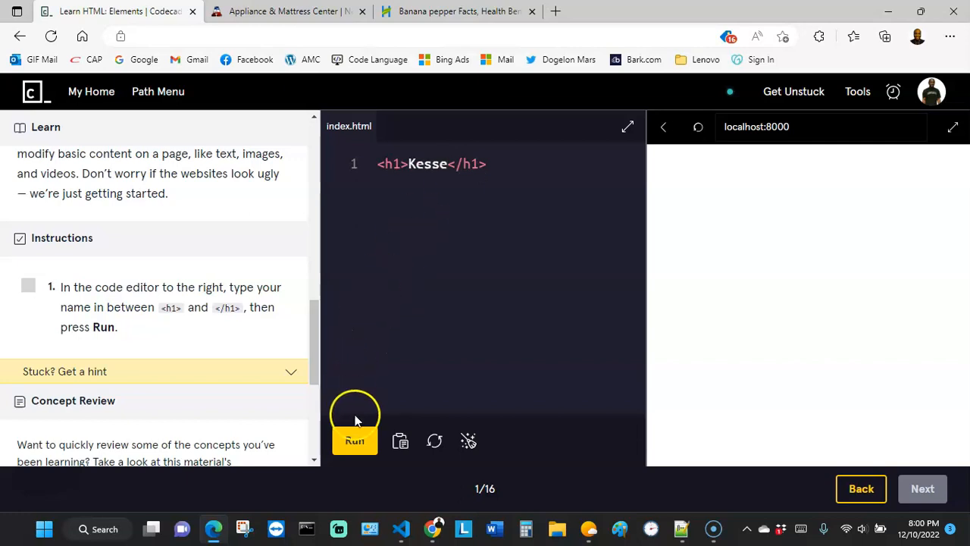
- Run the code so 'Kesse' renders as a heading and step 1 checks off
{"action": "left_click", "coordinate": [354, 440]}
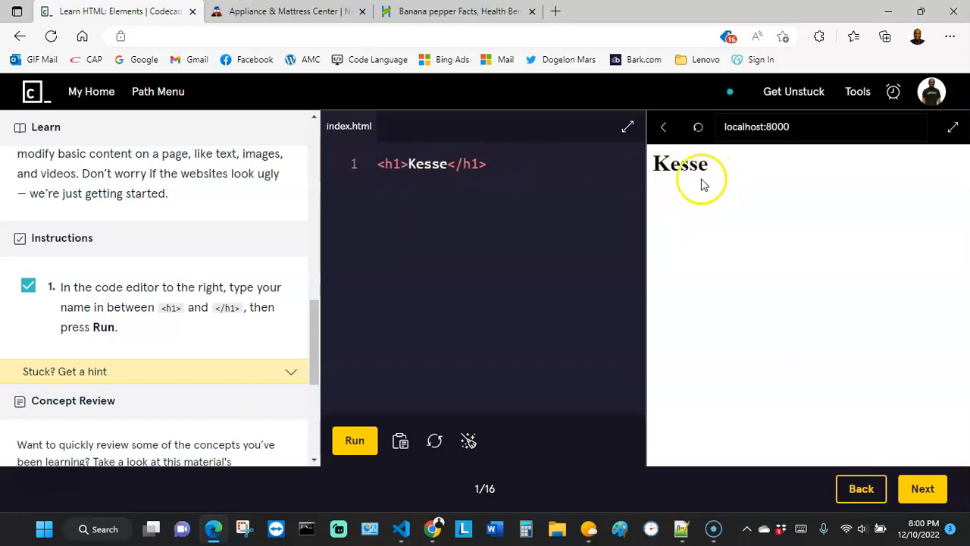
{"action": "mouse_move", "coordinate": [462, 164]}
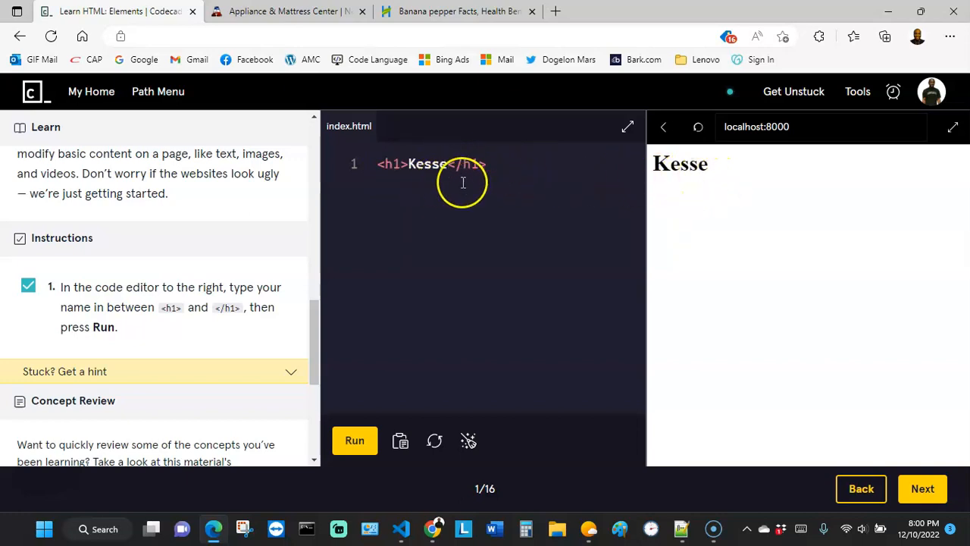
{"action": "mouse_move", "coordinate": [700, 181]}
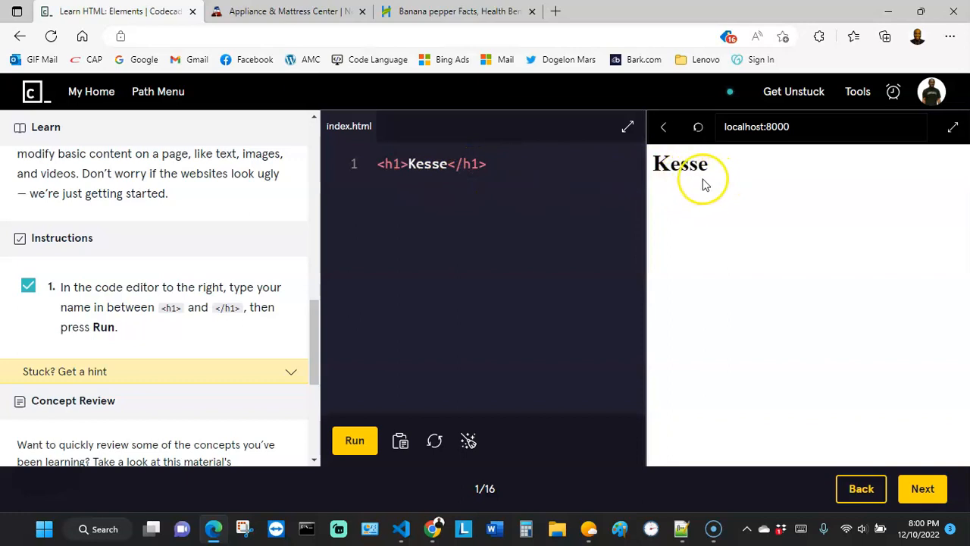
{"action": "mouse_move", "coordinate": [748, 193]}
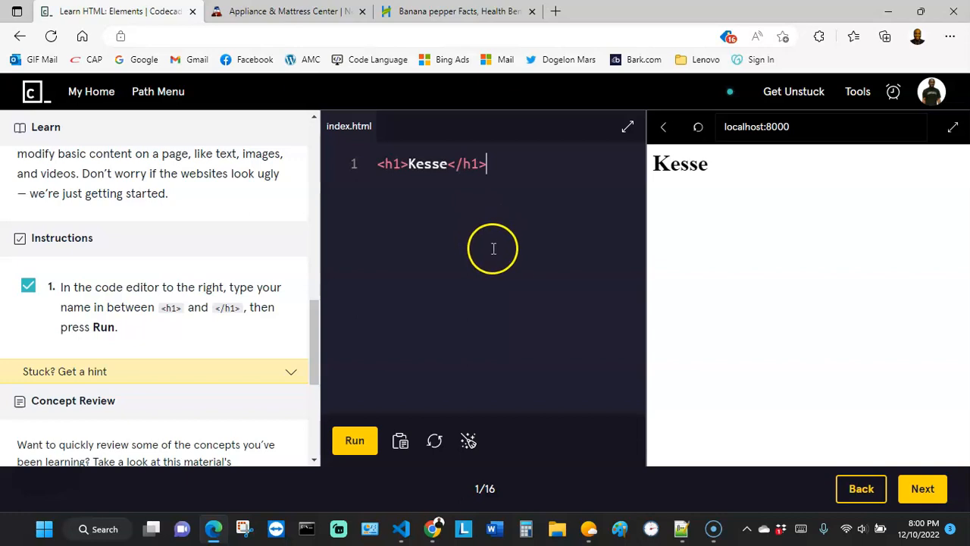
{"action": "mouse_move", "coordinate": [471, 228]}
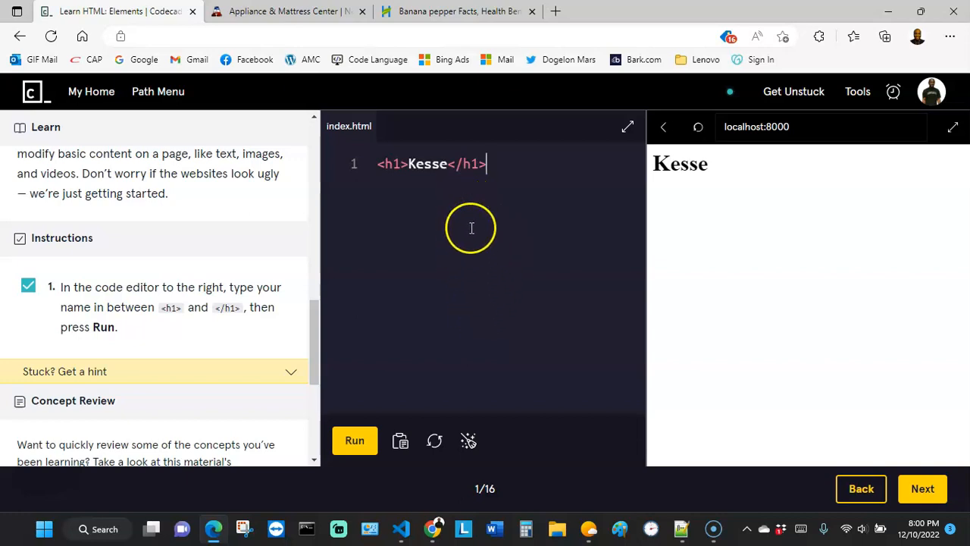
{"action": "mouse_move", "coordinate": [482, 321]}
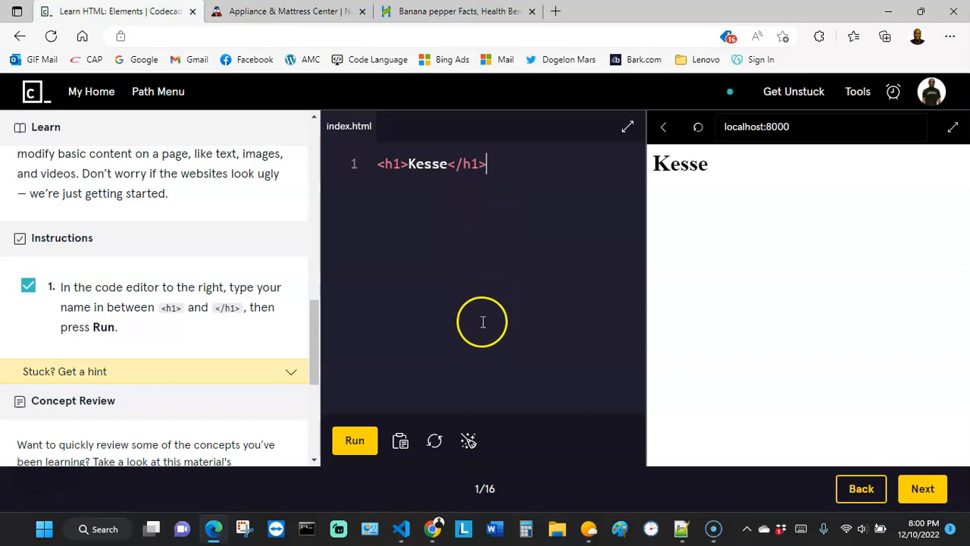
{"action": "mouse_move", "coordinate": [476, 315]}
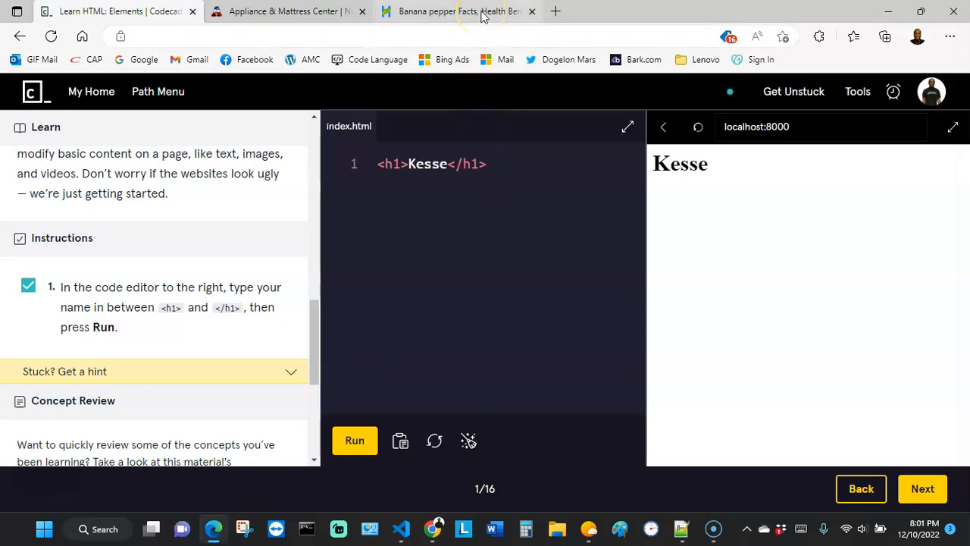
{"action": "mouse_move", "coordinate": [455, 11]}
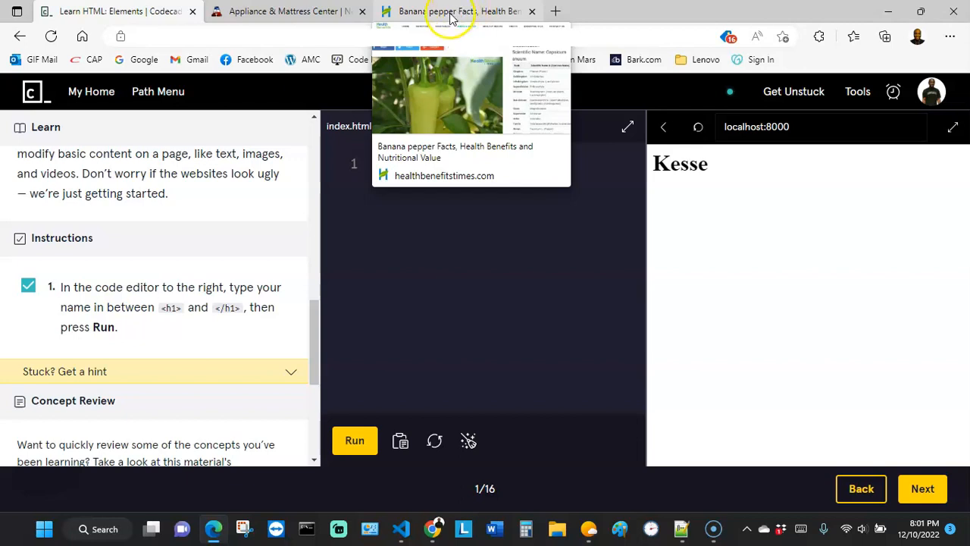
- Switch to the banana pepper facts article and read down to its Health Benefits section
{"action": "left_click", "coordinate": [454, 11]}
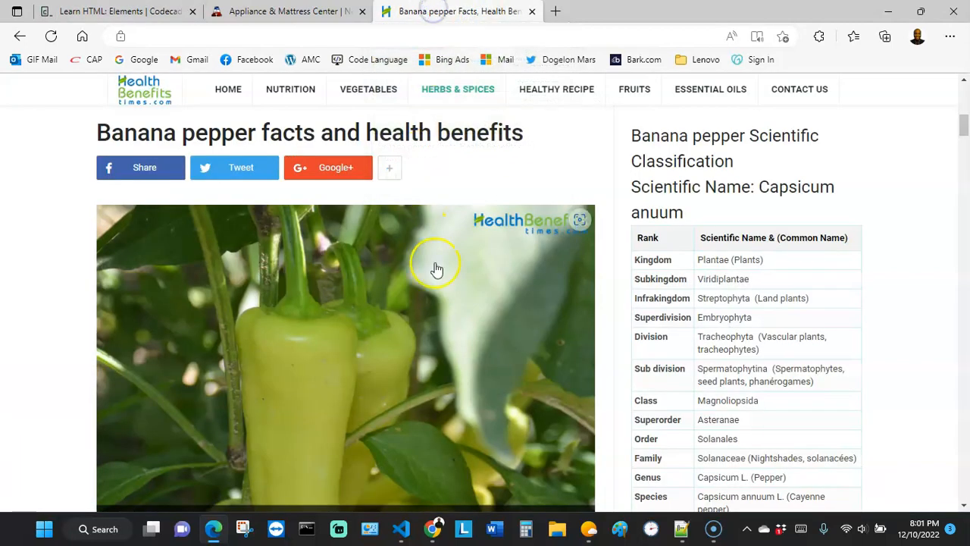
{"action": "scroll", "scroll_direction": "up", "scroll_amount": 3}
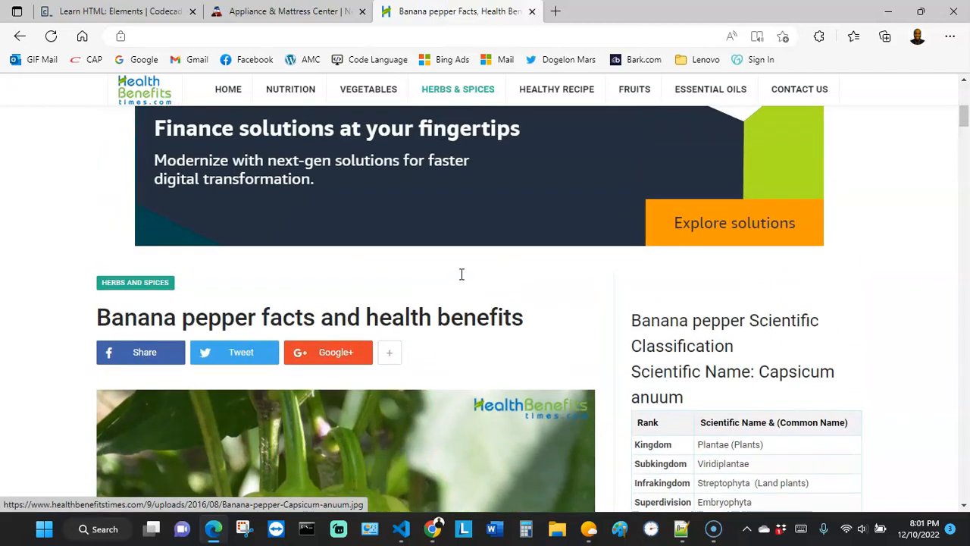
{"action": "scroll", "scroll_direction": "down", "scroll_amount": 3}
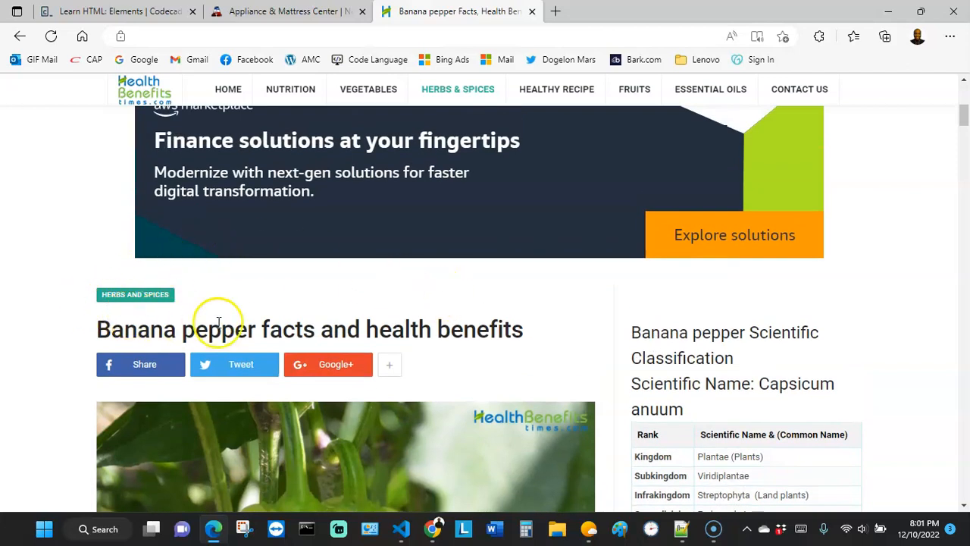
{"action": "scroll", "scroll_direction": "down", "scroll_amount": 3}
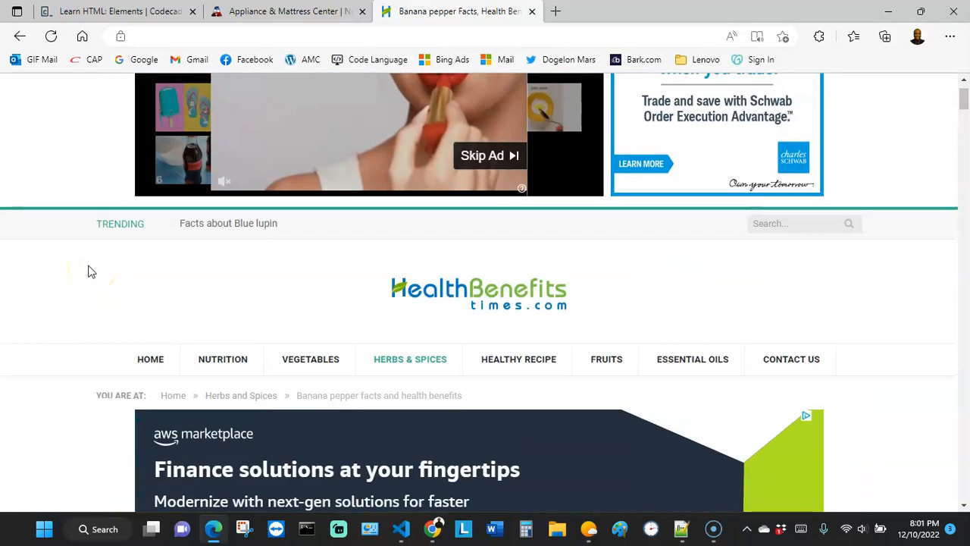
{"action": "scroll", "scroll_direction": "down", "scroll_amount": 3}
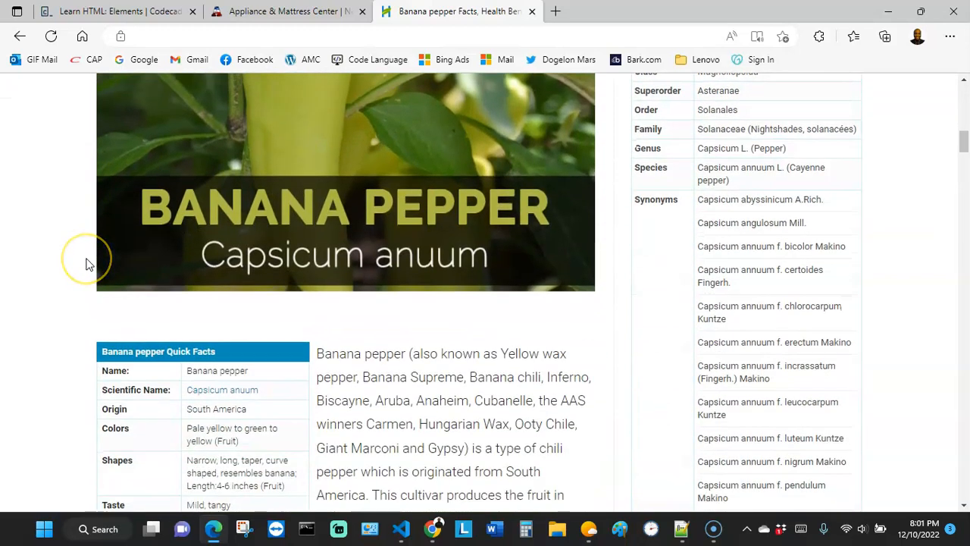
{"action": "scroll", "scroll_direction": "up", "scroll_amount": 3}
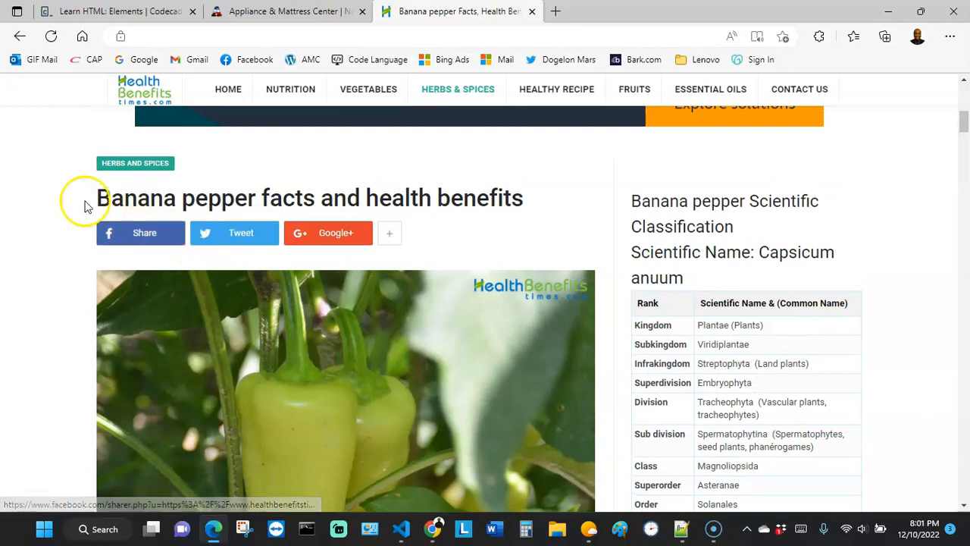
{"action": "mouse_move", "coordinate": [531, 201]}
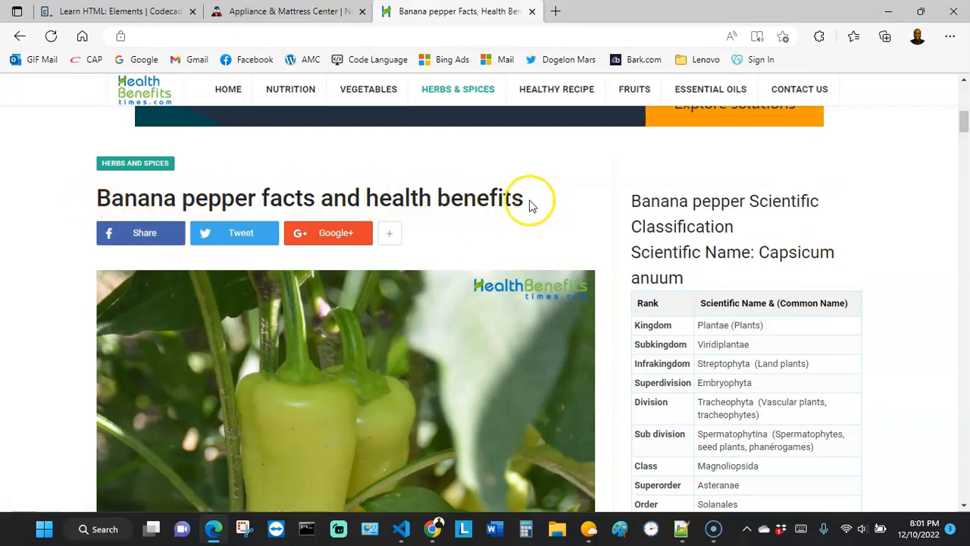
{"action": "mouse_move", "coordinate": [491, 188]}
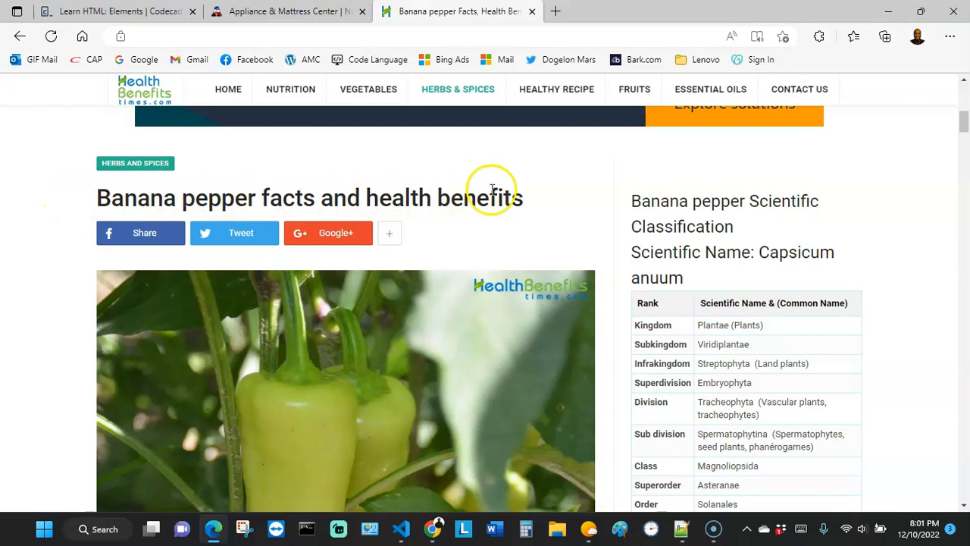
{"action": "mouse_move", "coordinate": [62, 206]}
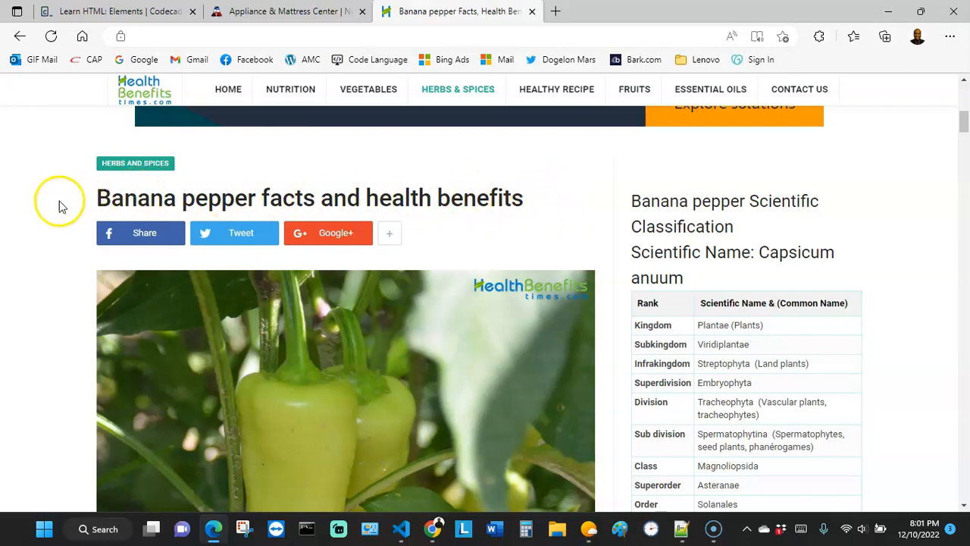
{"action": "mouse_move", "coordinate": [540, 196]}
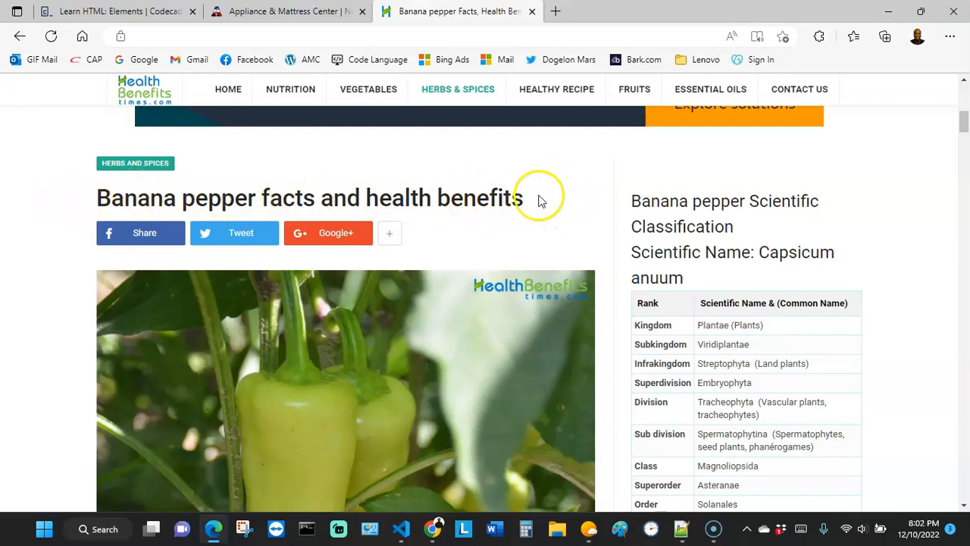
{"action": "mouse_move", "coordinate": [72, 200]}
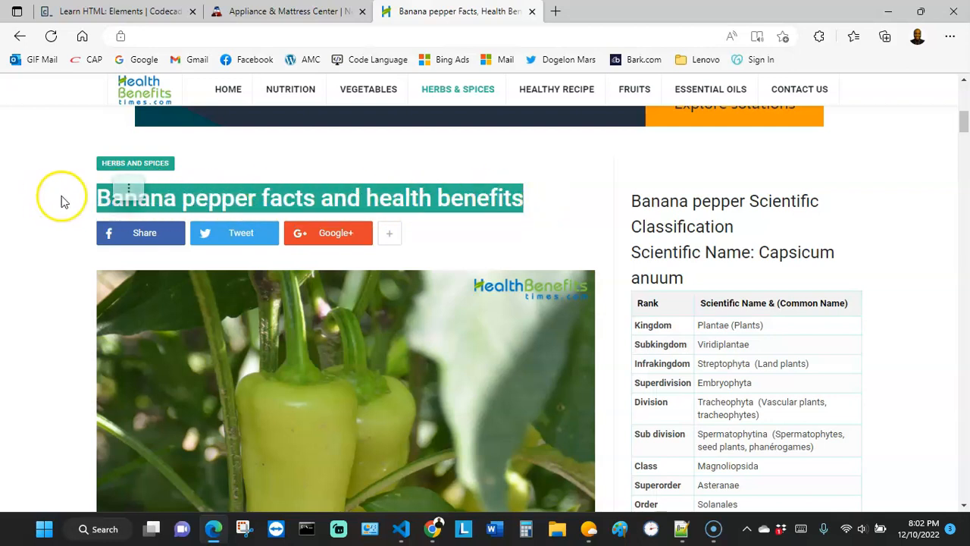
{"action": "mouse_move", "coordinate": [561, 212]}
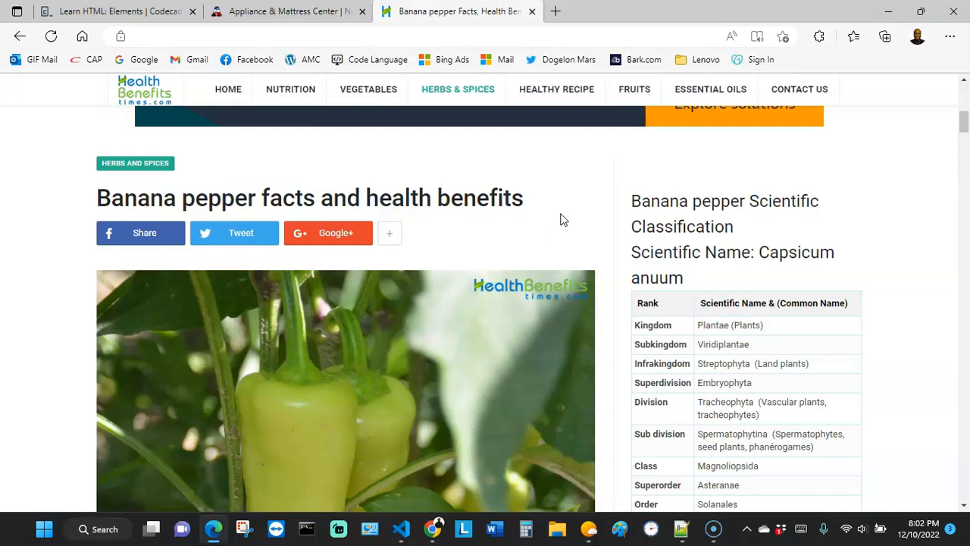
{"action": "mouse_move", "coordinate": [561, 220]}
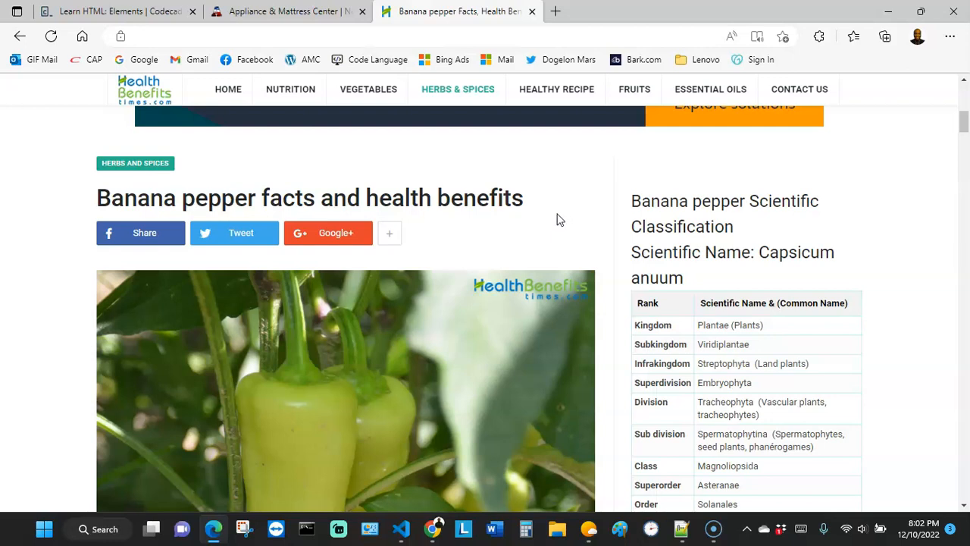
{"action": "mouse_move", "coordinate": [528, 229]}
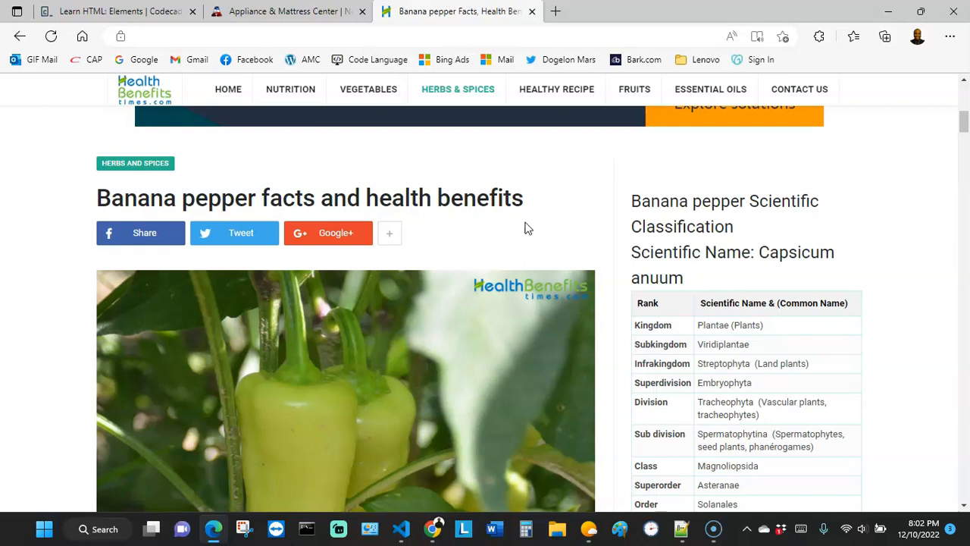
{"action": "scroll", "scroll_direction": "down", "scroll_amount": 3}
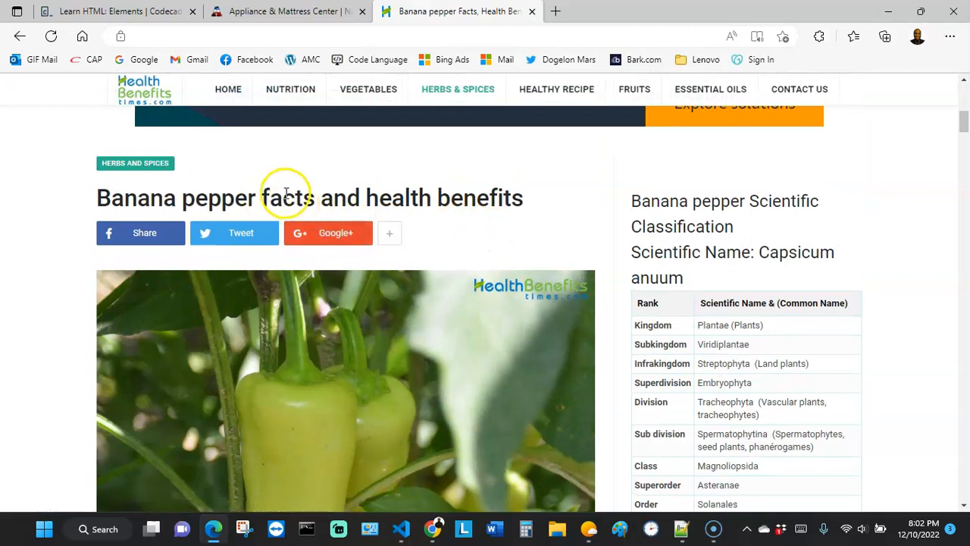
{"action": "mouse_move", "coordinate": [385, 198]}
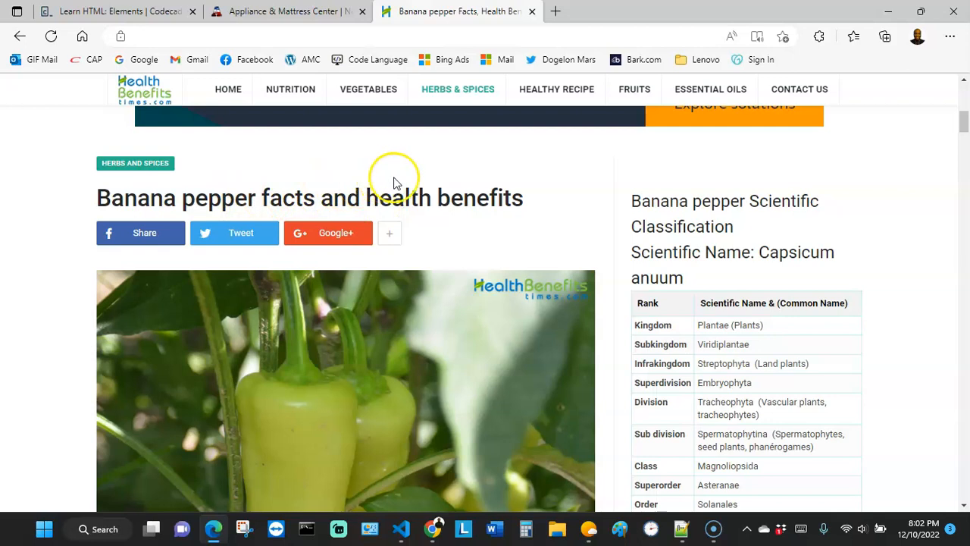
{"action": "scroll", "scroll_direction": "down", "scroll_amount": 3}
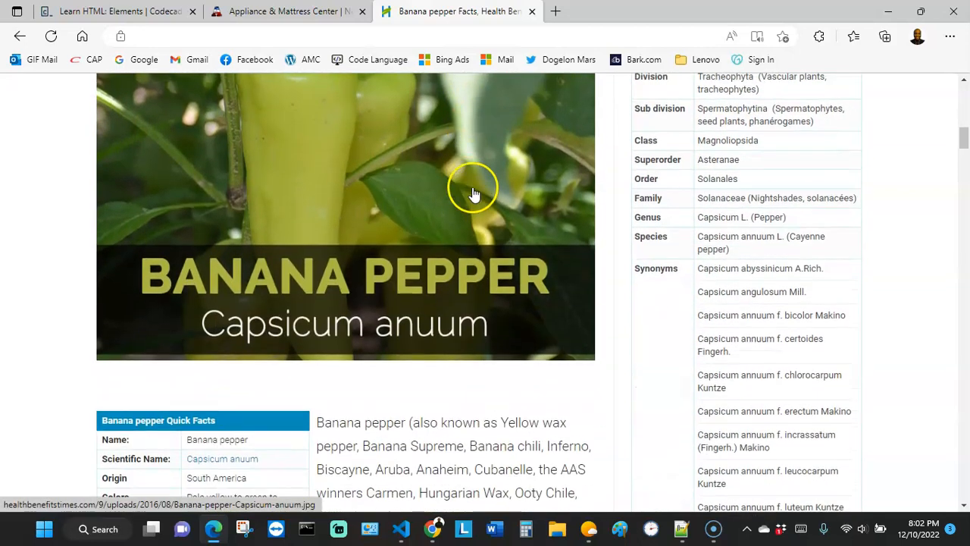
{"action": "scroll", "scroll_direction": "down", "scroll_amount": 3}
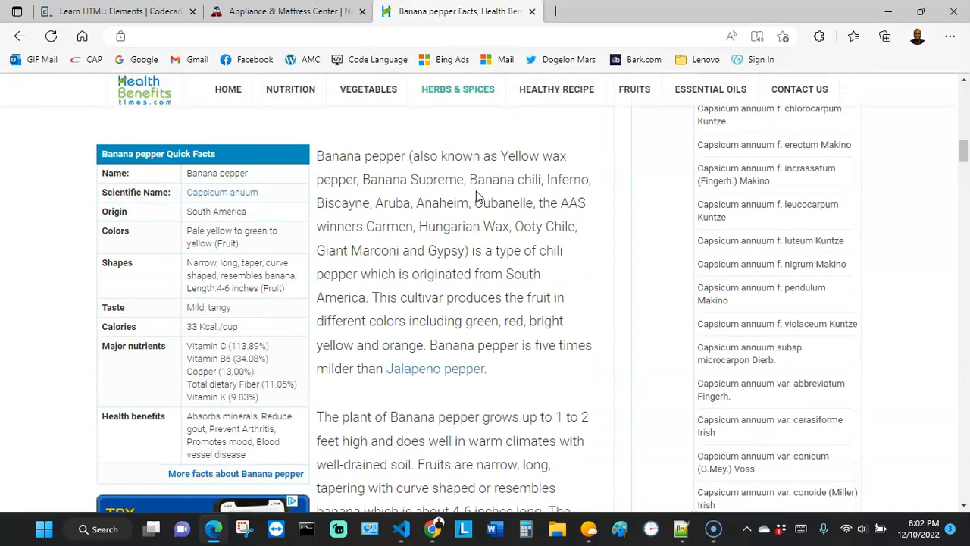
{"action": "scroll", "scroll_direction": "down", "scroll_amount": 3}
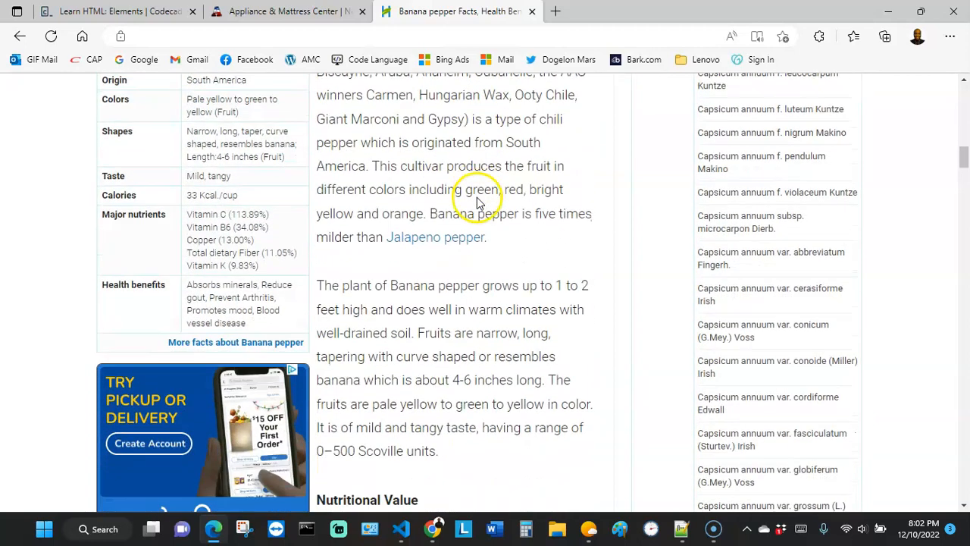
{"action": "scroll", "scroll_direction": "down", "scroll_amount": 3}
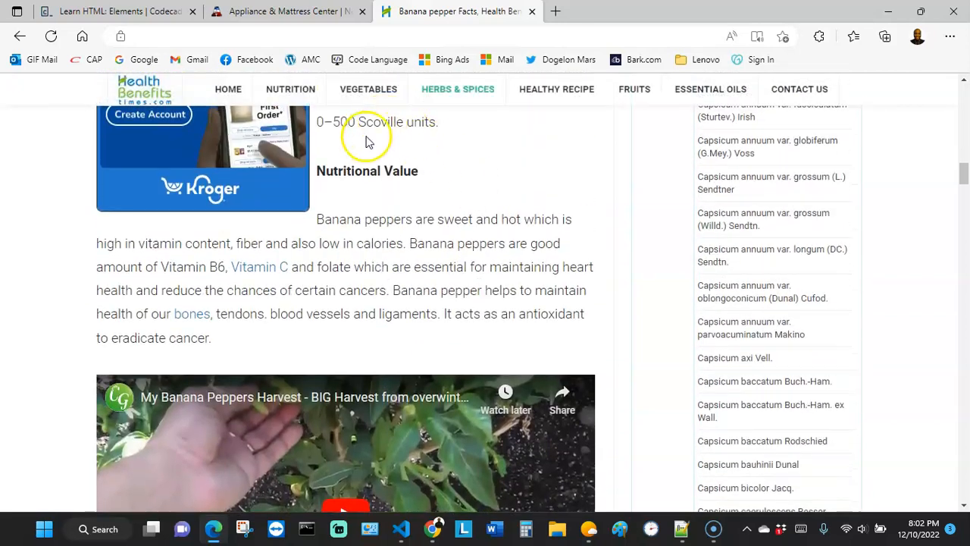
{"action": "scroll", "scroll_direction": "down", "scroll_amount": 3}
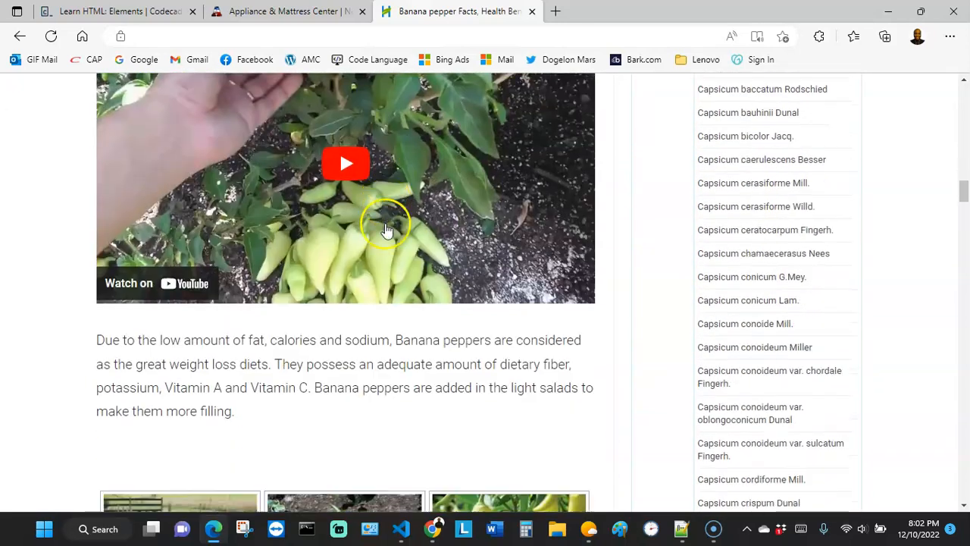
{"action": "scroll", "scroll_direction": "down", "scroll_amount": 3}
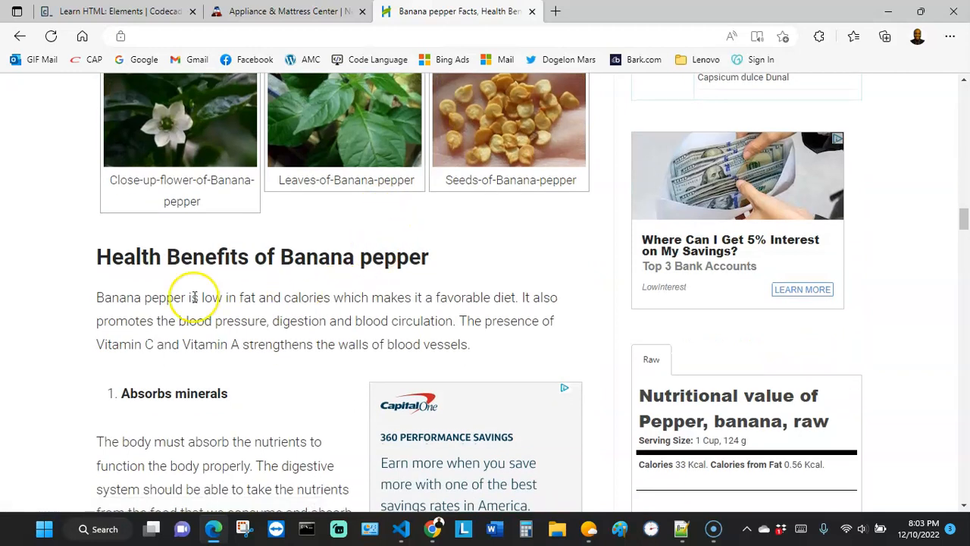
{"action": "left_click_drag", "start_coordinate": [193, 297], "coordinate": [353, 287]}
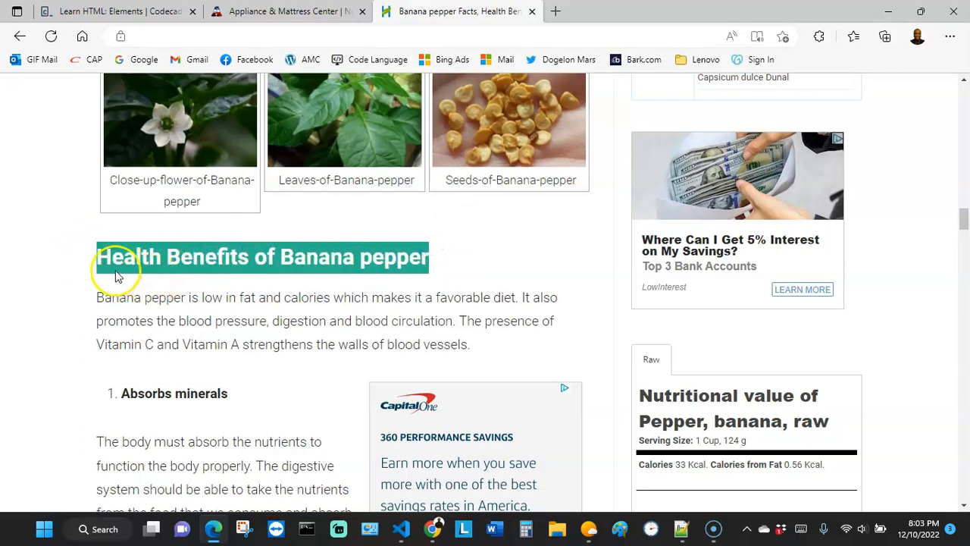
{"action": "mouse_move", "coordinate": [74, 324]}
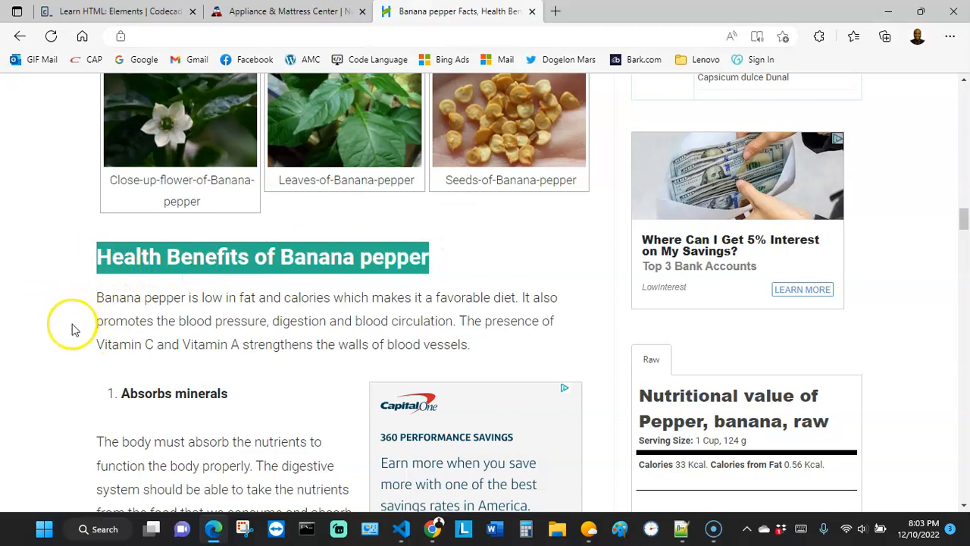
{"action": "mouse_move", "coordinate": [119, 294]}
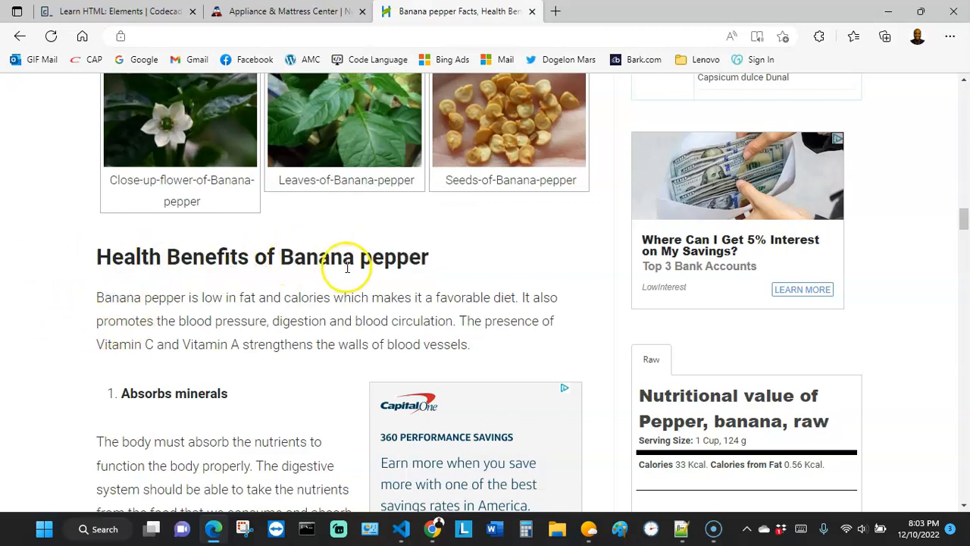
{"action": "scroll", "scroll_direction": "down", "scroll_amount": 3}
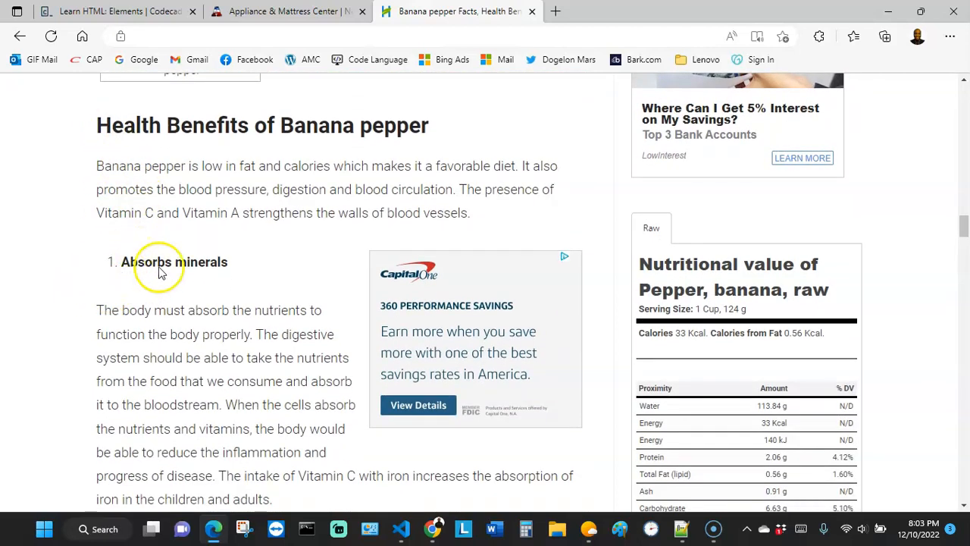
{"action": "double_click", "coordinate": [174, 261]}
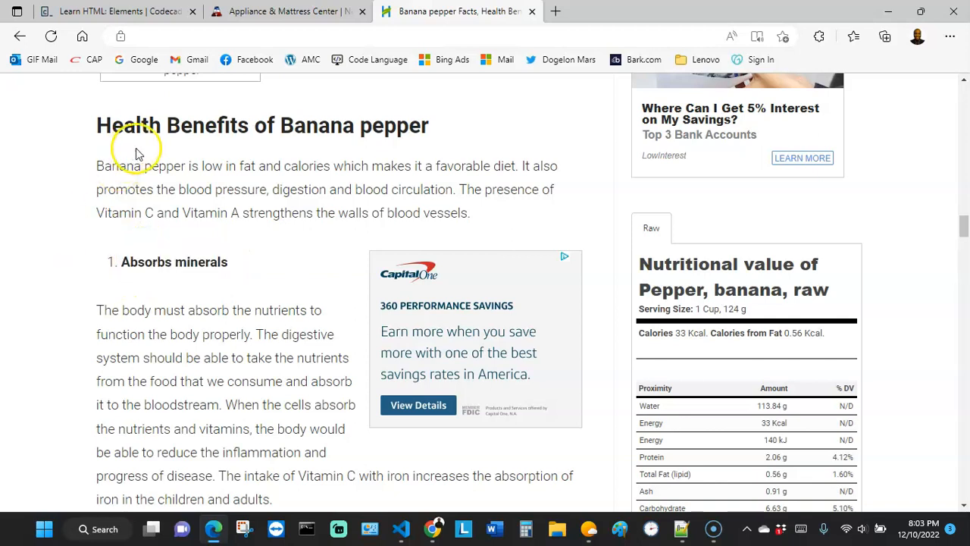
{"action": "scroll", "scroll_direction": "down", "scroll_amount": 3}
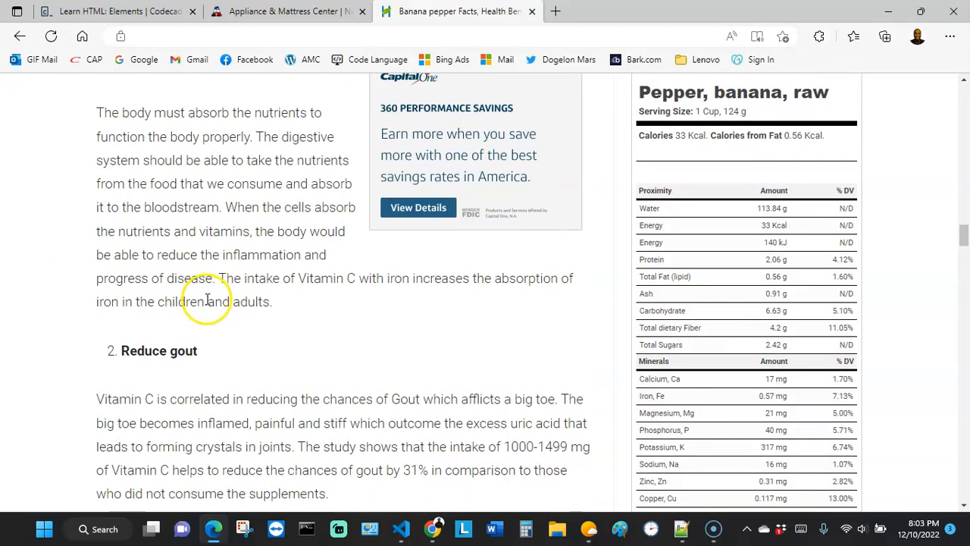
{"action": "scroll", "scroll_direction": "up", "scroll_amount": 3}
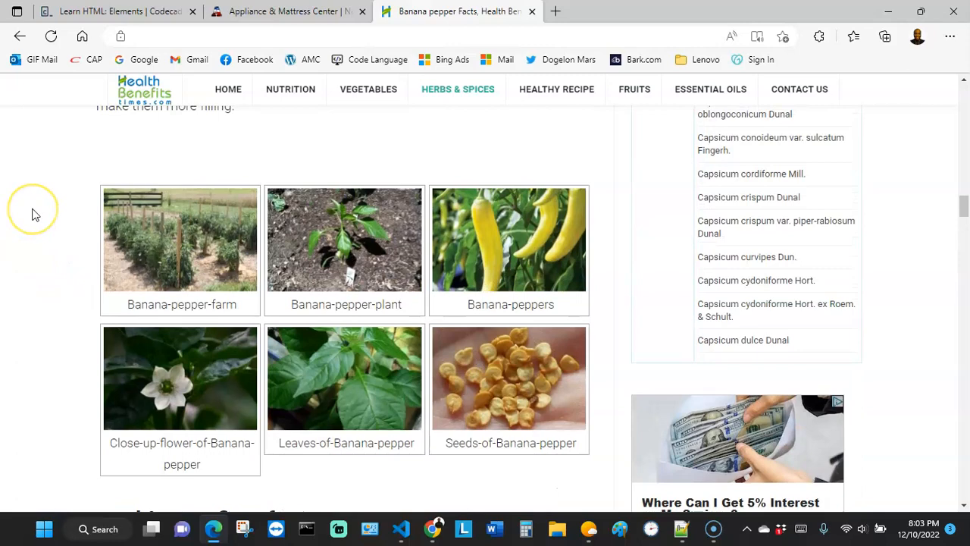
{"action": "scroll", "scroll_direction": "down", "scroll_amount": 3}
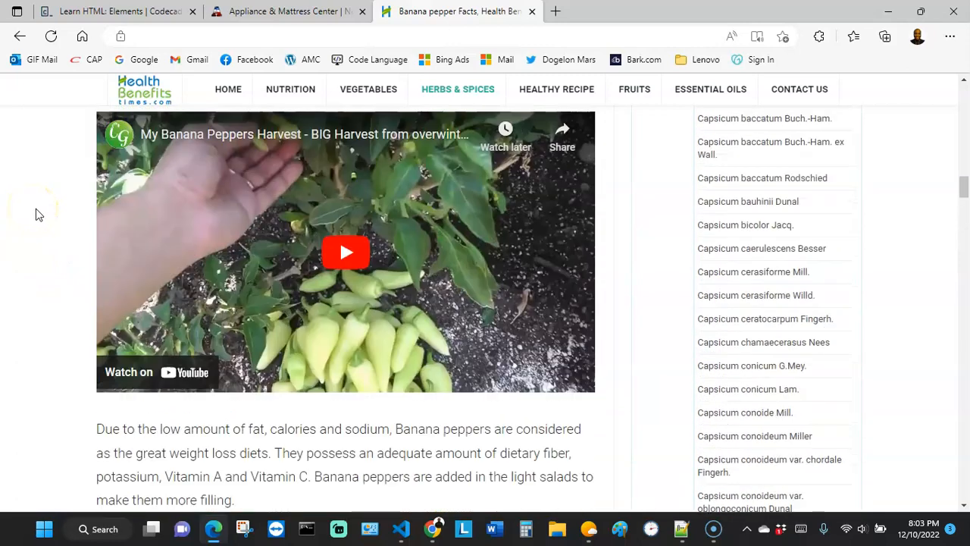
{"action": "scroll", "scroll_direction": "down", "scroll_amount": 3}
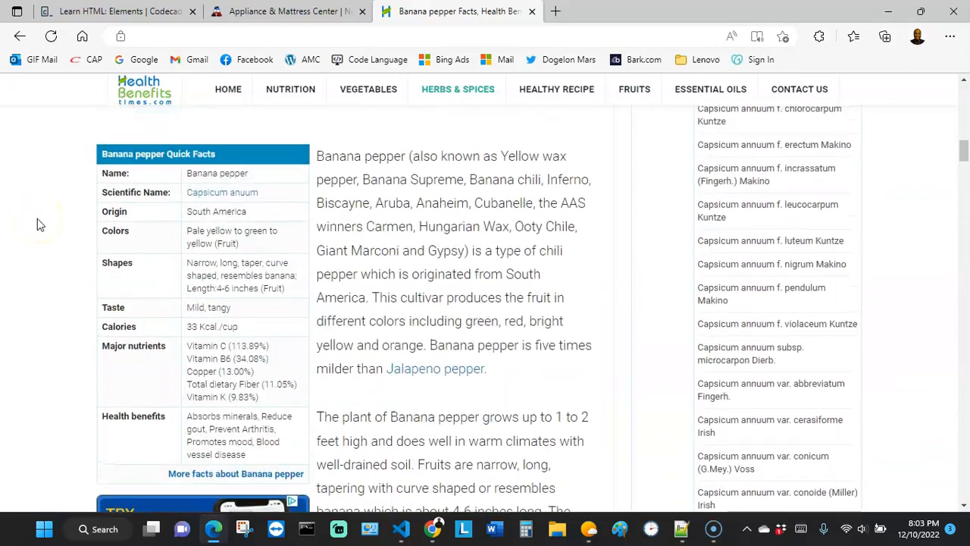
{"action": "scroll", "scroll_direction": "up", "scroll_amount": 3}
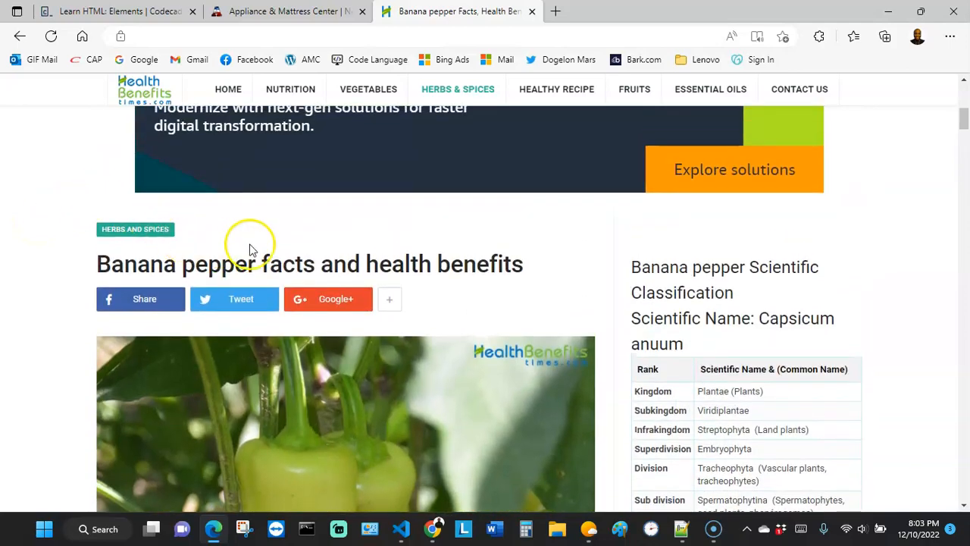
{"action": "scroll", "scroll_direction": "down", "scroll_amount": 3}
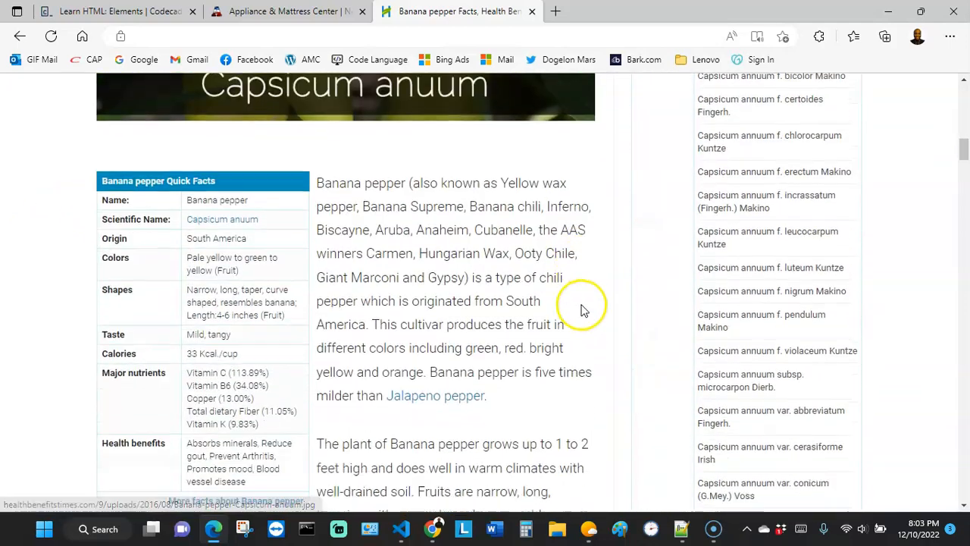
{"action": "scroll", "scroll_direction": "down", "scroll_amount": 3}
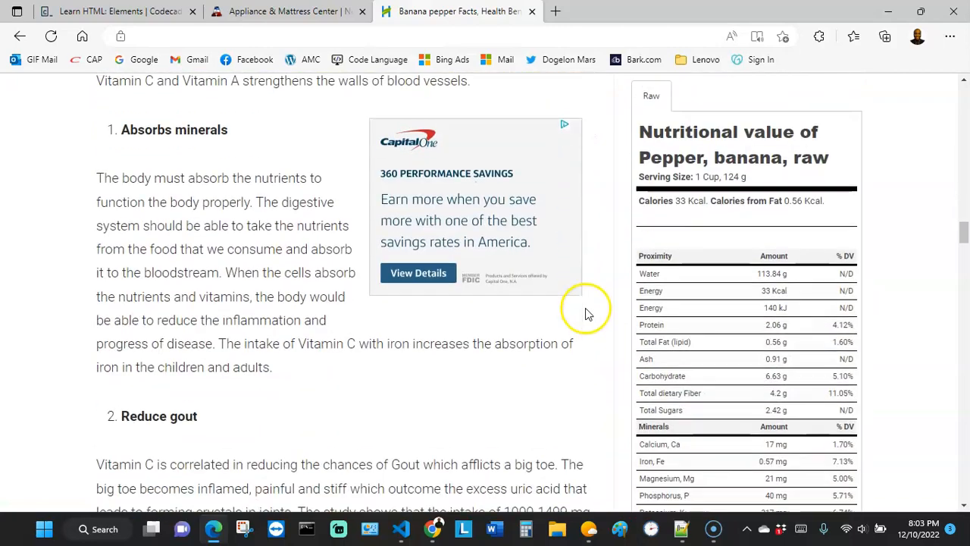
{"action": "scroll", "scroll_direction": "down", "scroll_amount": 3}
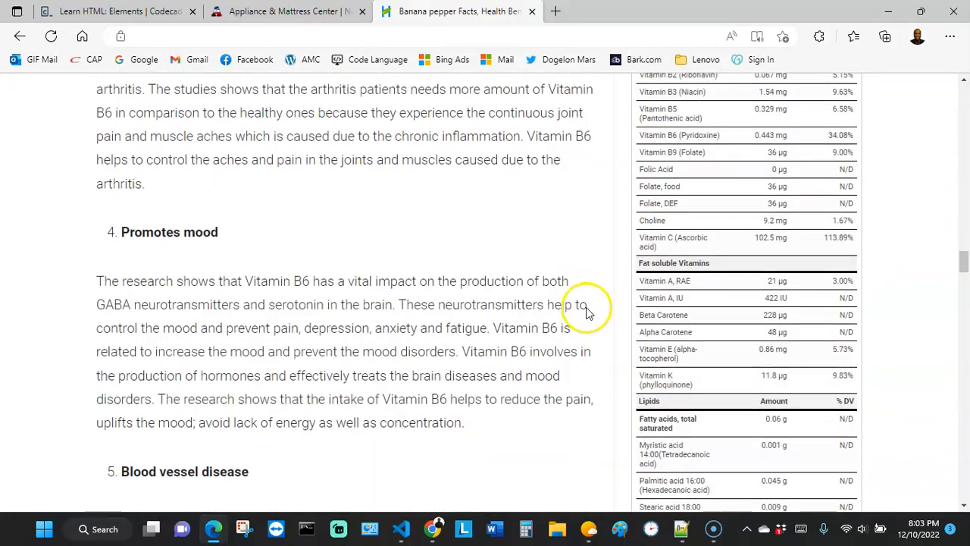
{"action": "scroll", "scroll_direction": "down", "scroll_amount": 3}
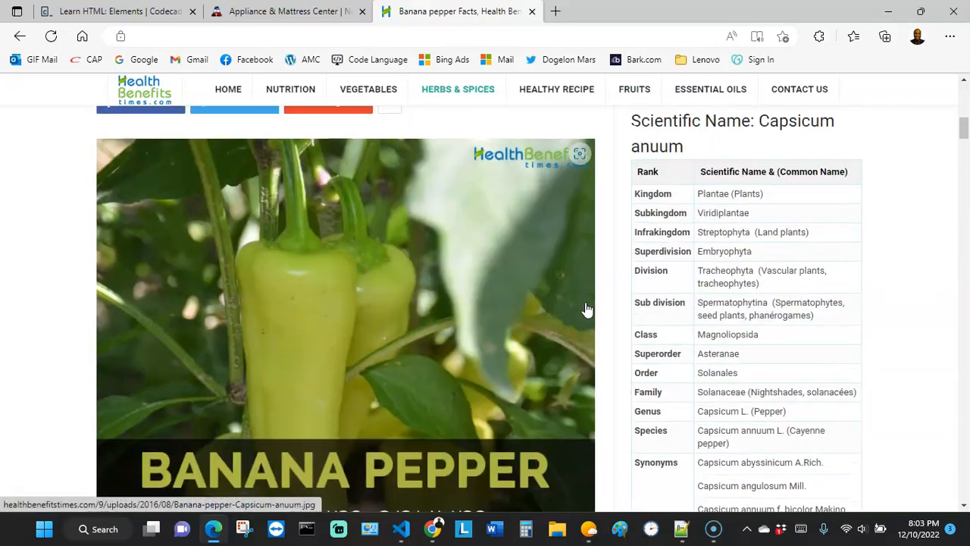
{"action": "left_click", "coordinate": [114, 10]}
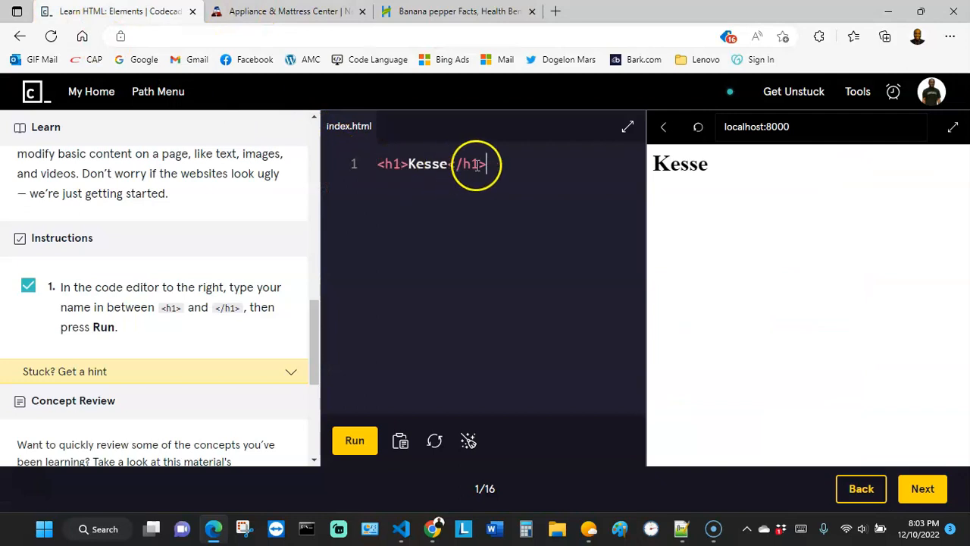
{"action": "left_click", "coordinate": [457, 11]}
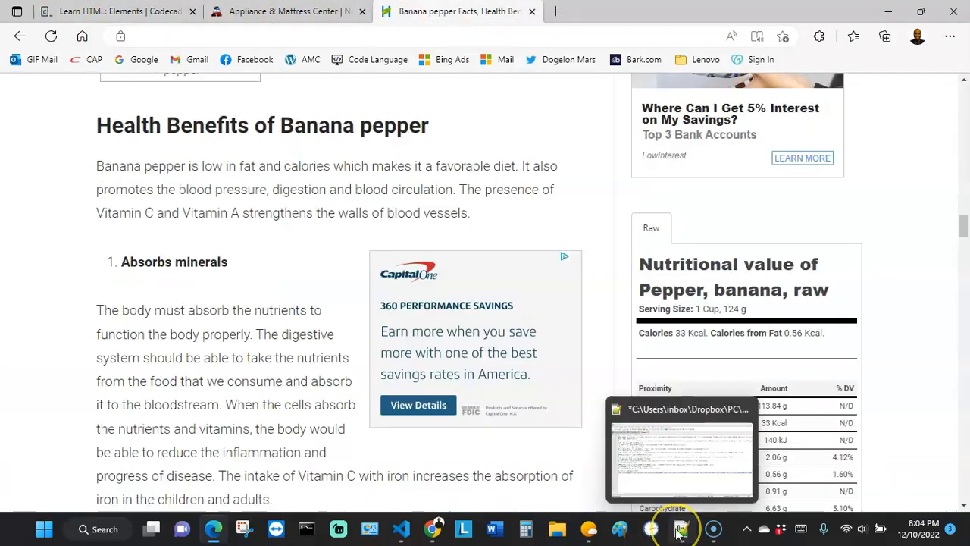
{"action": "left_click", "coordinate": [679, 529]}
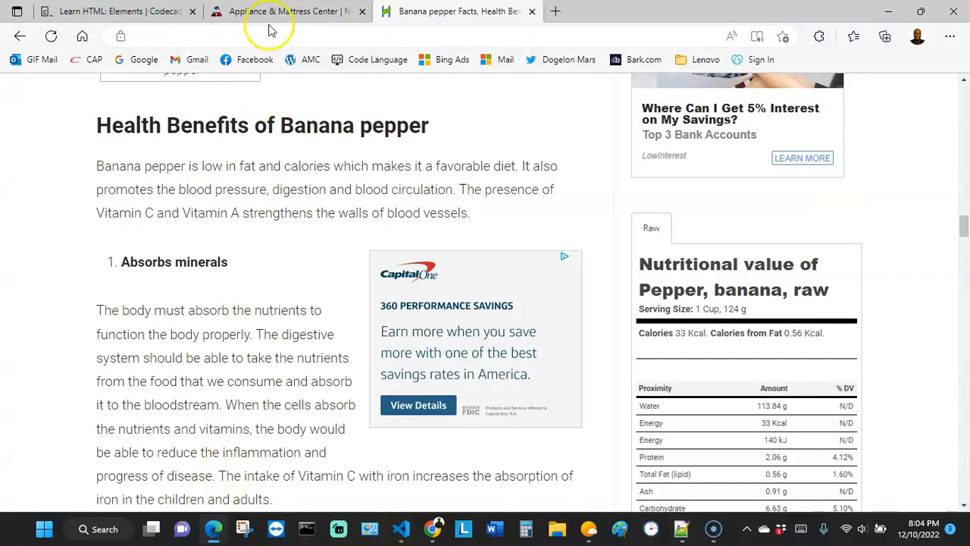
- Return to the Codecademy lesson and run the pasted article HTML
{"action": "left_click", "coordinate": [114, 11]}
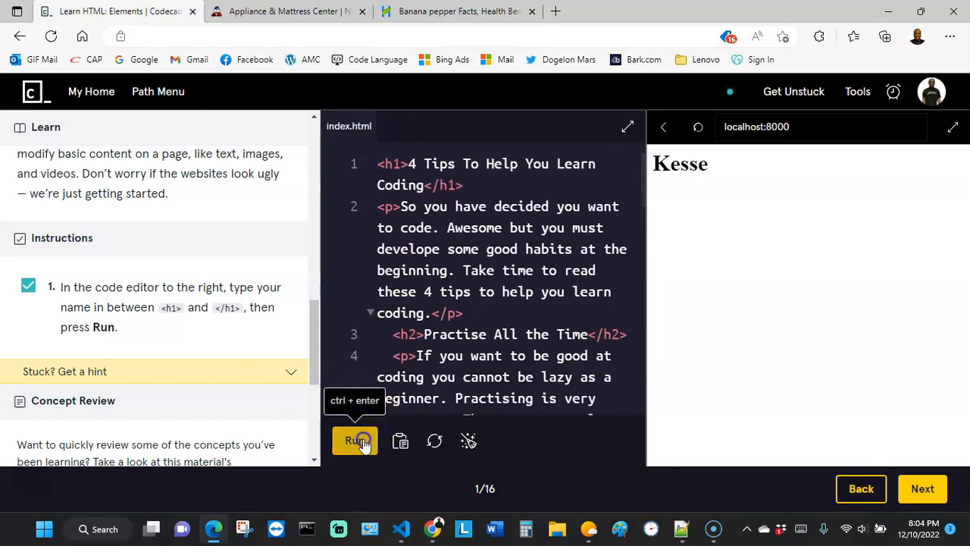
{"action": "left_click", "coordinate": [354, 440]}
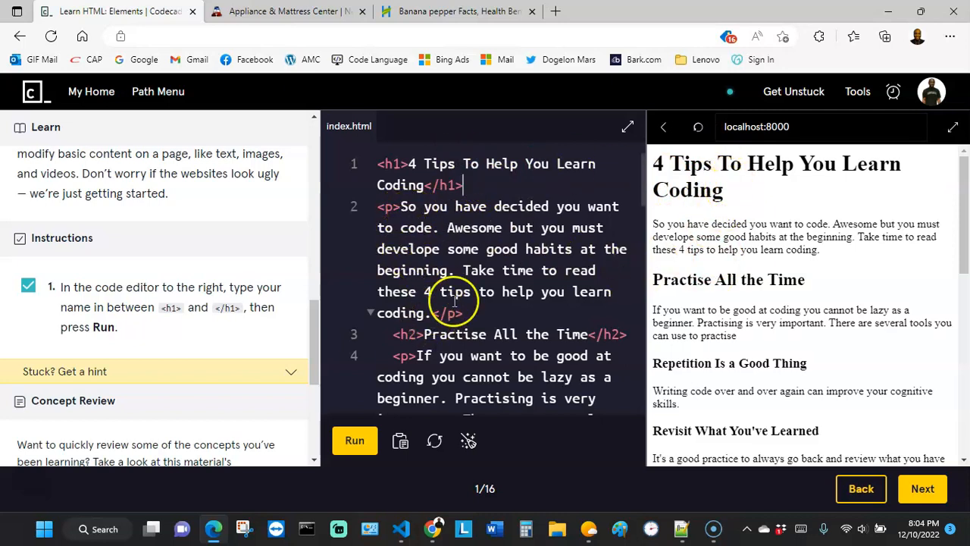
{"action": "scroll", "scroll_direction": "down", "scroll_amount": 3}
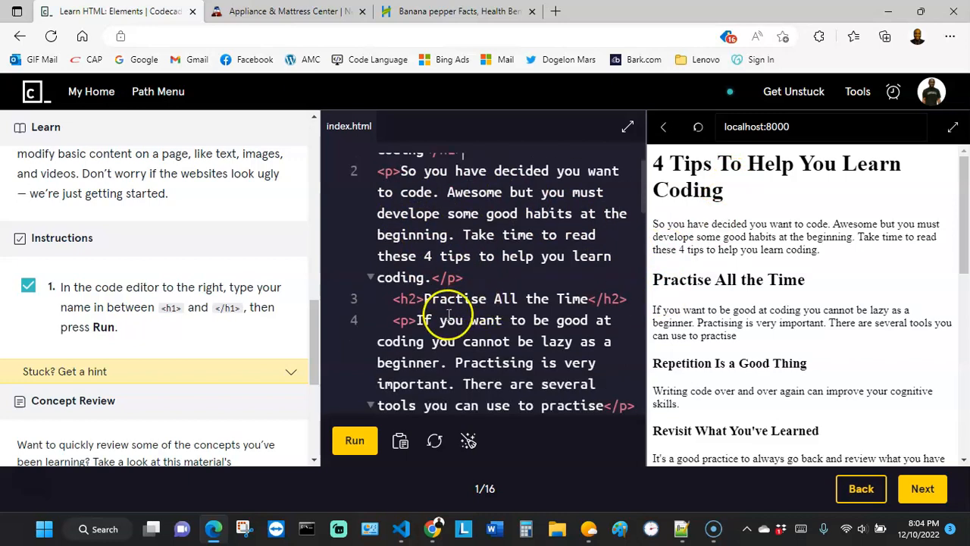
{"action": "mouse_move", "coordinate": [701, 277]}
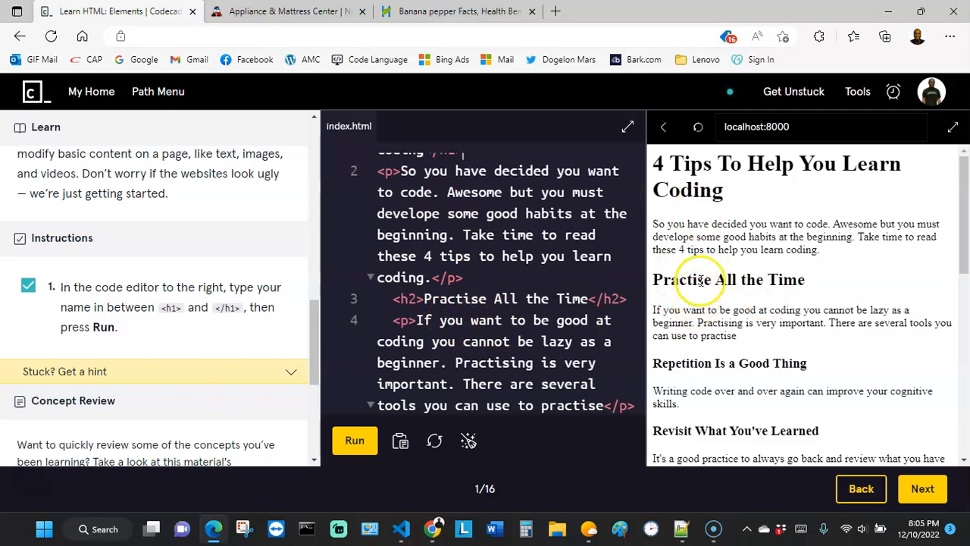
{"action": "mouse_move", "coordinate": [814, 281]}
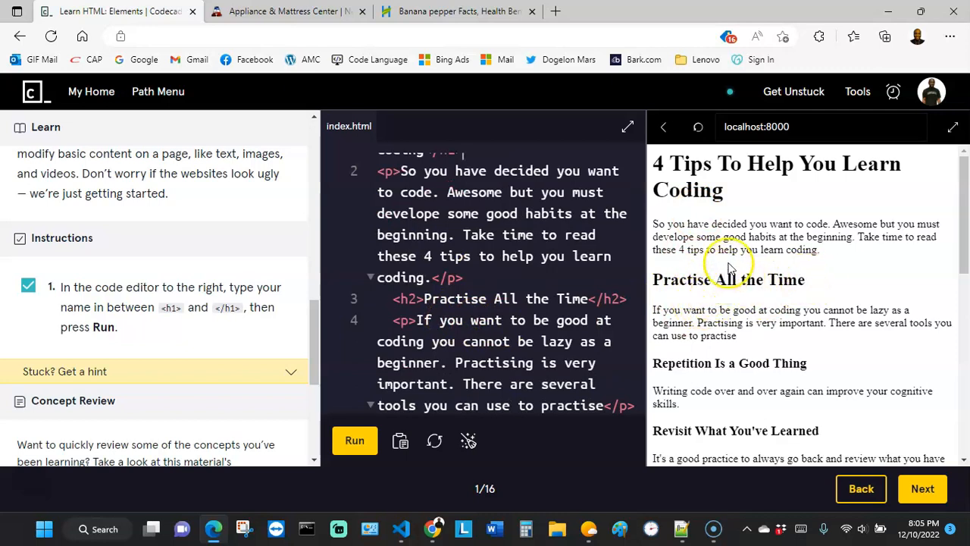
{"action": "mouse_move", "coordinate": [674, 296]}
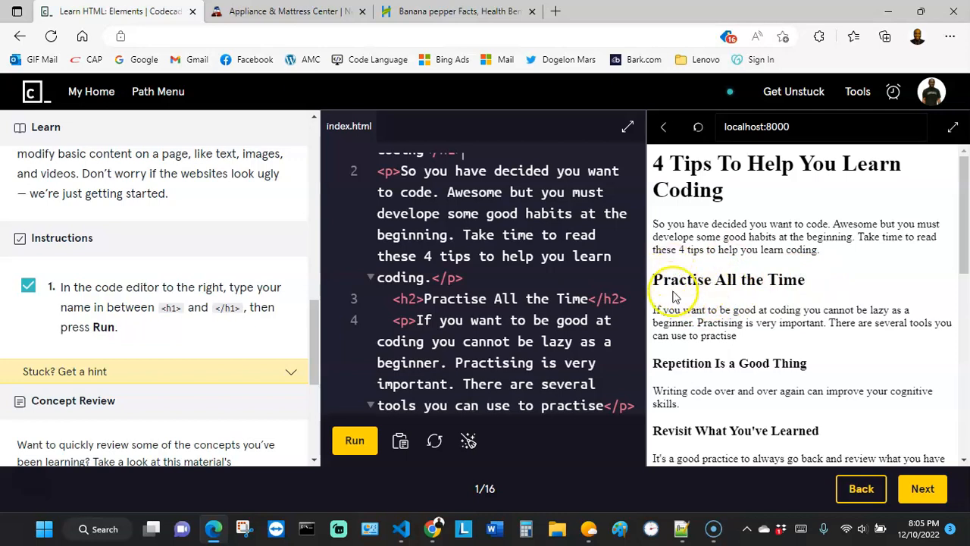
{"action": "mouse_move", "coordinate": [822, 295]}
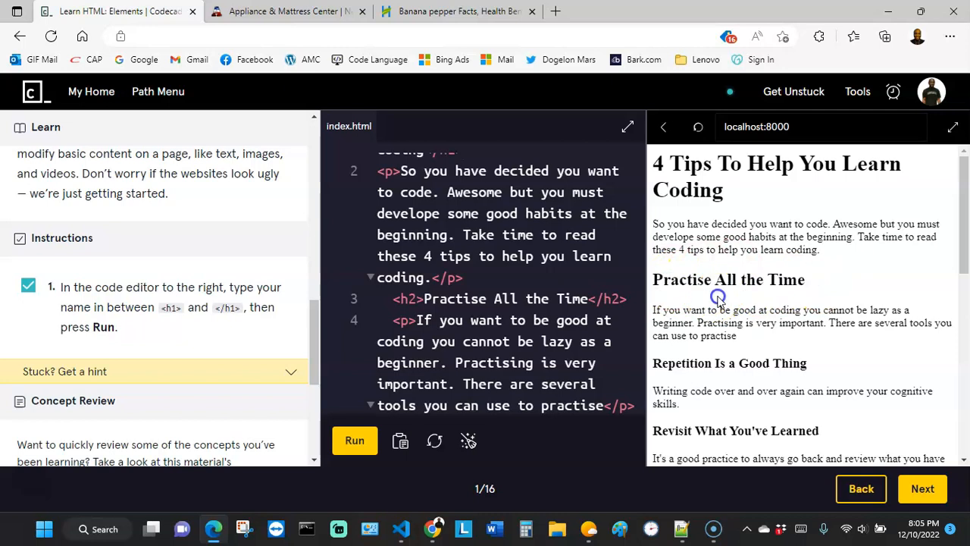
- Scroll through the rendered '4 Tips To Help You Learn Coding' headings and paragraphs
{"action": "scroll", "scroll_direction": "down", "scroll_amount": 3}
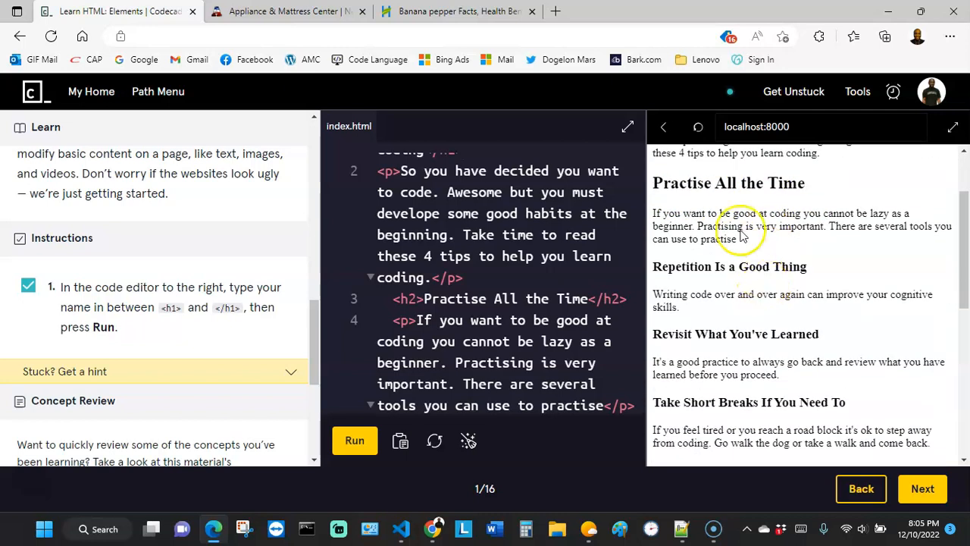
{"action": "scroll", "scroll_direction": "down", "scroll_amount": 3}
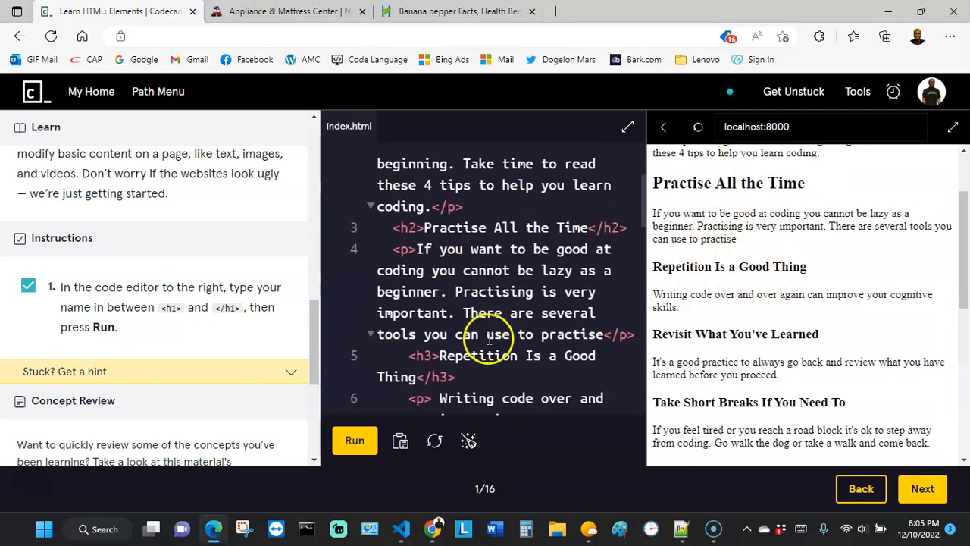
{"action": "scroll", "scroll_direction": "down", "scroll_amount": 3}
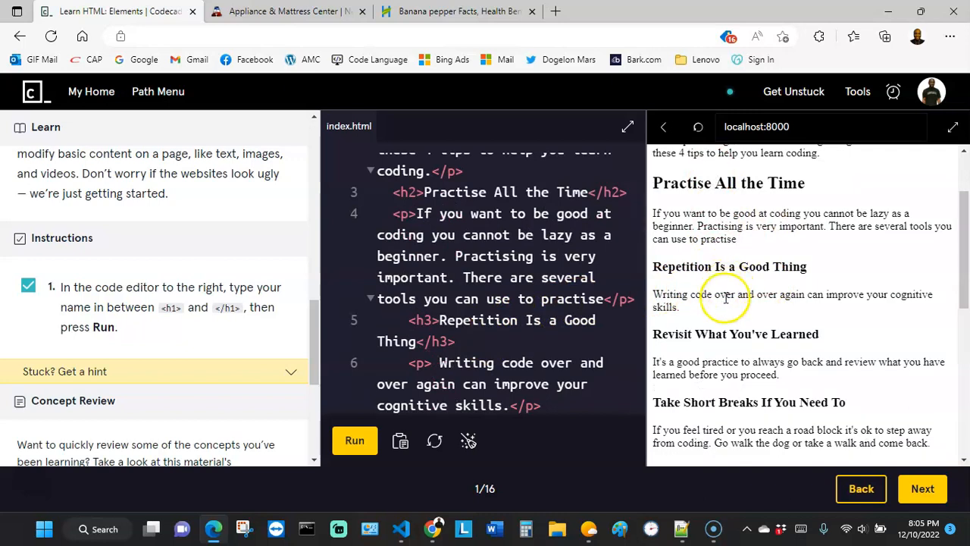
{"action": "scroll", "scroll_direction": "down", "scroll_amount": 3}
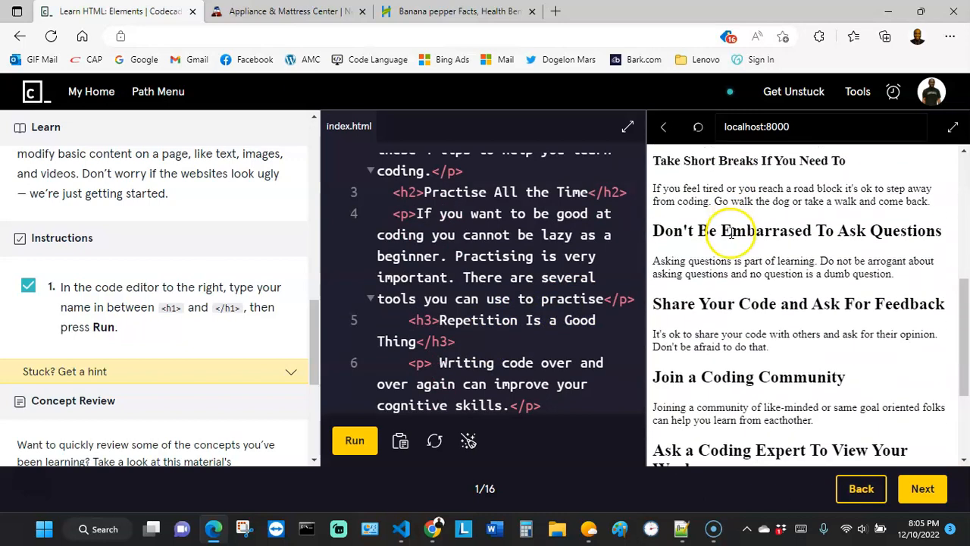
{"action": "scroll", "scroll_direction": "up", "scroll_amount": 3}
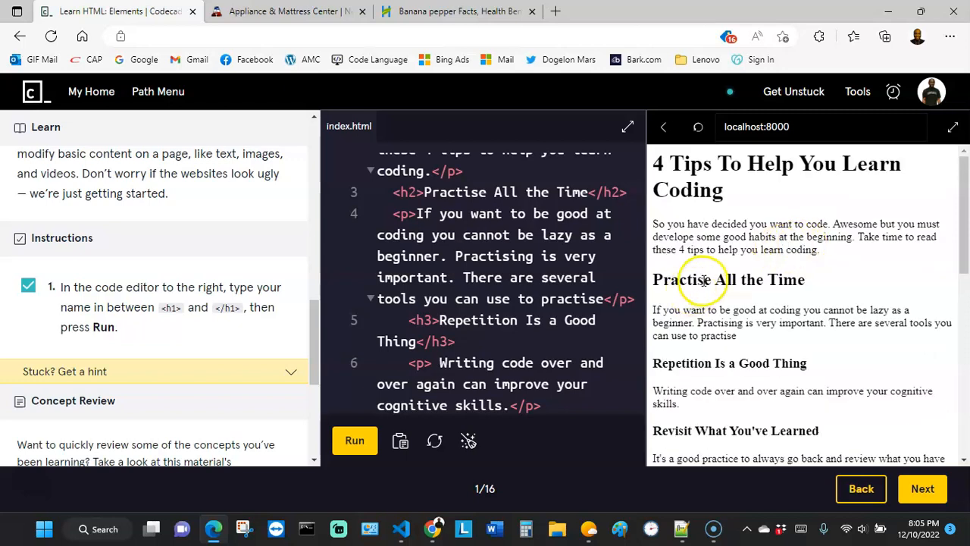
{"action": "scroll", "scroll_direction": "down", "scroll_amount": 3}
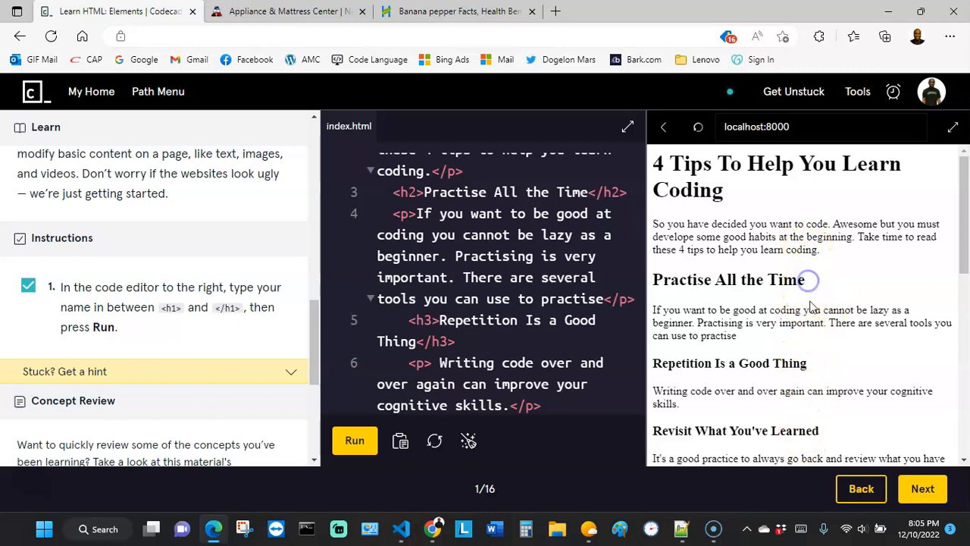
{"action": "scroll", "scroll_direction": "down", "scroll_amount": 3}
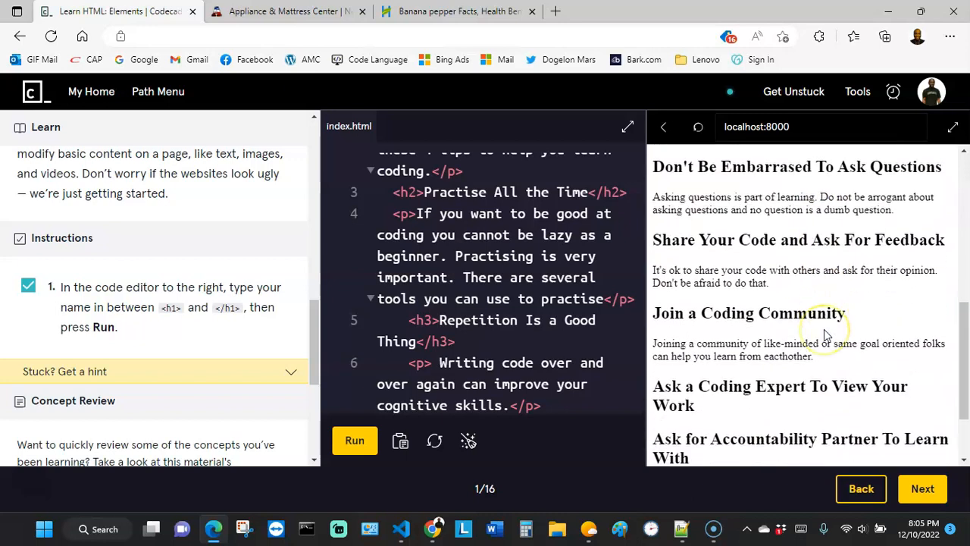
{"action": "scroll", "scroll_direction": "down", "scroll_amount": 3}
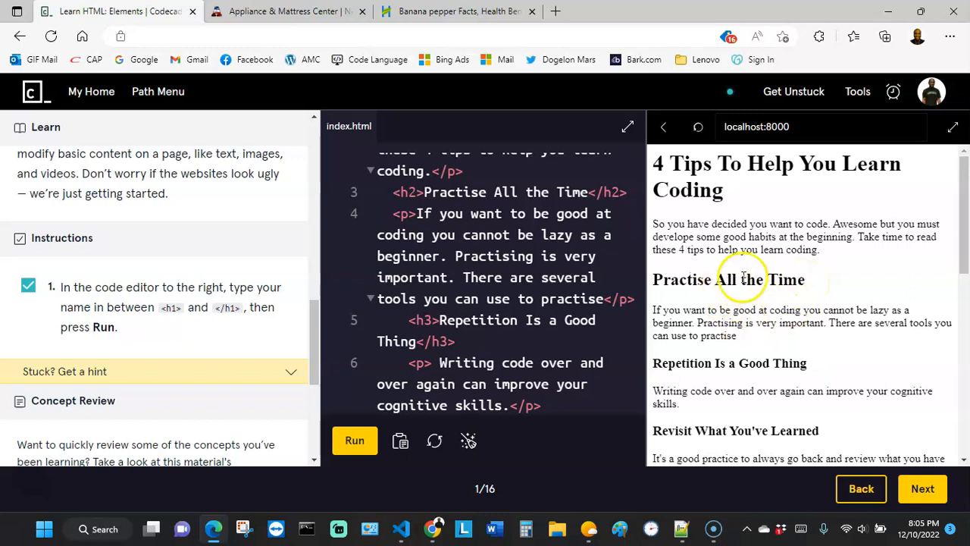
{"action": "mouse_move", "coordinate": [763, 286]}
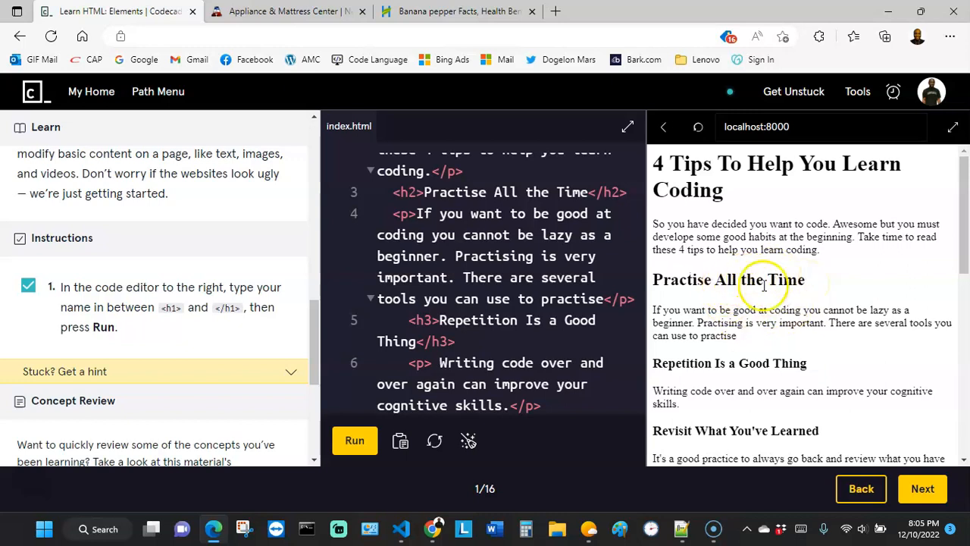
{"action": "mouse_move", "coordinate": [723, 280]}
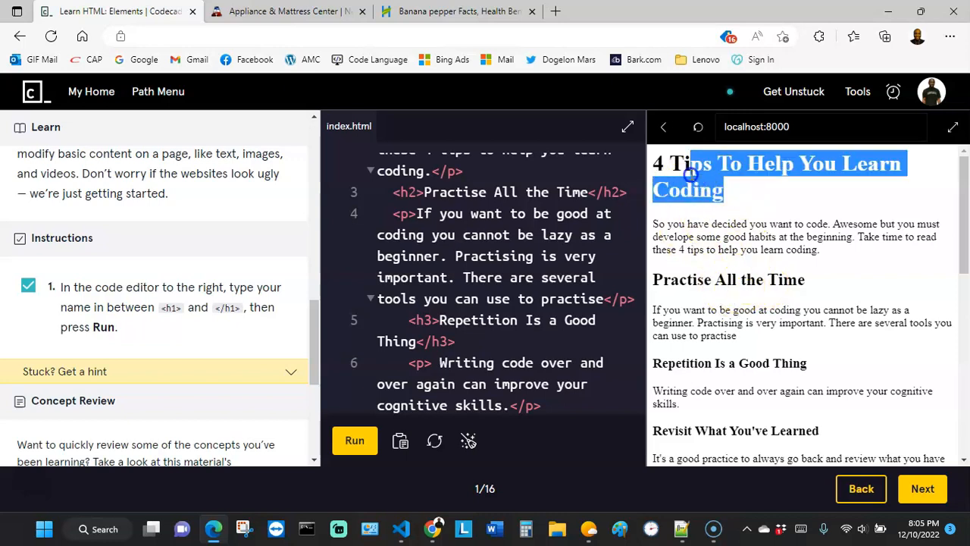
{"action": "scroll", "scroll_direction": "down", "scroll_amount": 3}
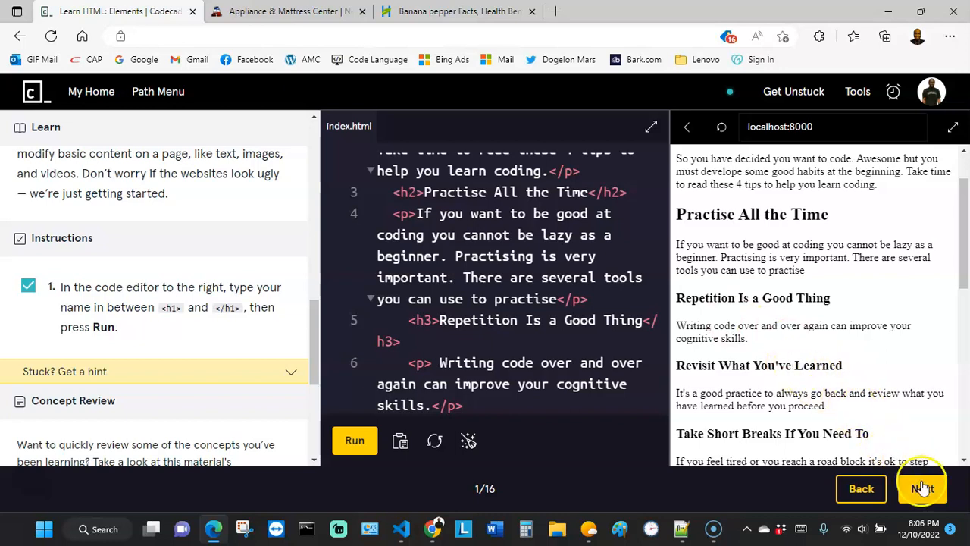
{"action": "left_click", "coordinate": [922, 488]}
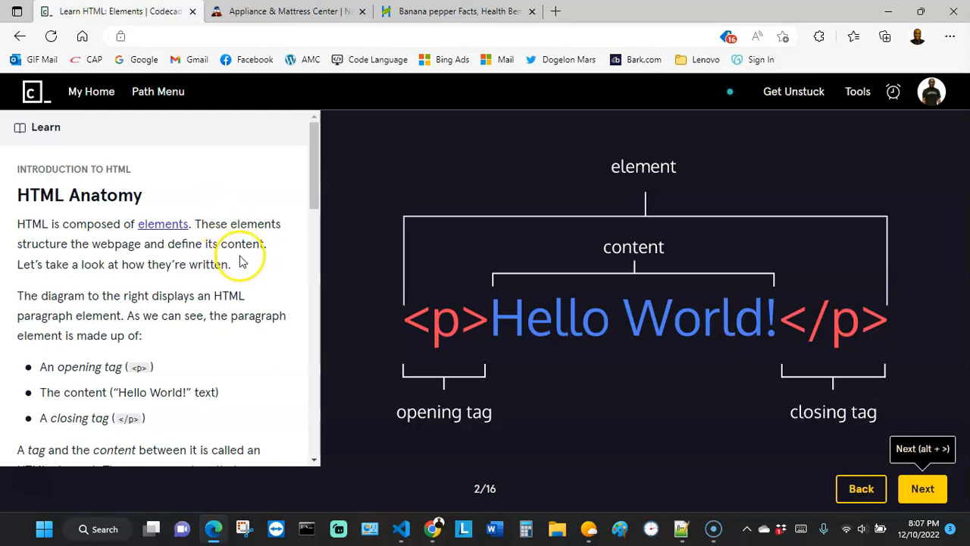
{"action": "scroll", "scroll_direction": "down", "scroll_amount": 3}
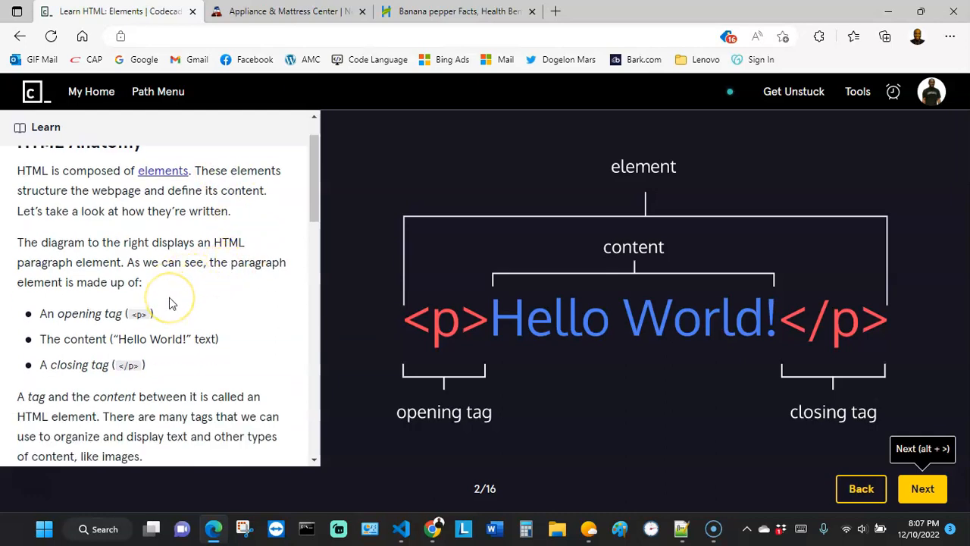
{"action": "mouse_move", "coordinate": [181, 304]}
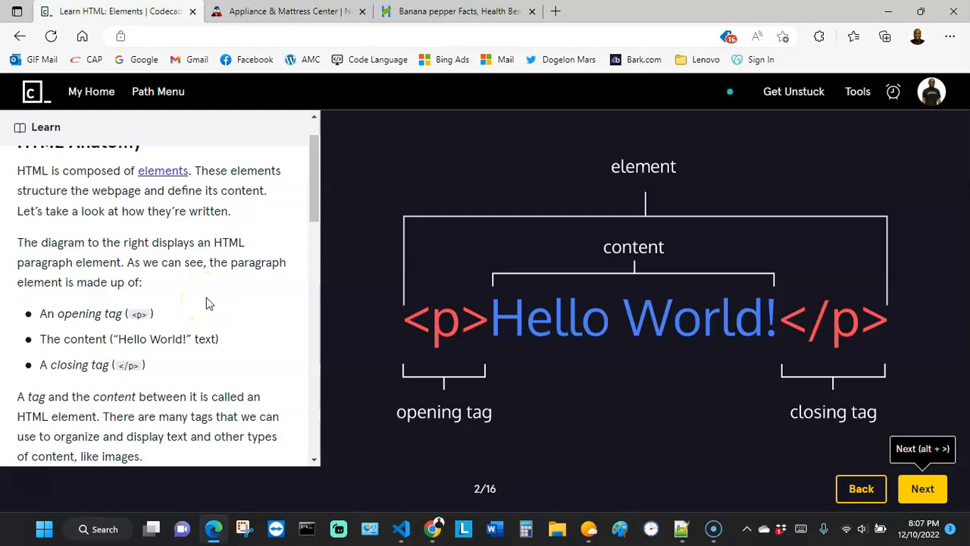
{"action": "mouse_move", "coordinate": [192, 290]}
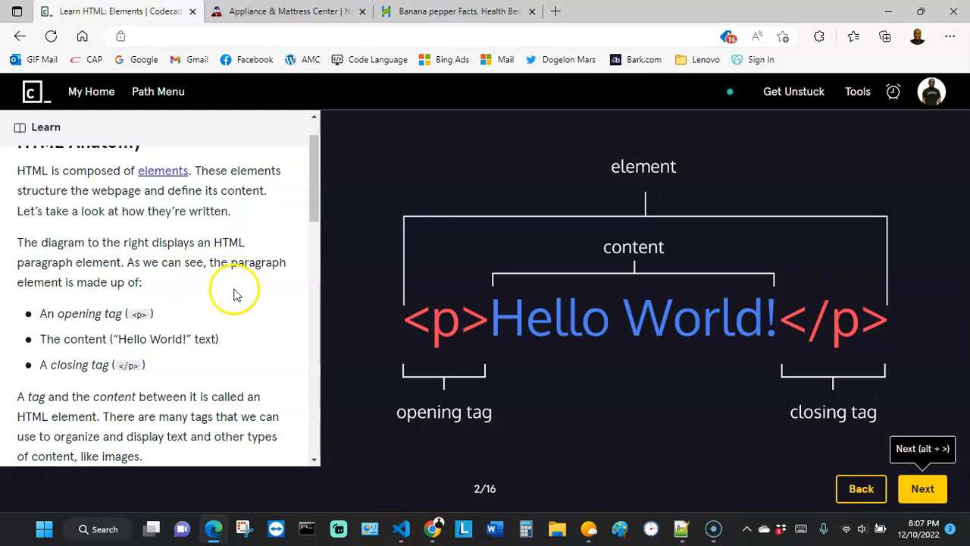
{"action": "scroll", "scroll_direction": "down", "scroll_amount": 3}
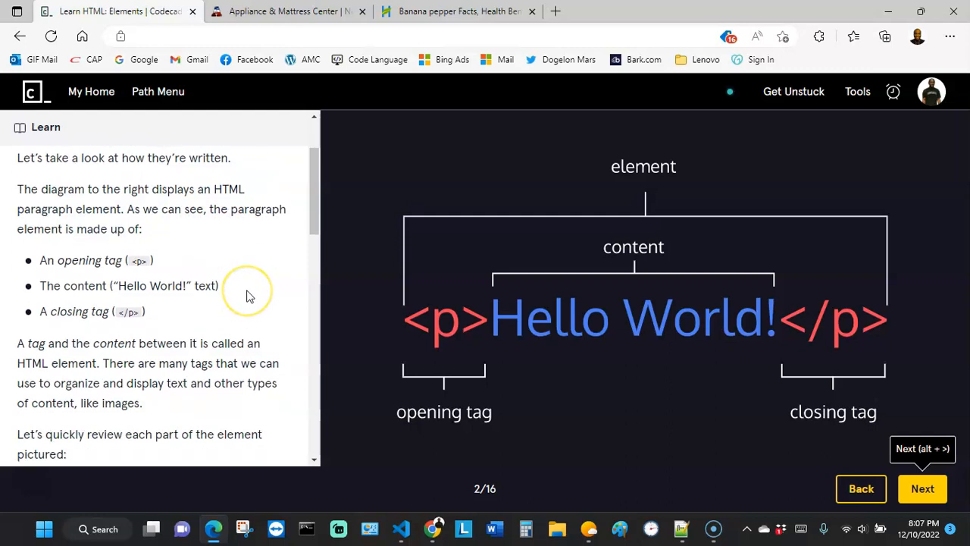
{"action": "mouse_move", "coordinate": [423, 266]}
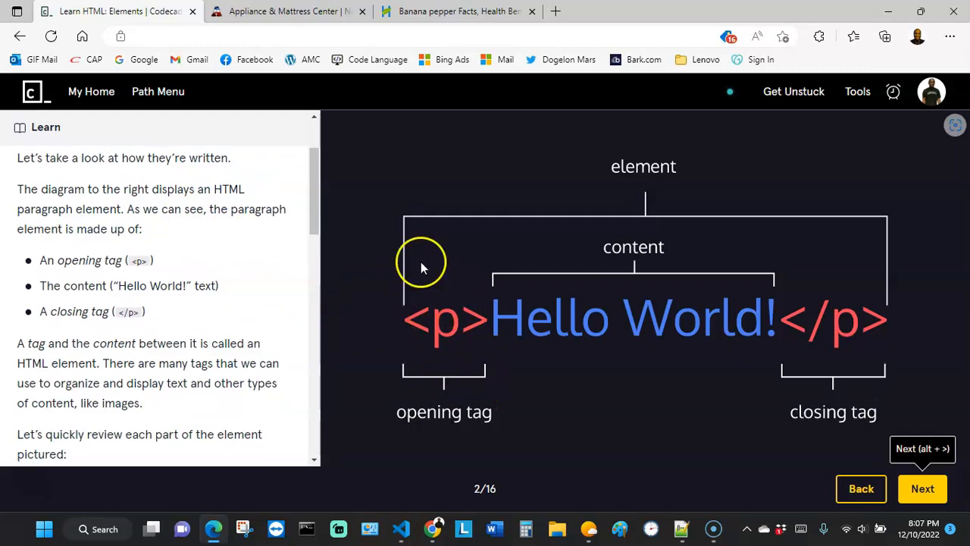
{"action": "mouse_move", "coordinate": [538, 317]}
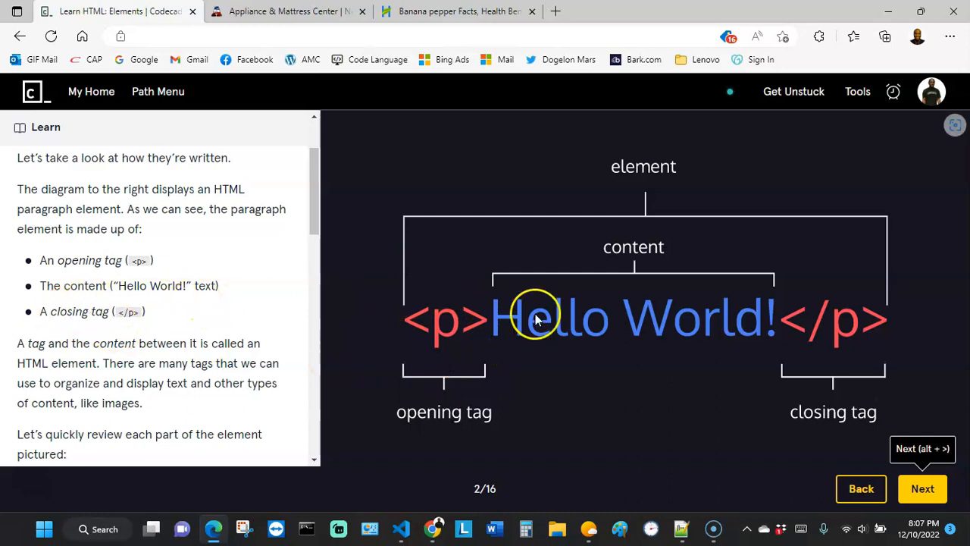
{"action": "mouse_move", "coordinate": [137, 331]}
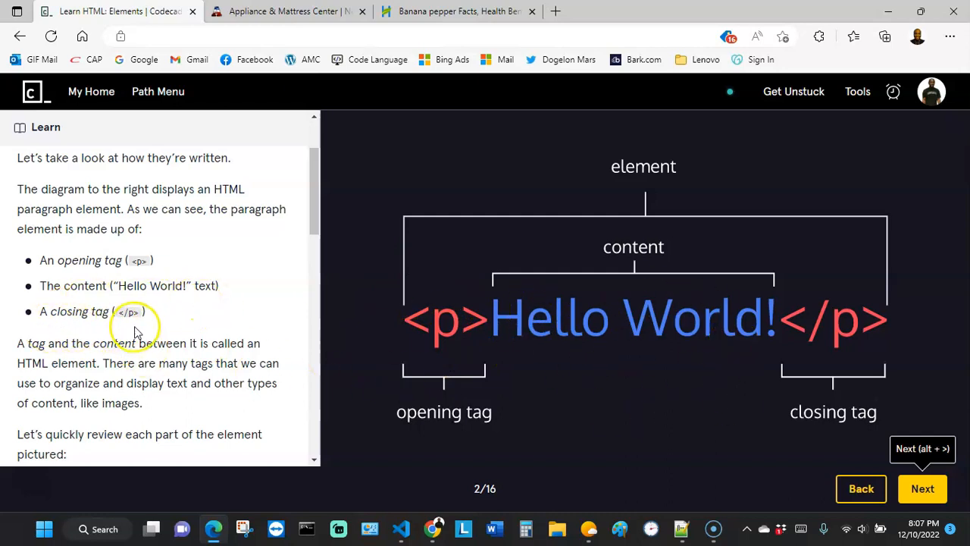
{"action": "mouse_move", "coordinate": [686, 351]}
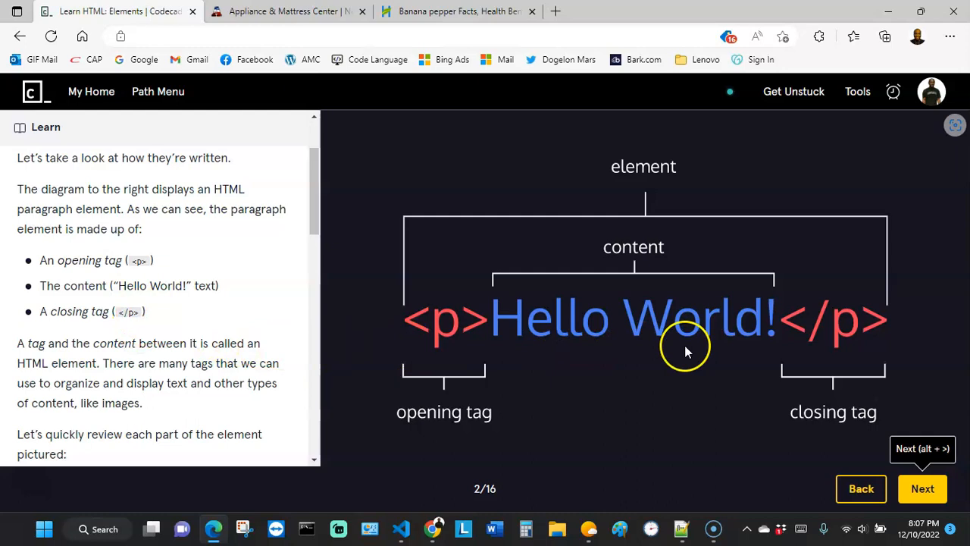
{"action": "mouse_move", "coordinate": [424, 329]}
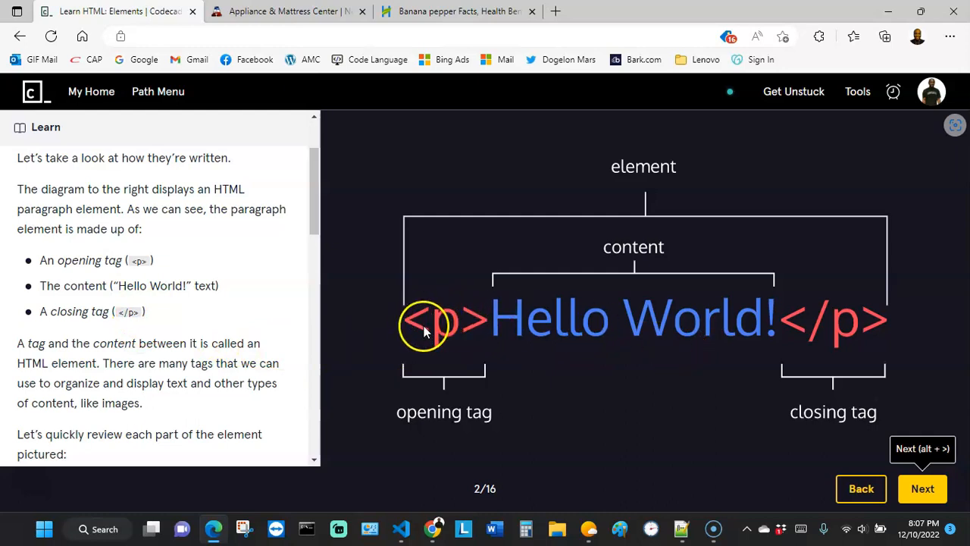
{"action": "mouse_move", "coordinate": [811, 322]}
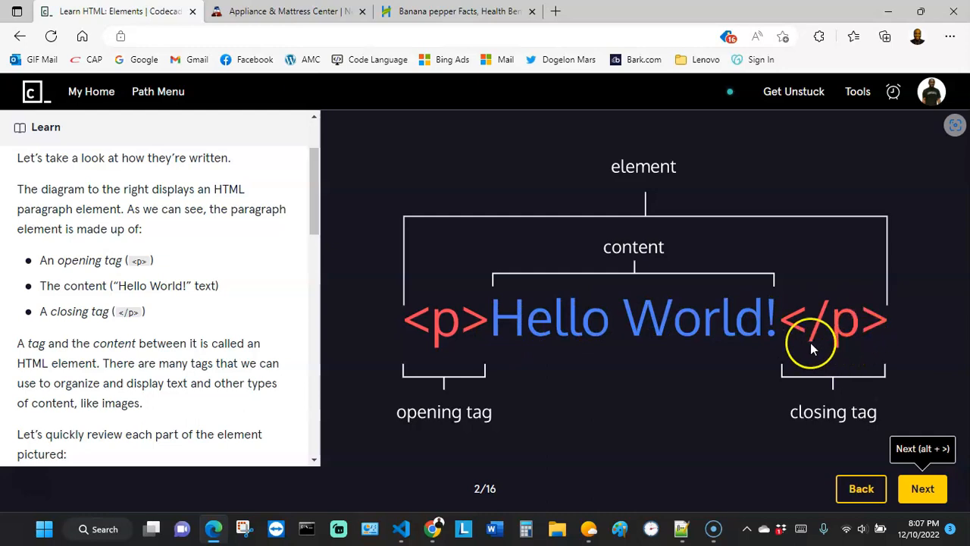
{"action": "mouse_move", "coordinate": [458, 314]}
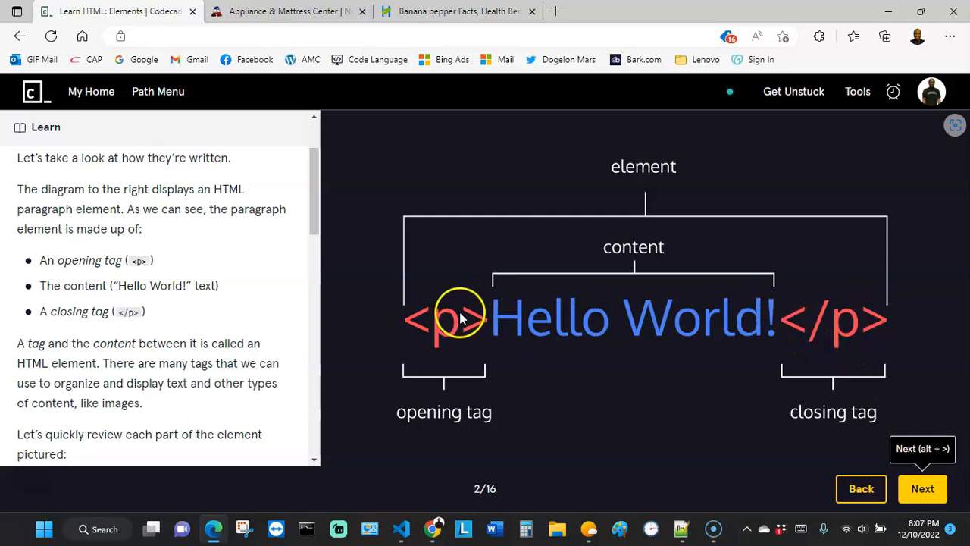
{"action": "mouse_move", "coordinate": [814, 337]}
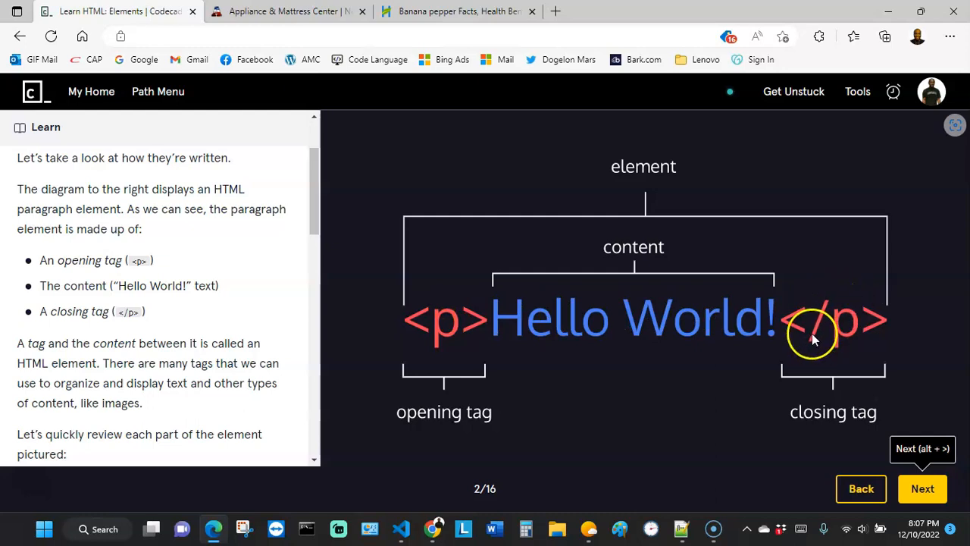
{"action": "mouse_move", "coordinate": [832, 295]}
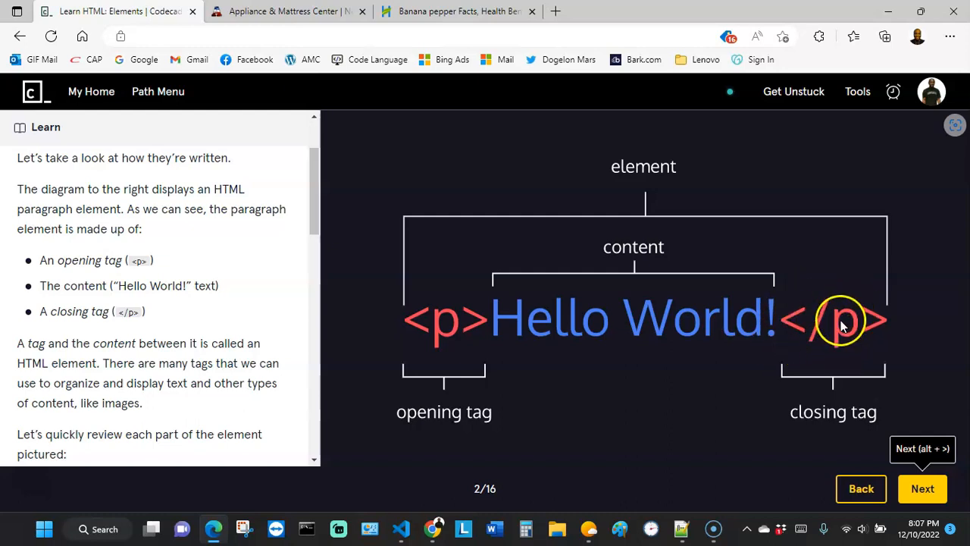
{"action": "mouse_move", "coordinate": [830, 353]}
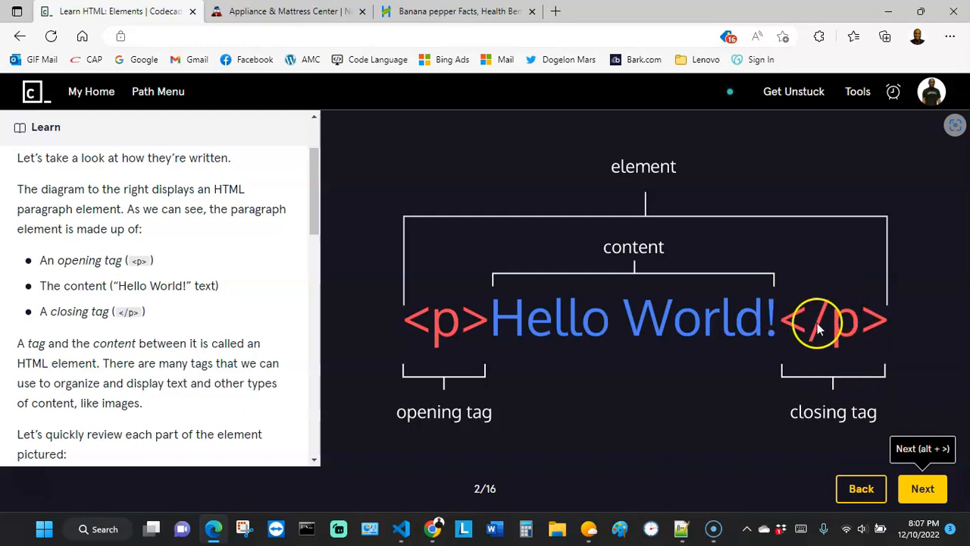
{"action": "mouse_move", "coordinate": [826, 333]}
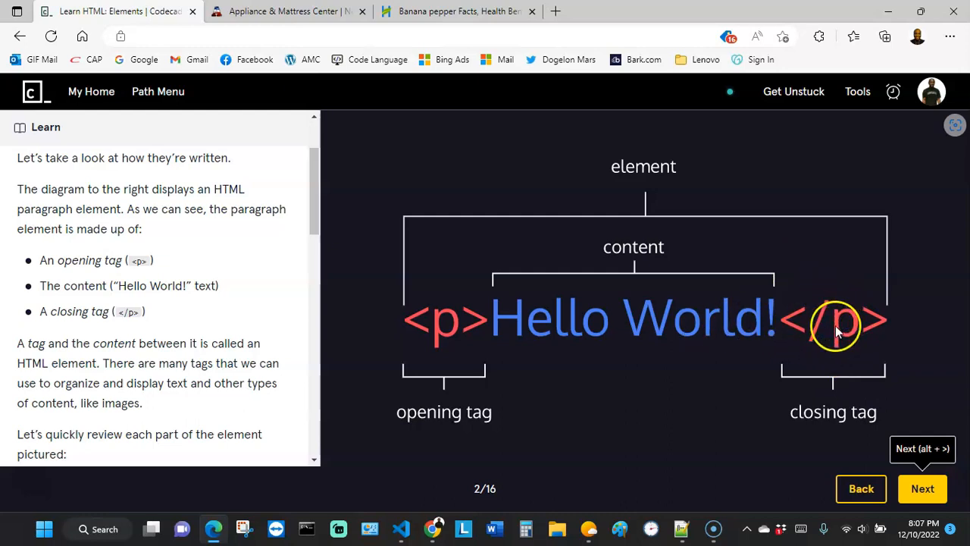
{"action": "mouse_move", "coordinate": [845, 311]}
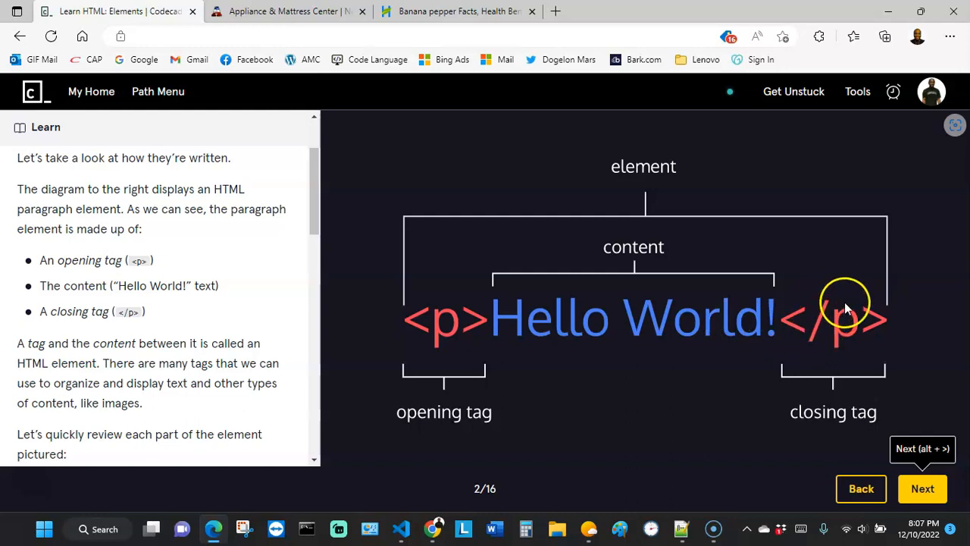
{"action": "mouse_move", "coordinate": [807, 310]}
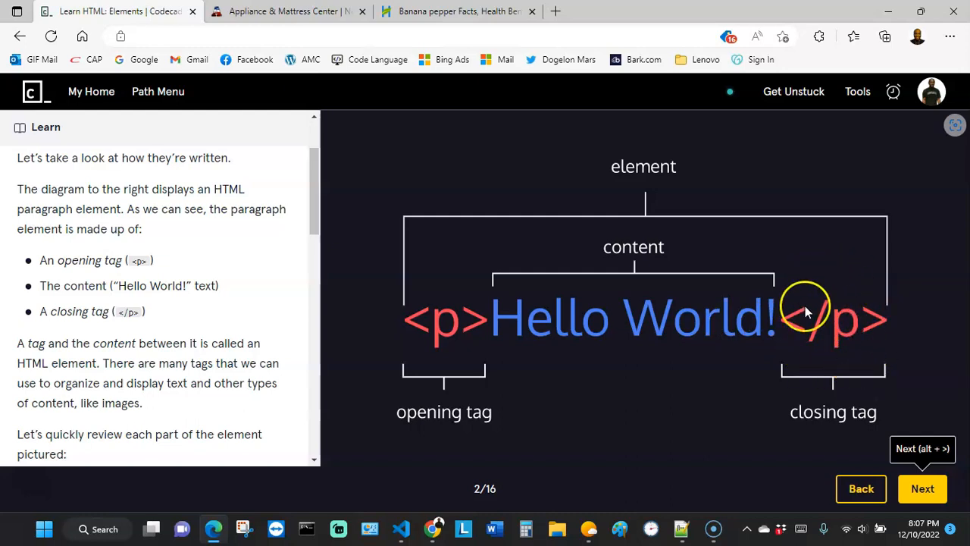
{"action": "mouse_move", "coordinate": [821, 335]}
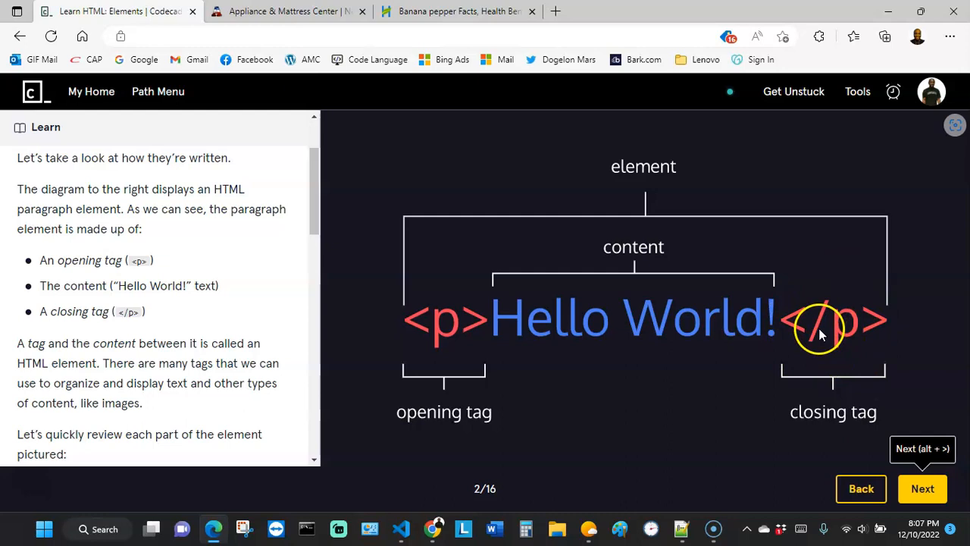
{"action": "mouse_move", "coordinate": [500, 350]}
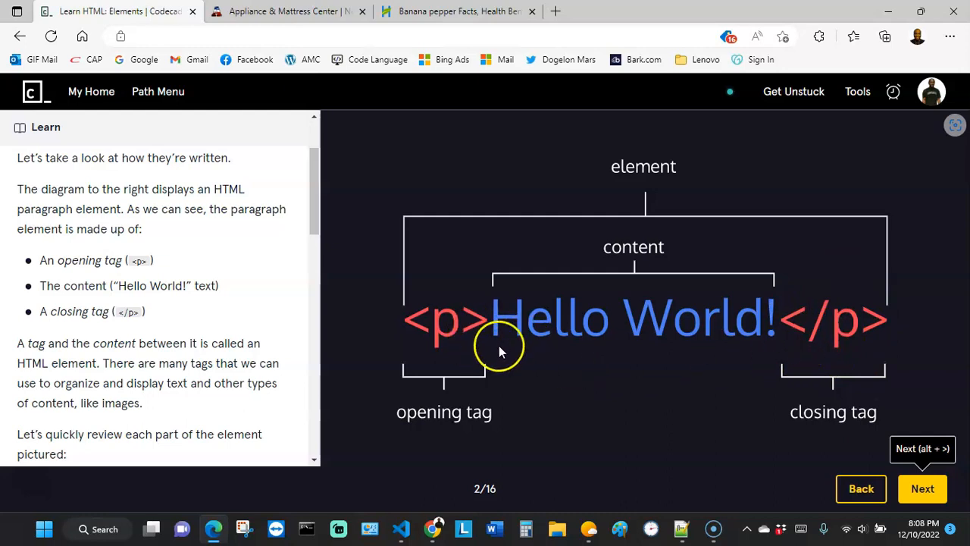
{"action": "mouse_move", "coordinate": [722, 356]}
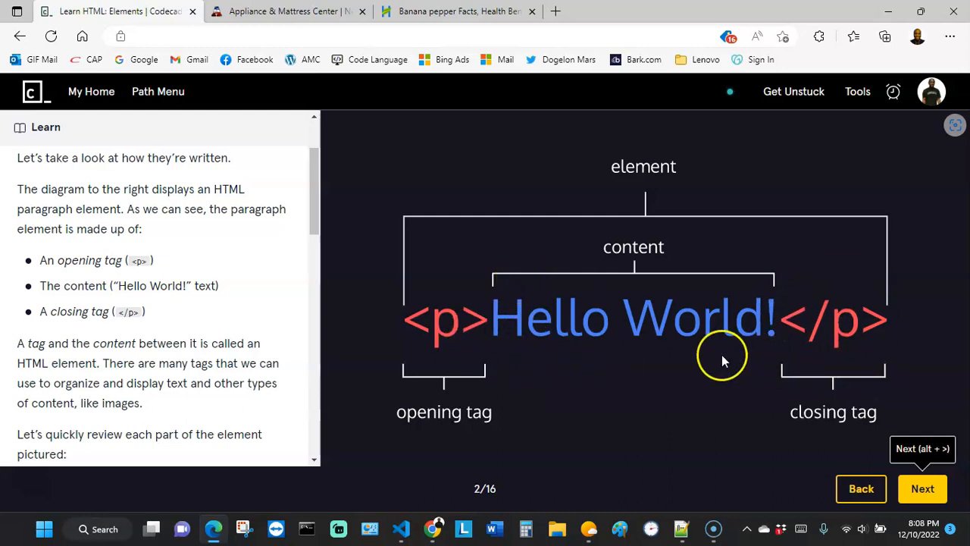
{"action": "mouse_move", "coordinate": [425, 375]}
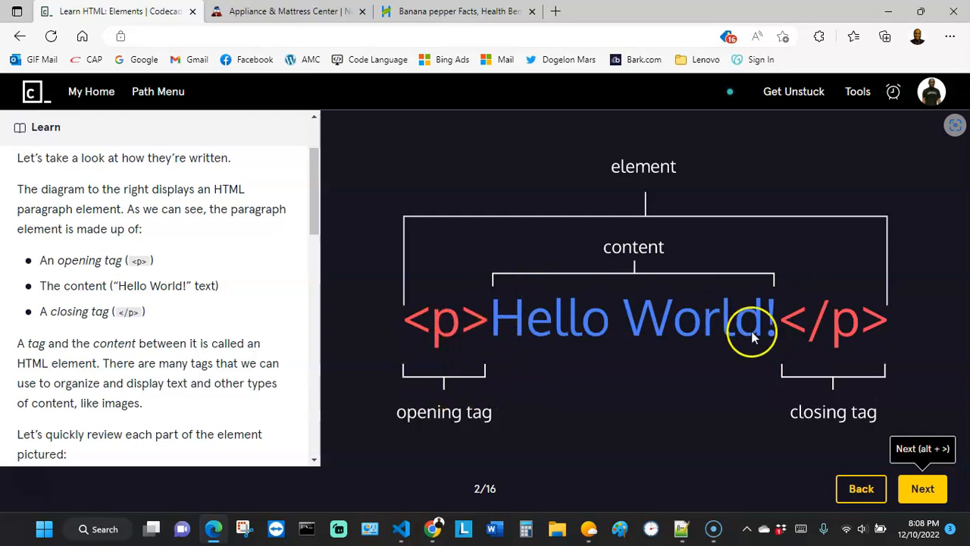
{"action": "mouse_move", "coordinate": [646, 370]}
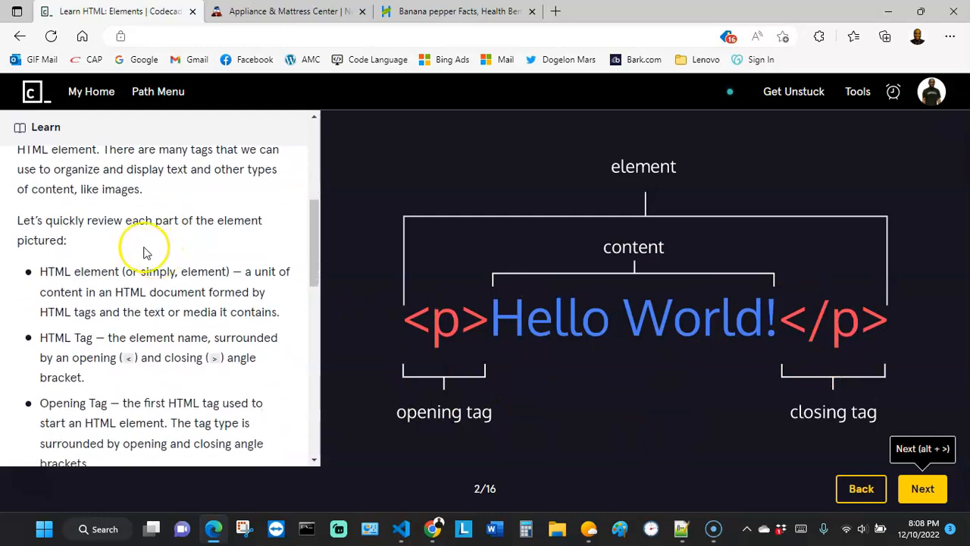
{"action": "scroll", "scroll_direction": "down", "scroll_amount": 3}
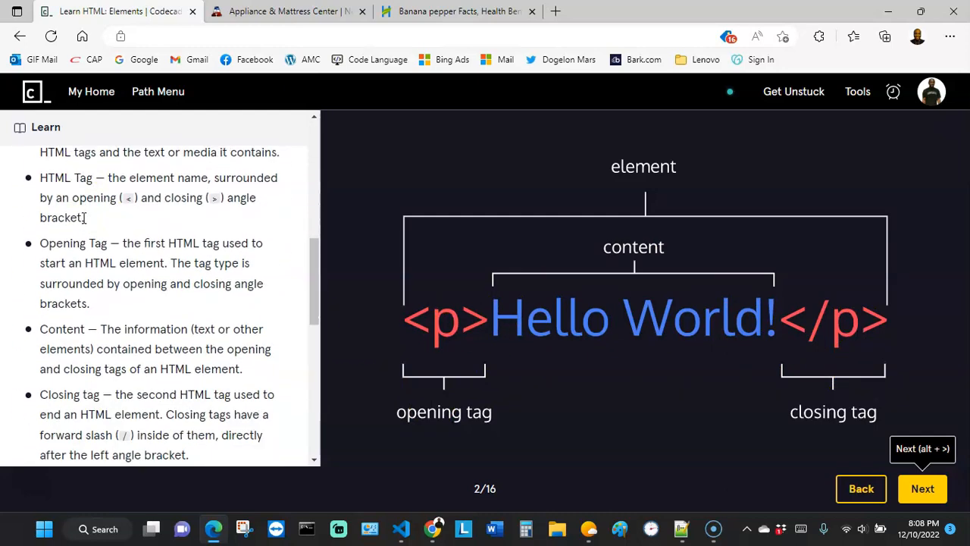
{"action": "scroll", "scroll_direction": "down", "scroll_amount": 3}
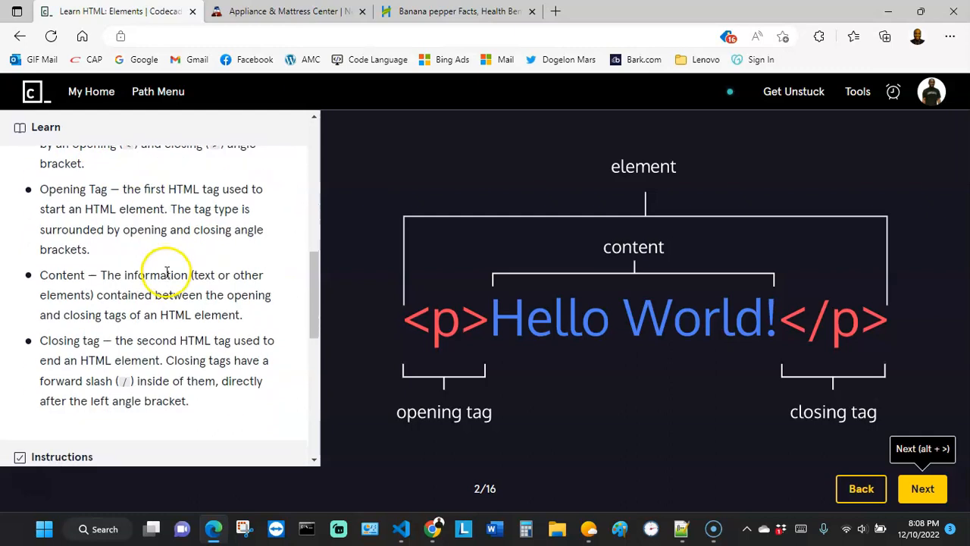
{"action": "mouse_move", "coordinate": [294, 358]}
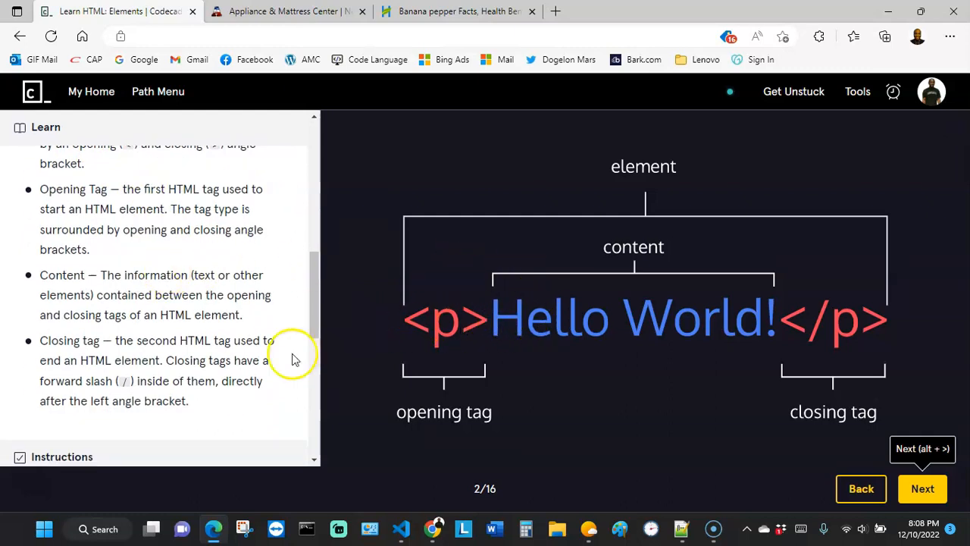
{"action": "scroll", "scroll_direction": "down", "scroll_amount": 3}
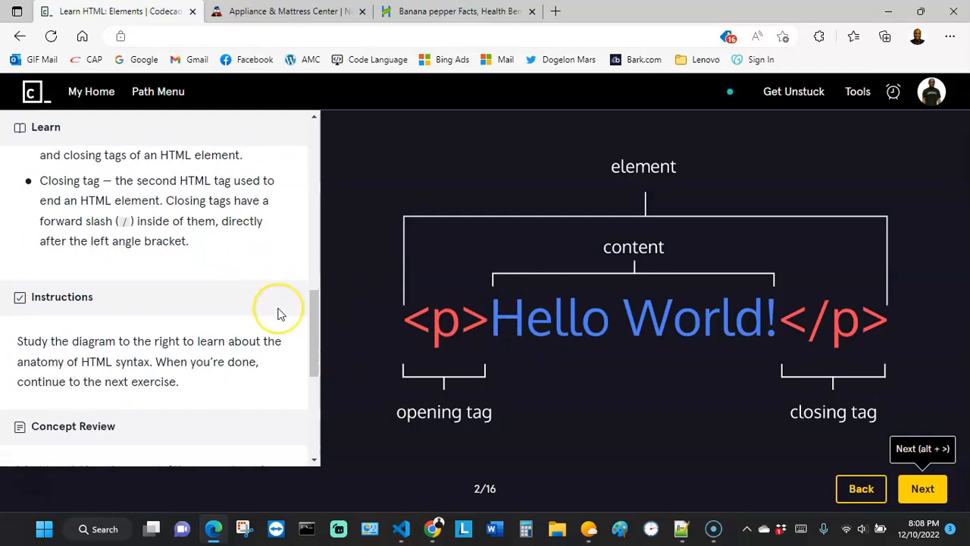
{"action": "scroll", "scroll_direction": "down", "scroll_amount": 3}
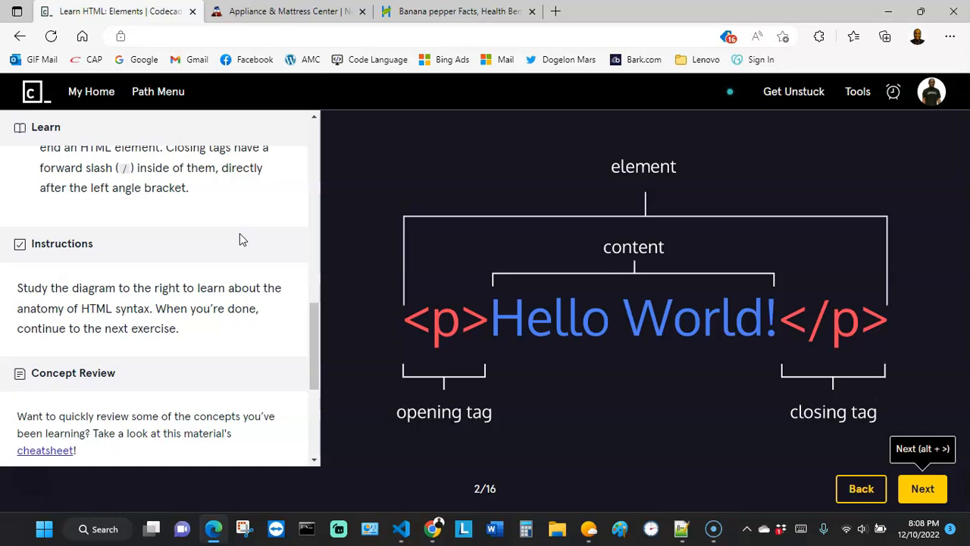
{"action": "mouse_move", "coordinate": [46, 450]}
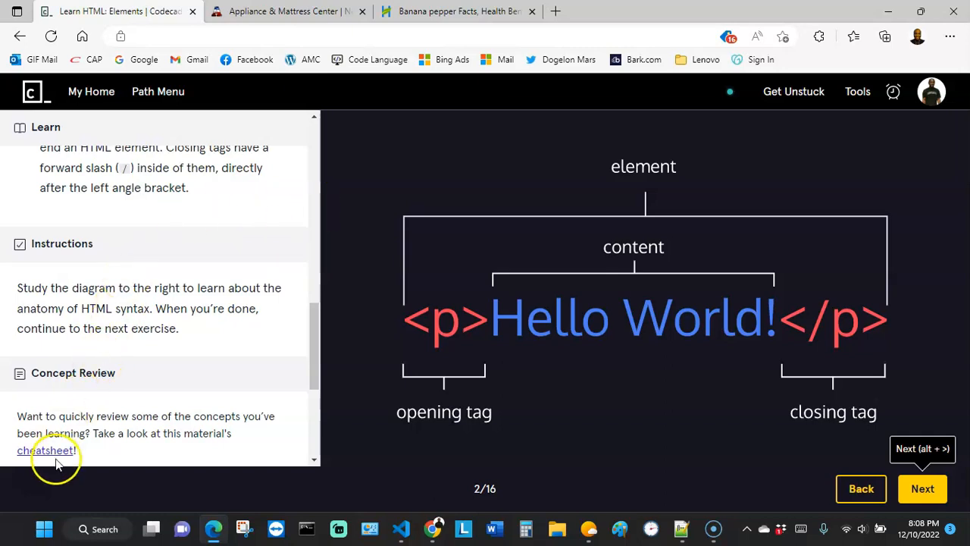